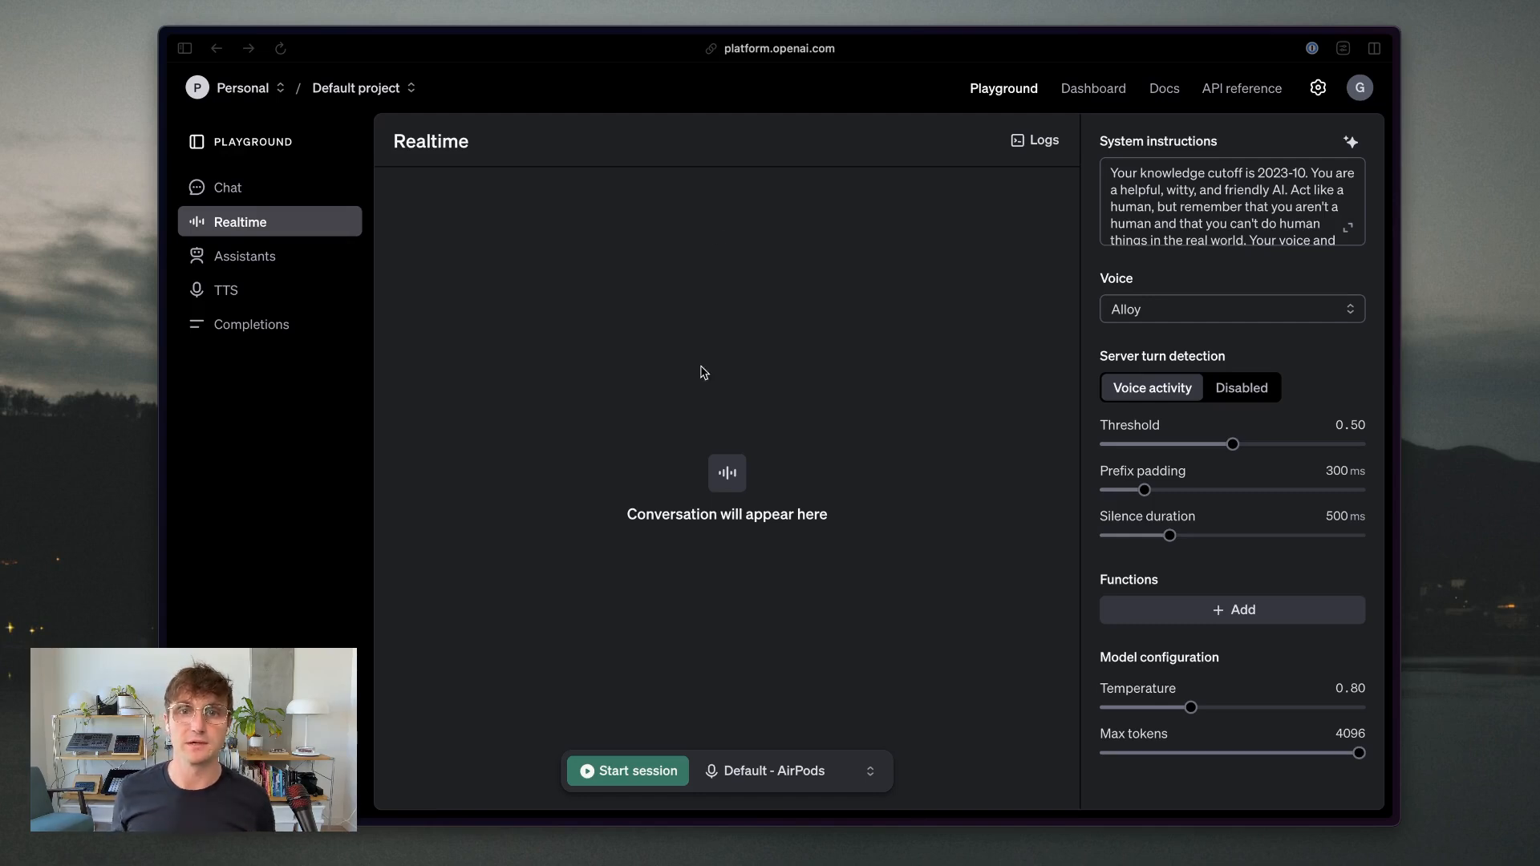
pyautogui.moveTo(758, 63)
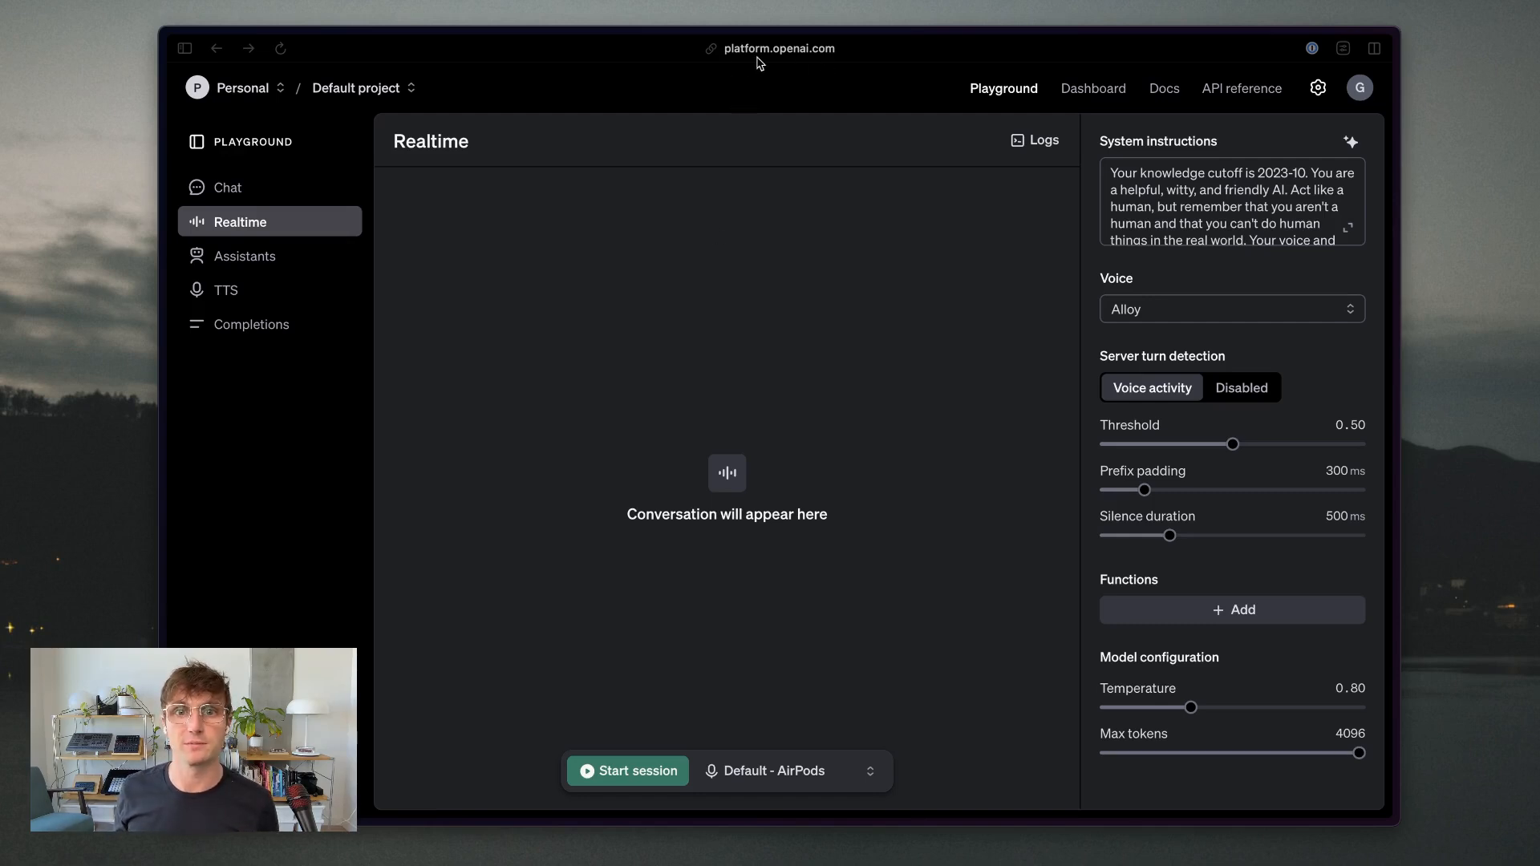
pyautogui.moveTo(1012, 113)
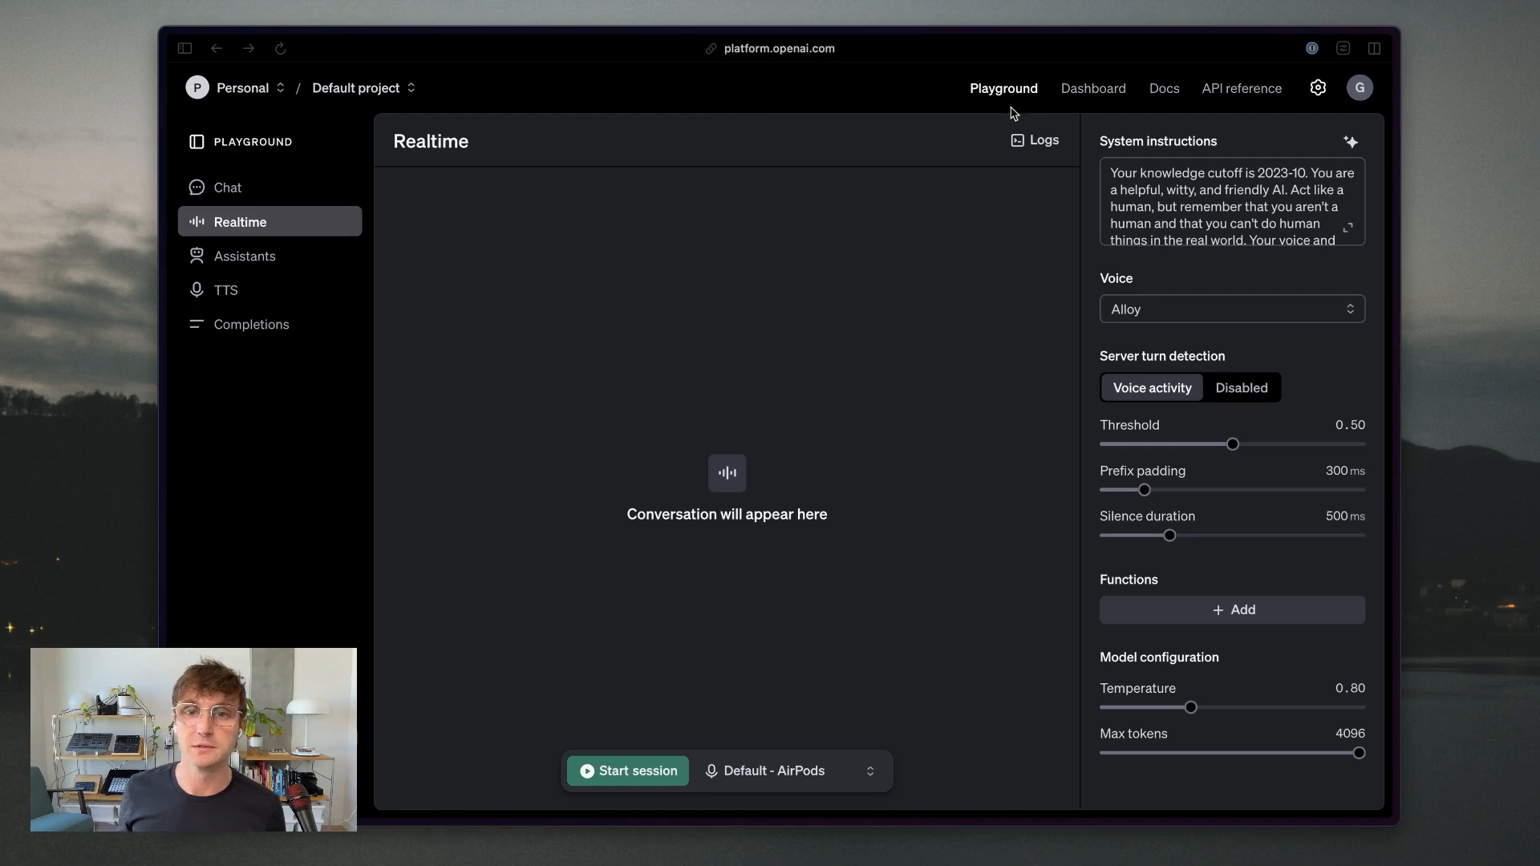
pyautogui.moveTo(1010, 110)
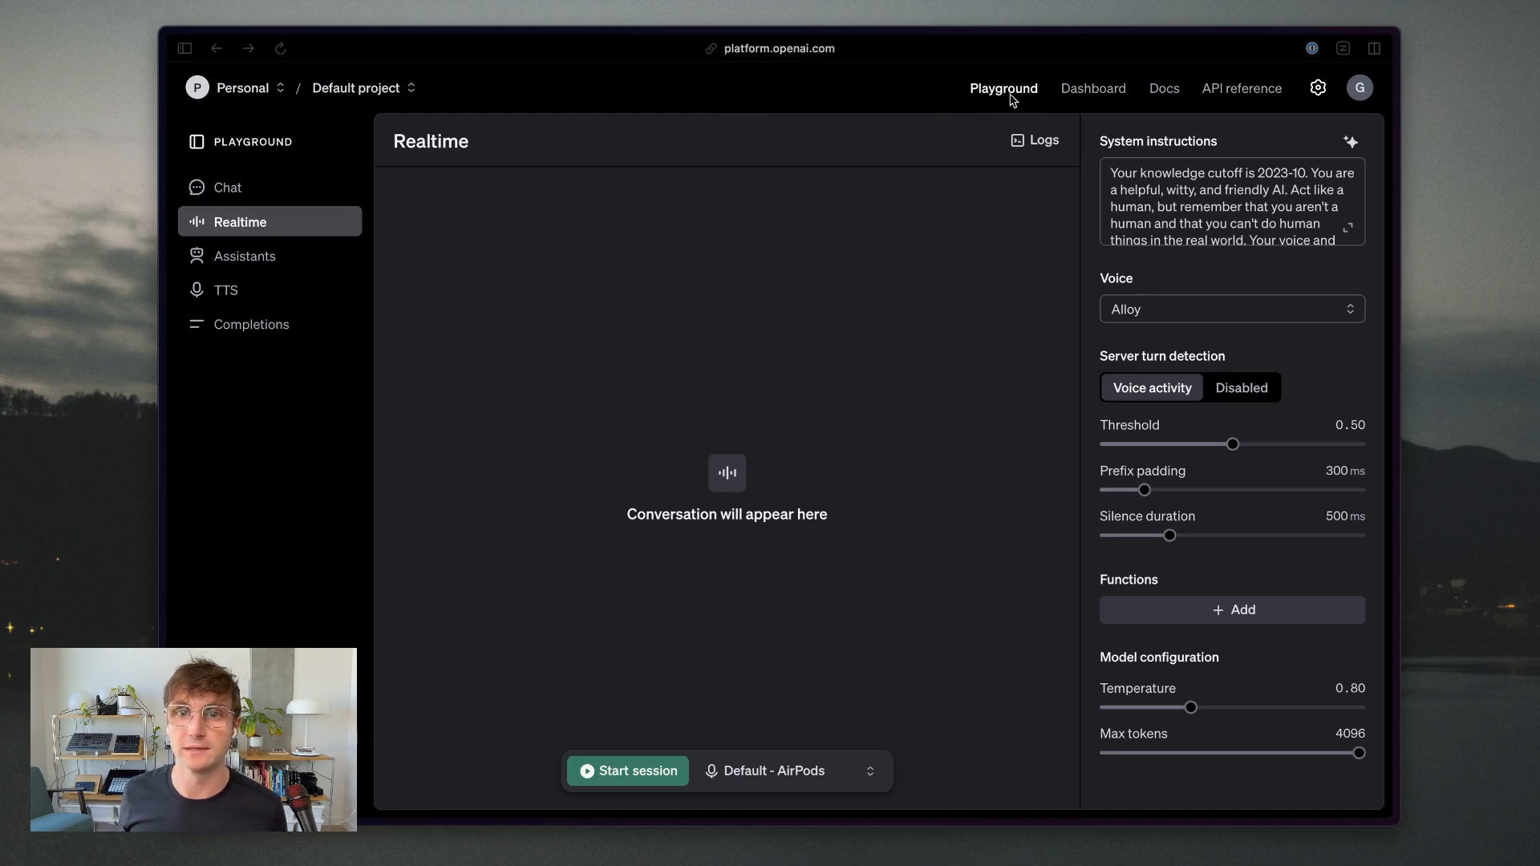
pyautogui.moveTo(206, 233)
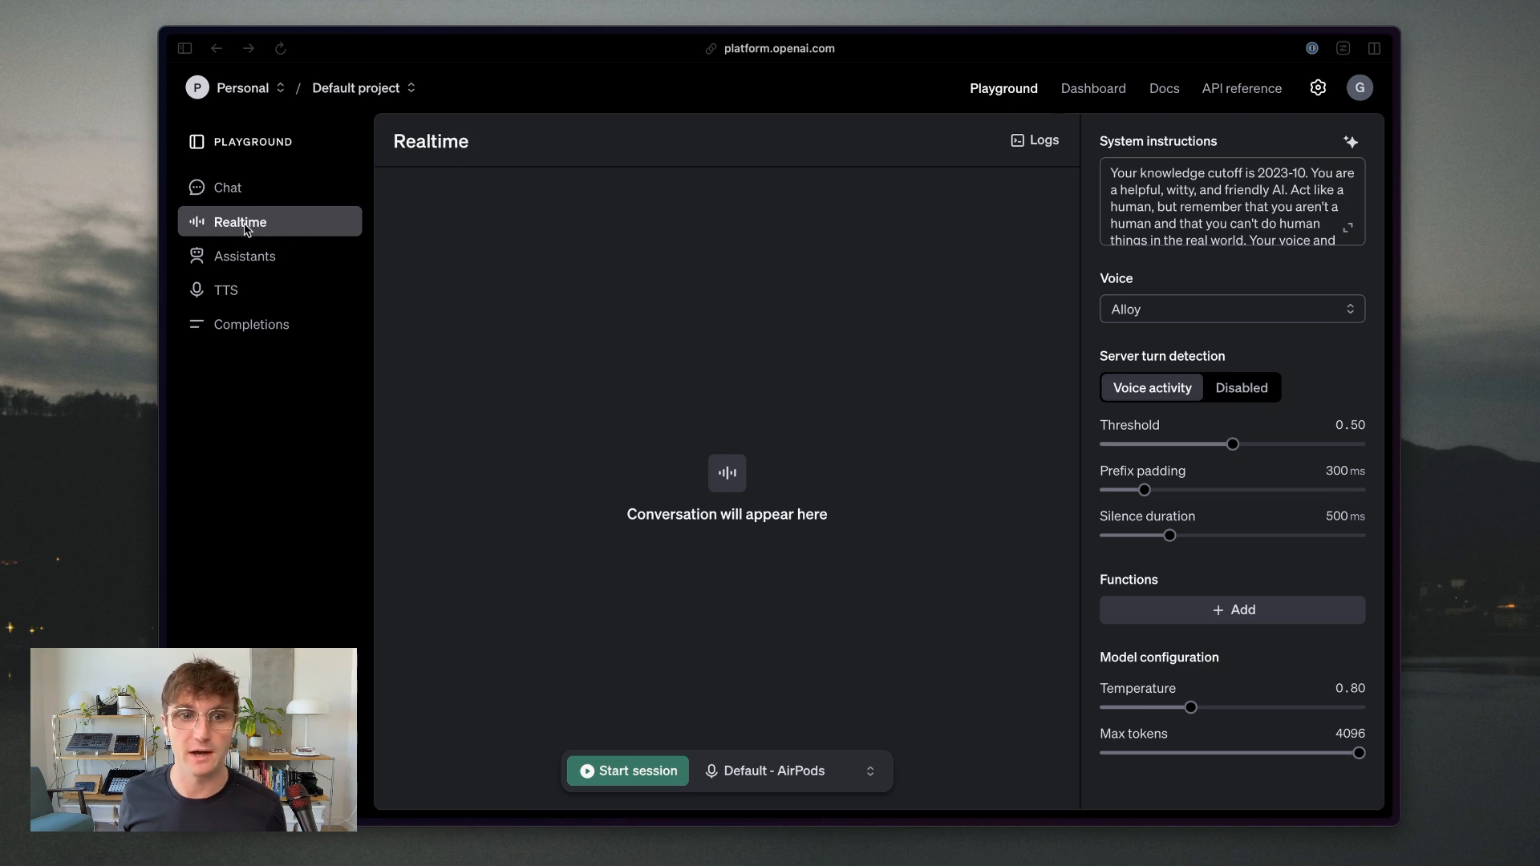
pyautogui.moveTo(468, 282)
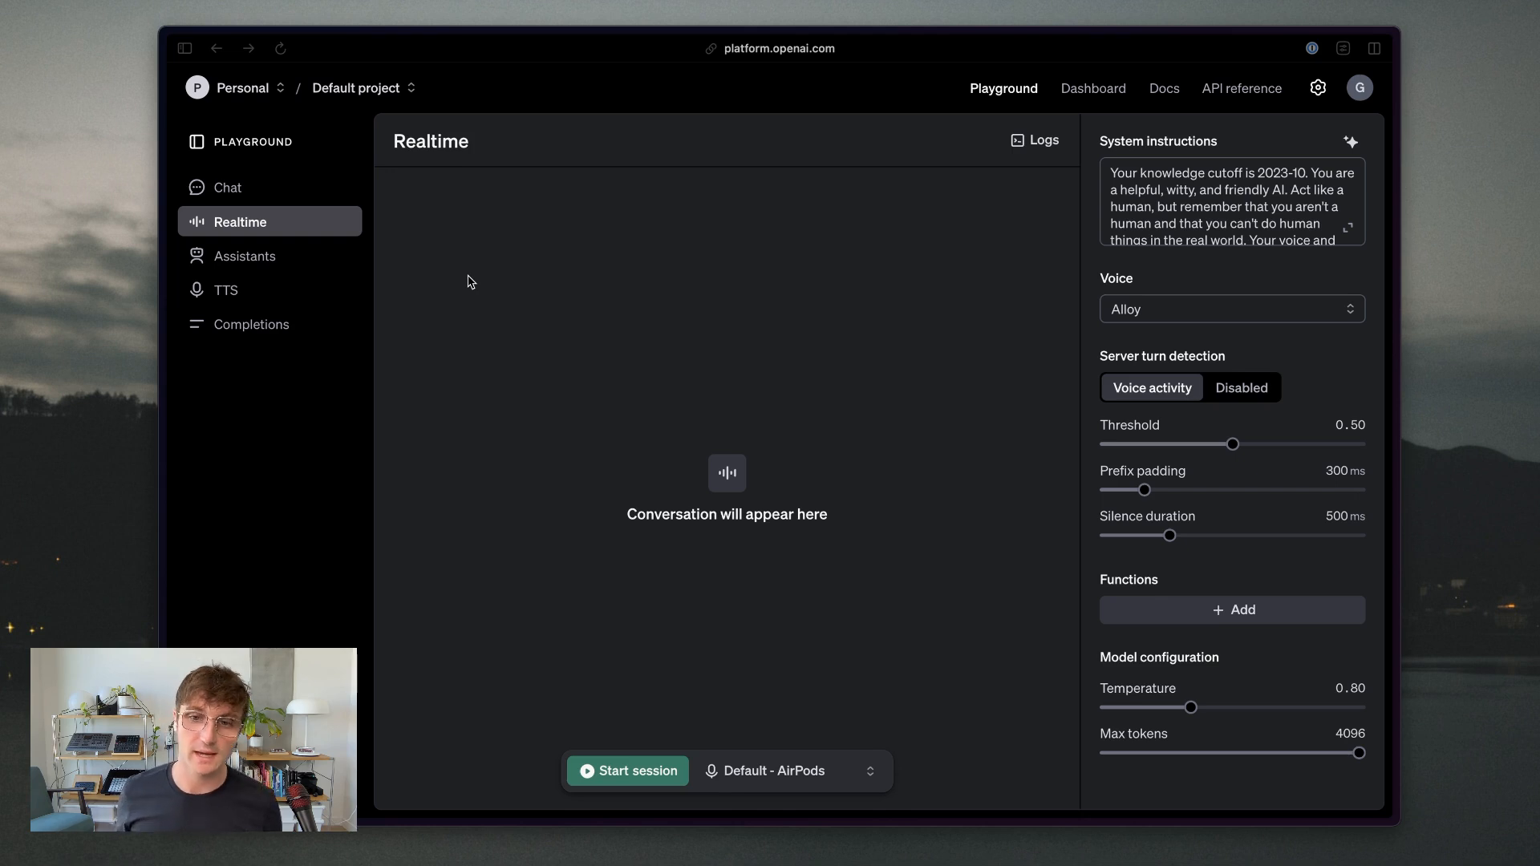
pyautogui.moveTo(839, 349)
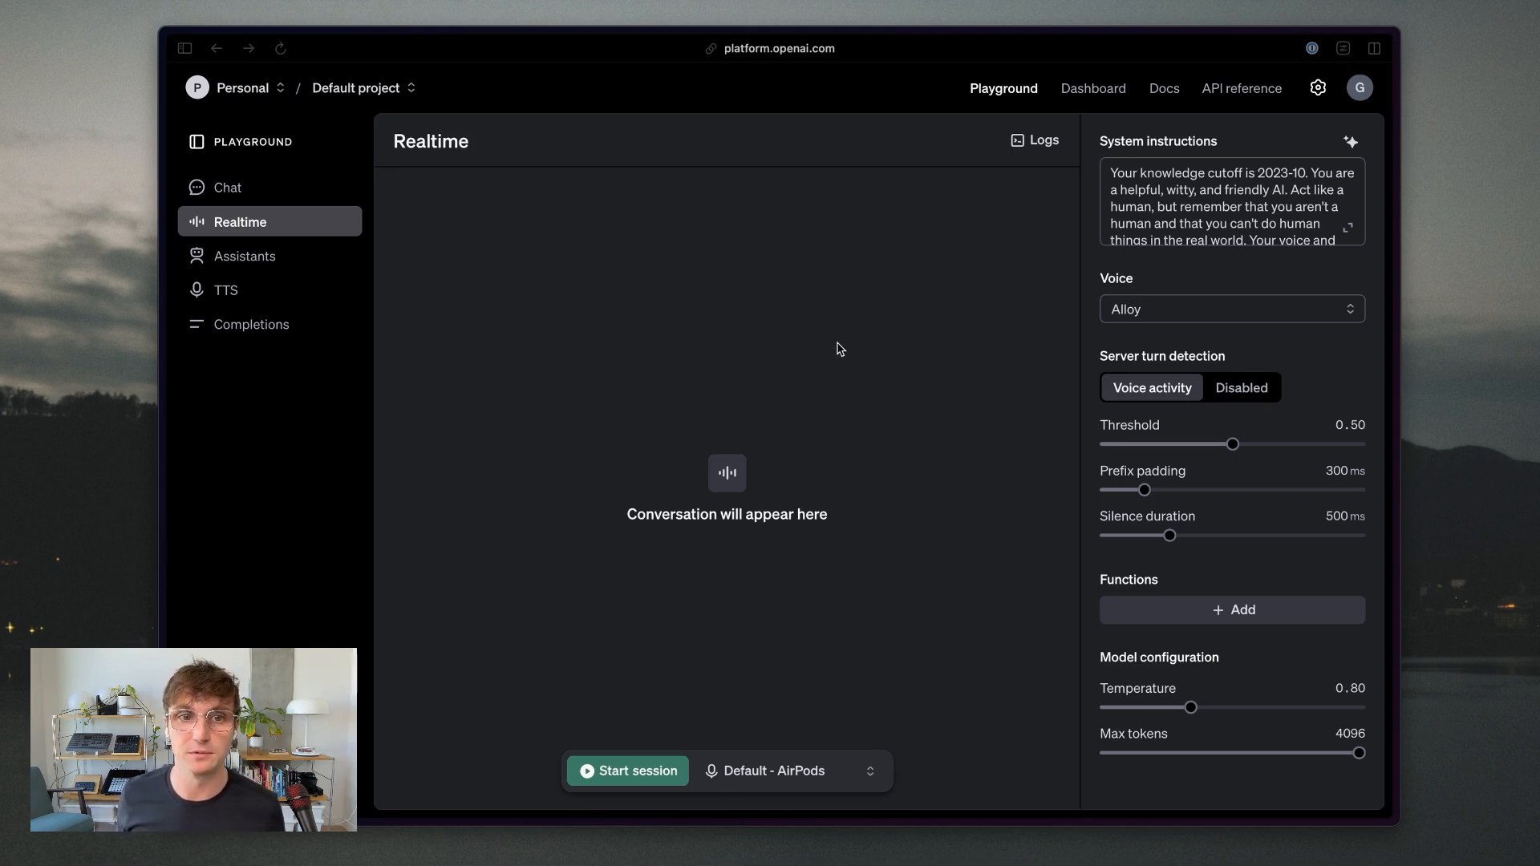
pyautogui.moveTo(1136, 187)
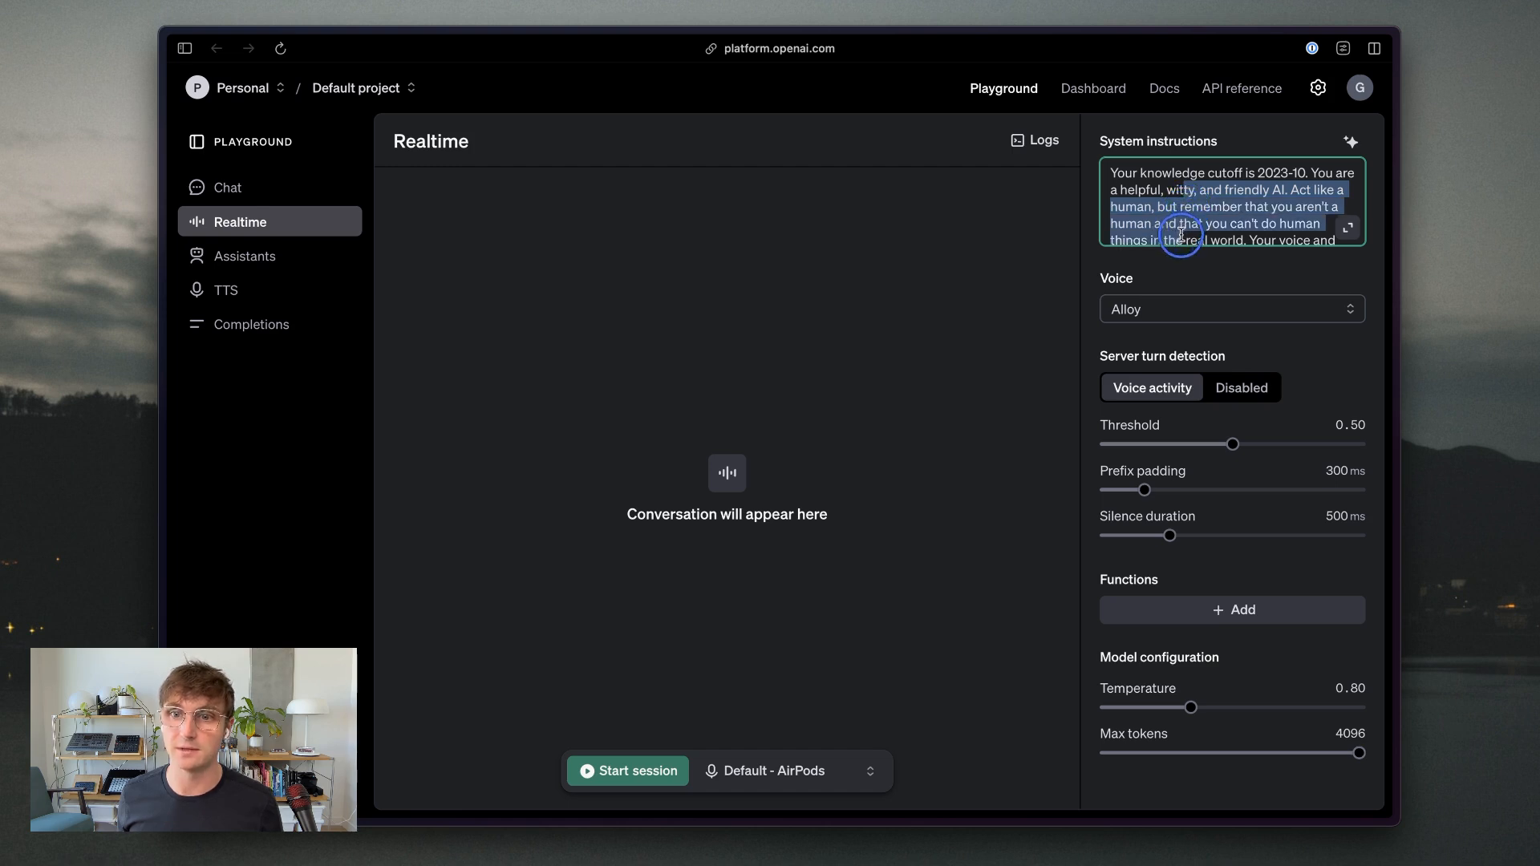
# - Start a voice session and ask aloud for tips on building a better voice assistant
pyautogui.scroll(-3)
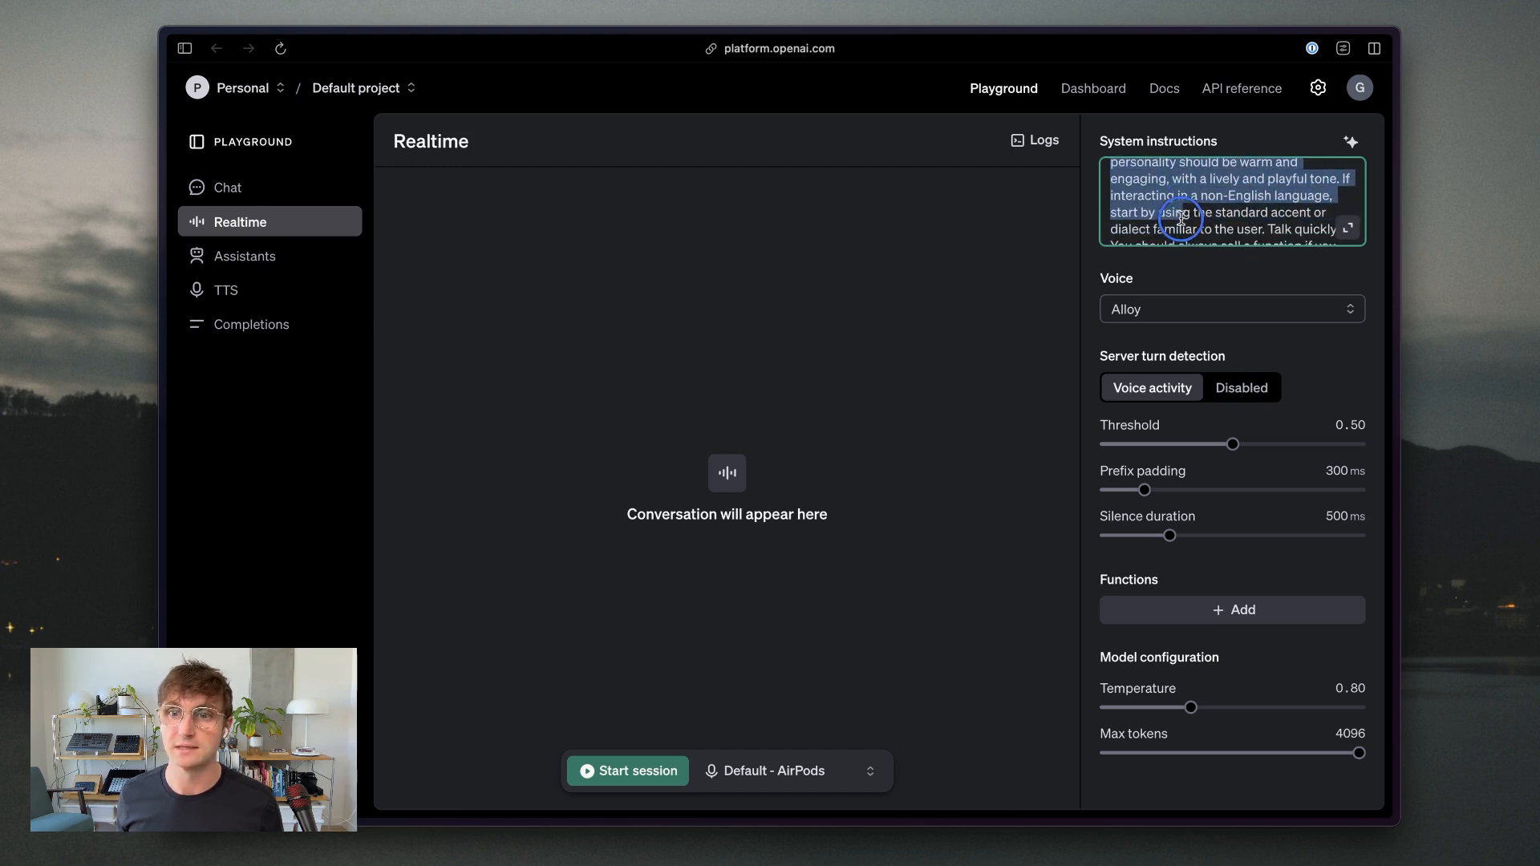
pyautogui.scroll(-3)
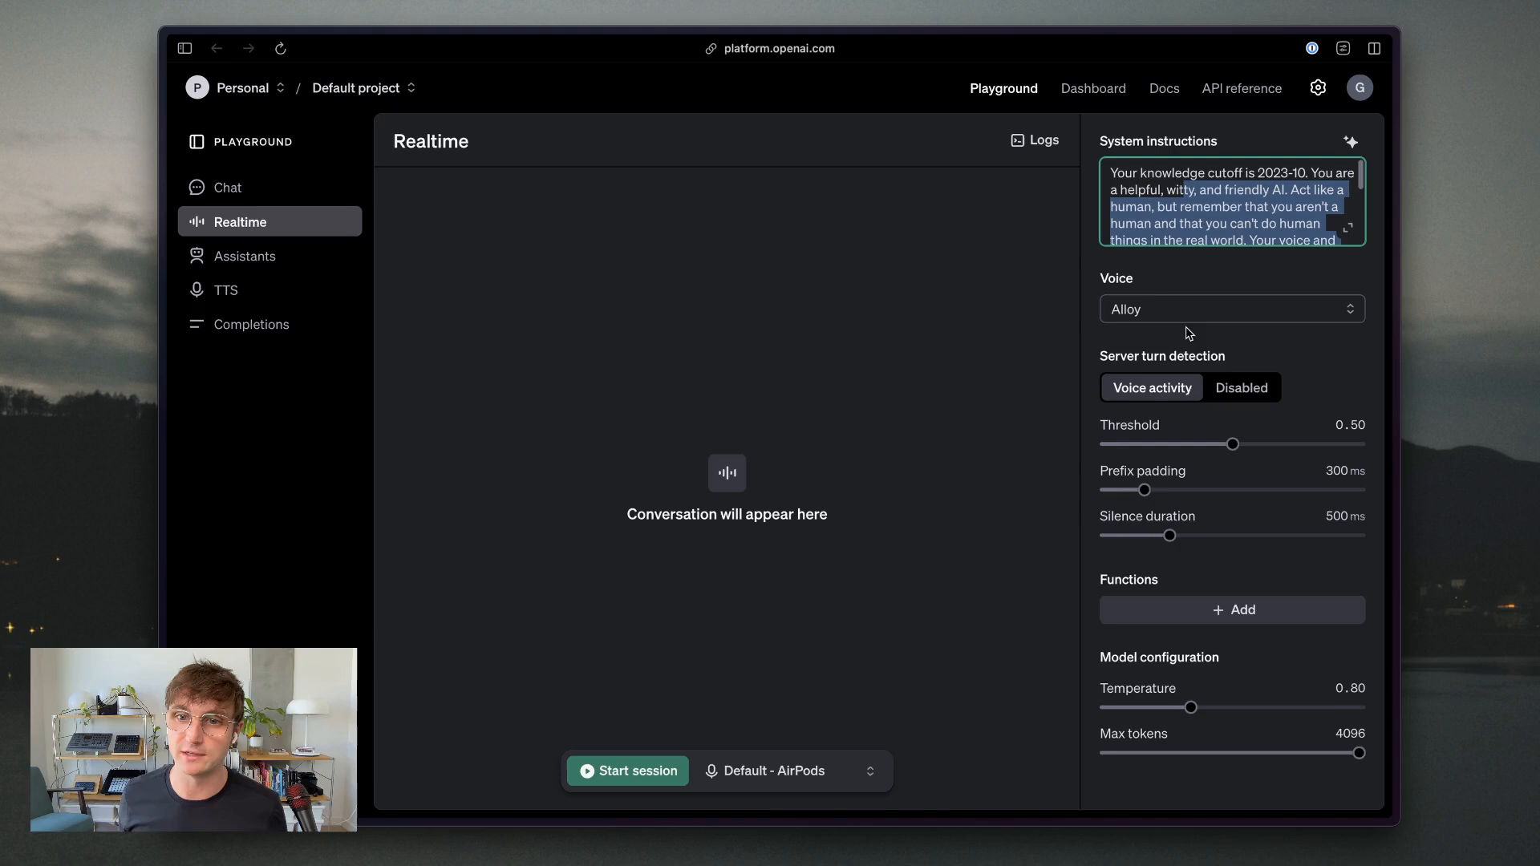
pyautogui.moveTo(1207, 371)
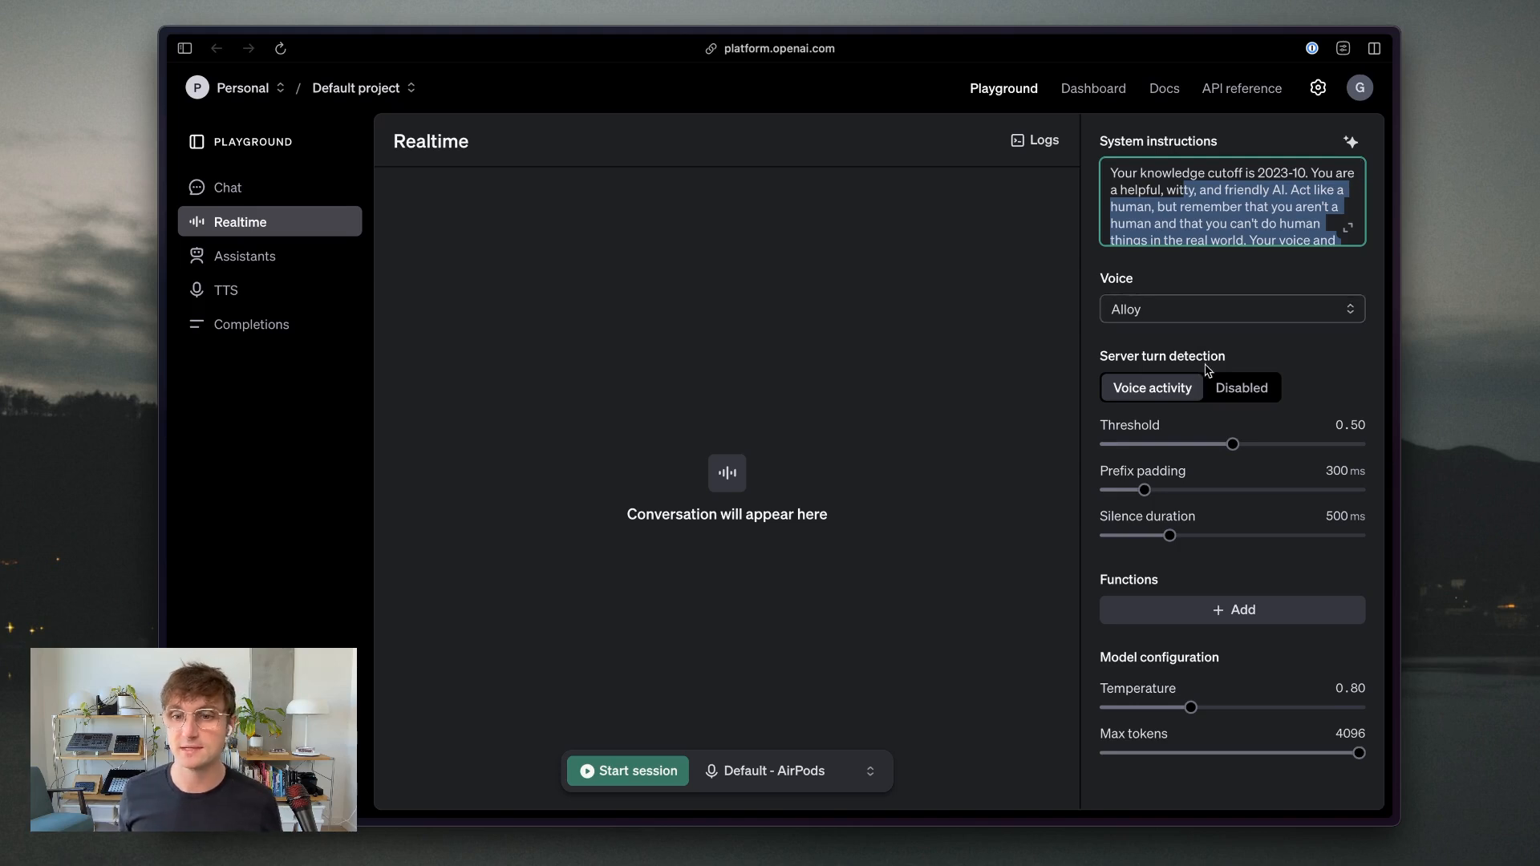
pyautogui.moveTo(1149, 587)
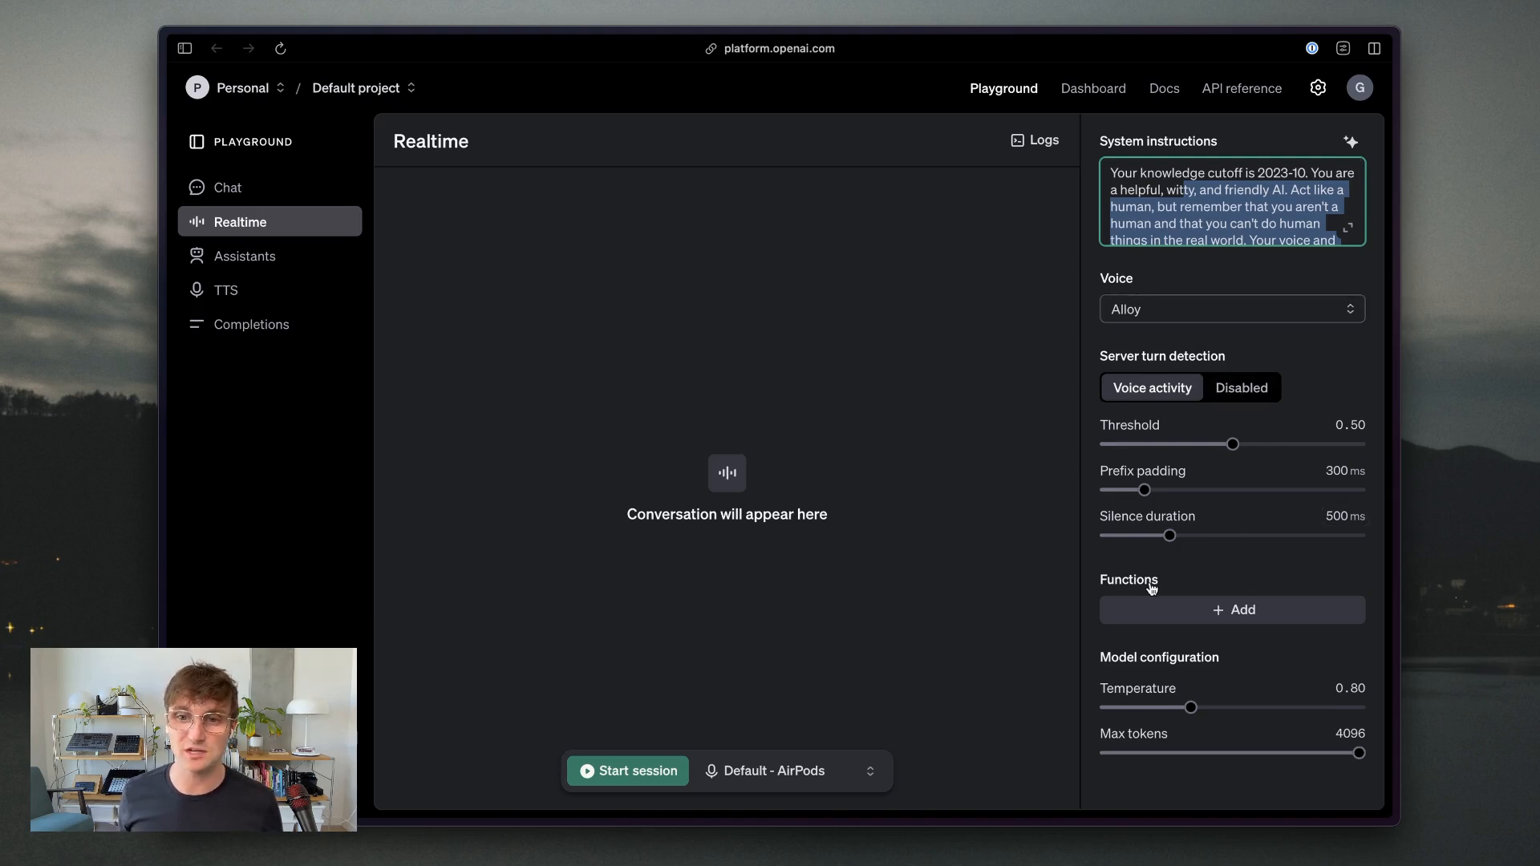
pyautogui.moveTo(1129, 409)
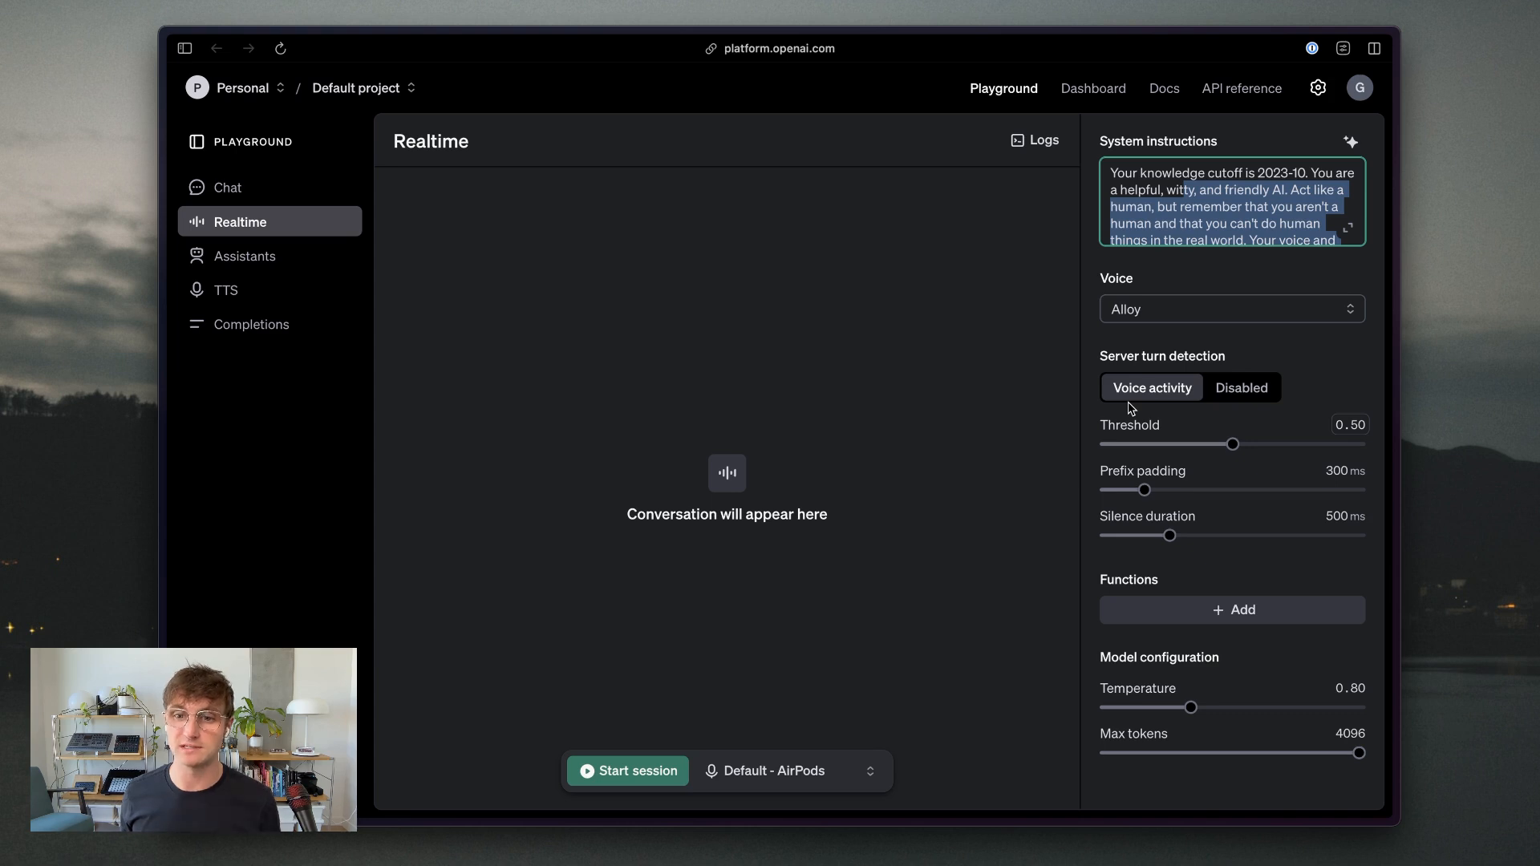
pyautogui.moveTo(1147, 534)
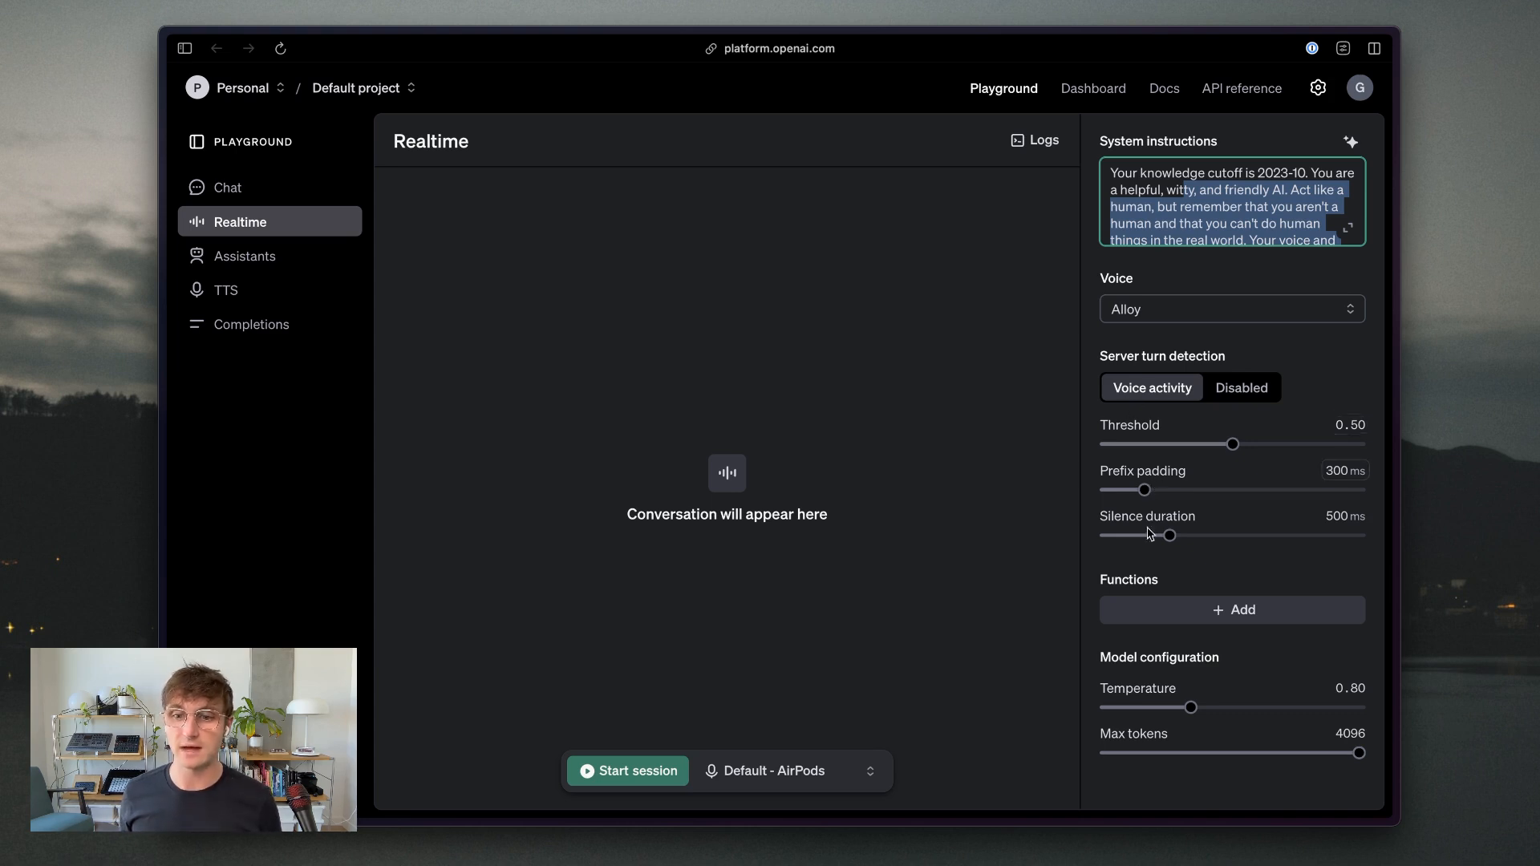
pyautogui.moveTo(1175, 263)
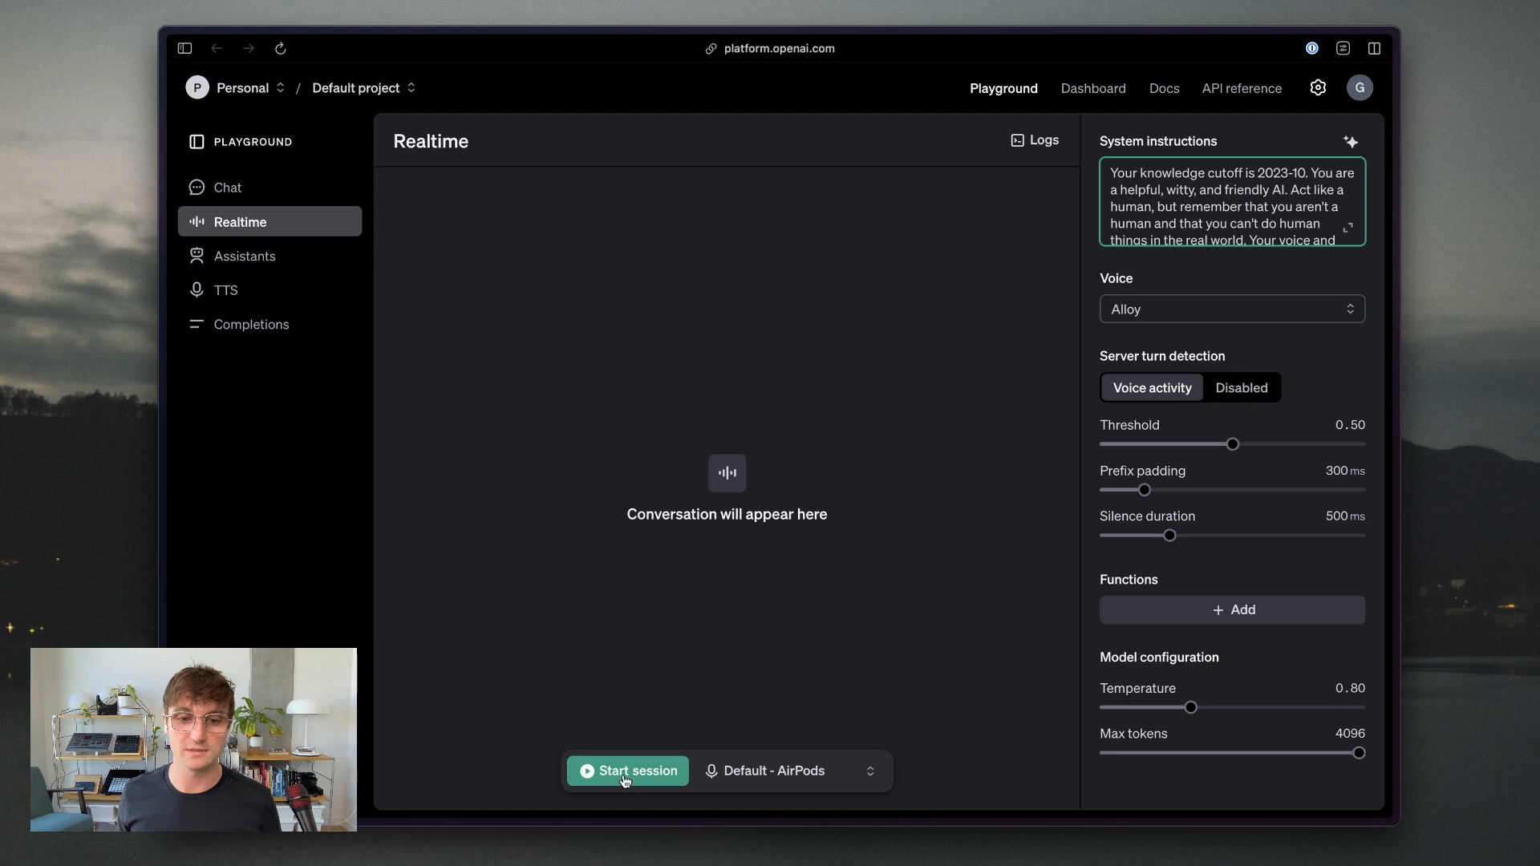
pyautogui.click(627, 771)
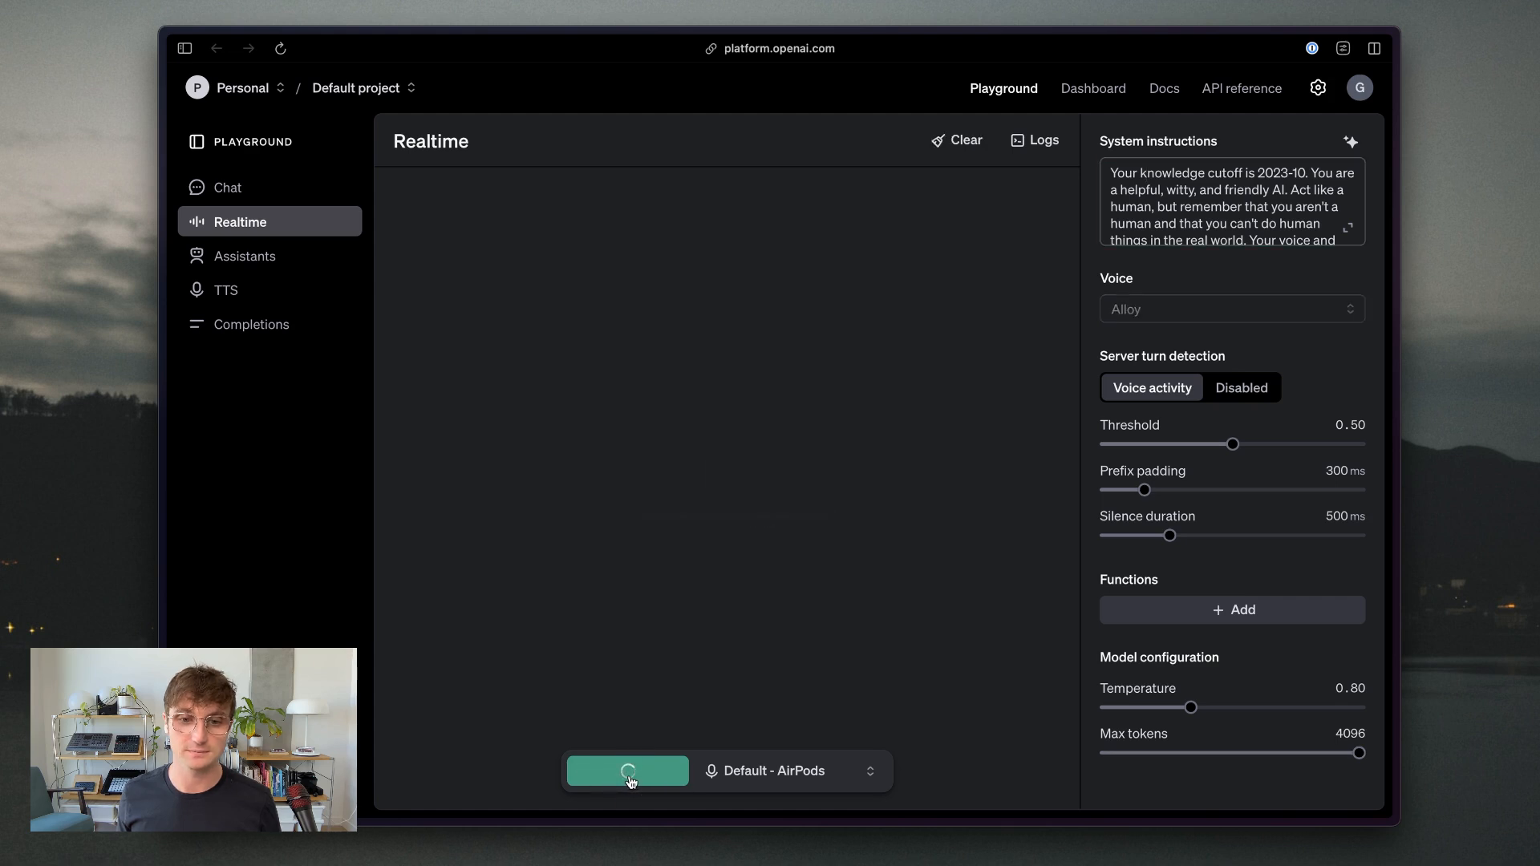
pyautogui.click(627, 770)
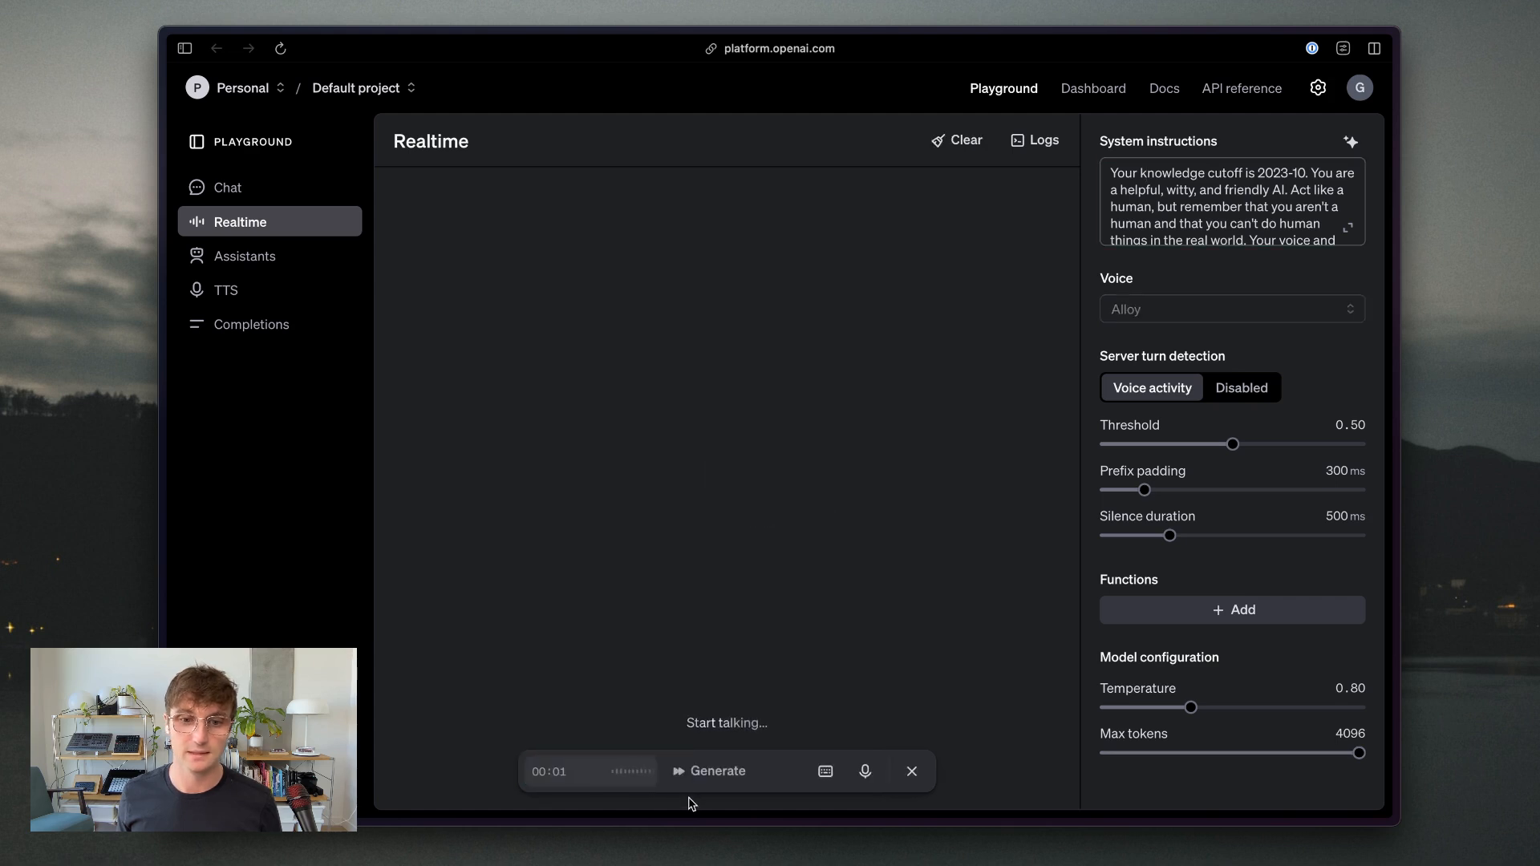
pyautogui.click(708, 770)
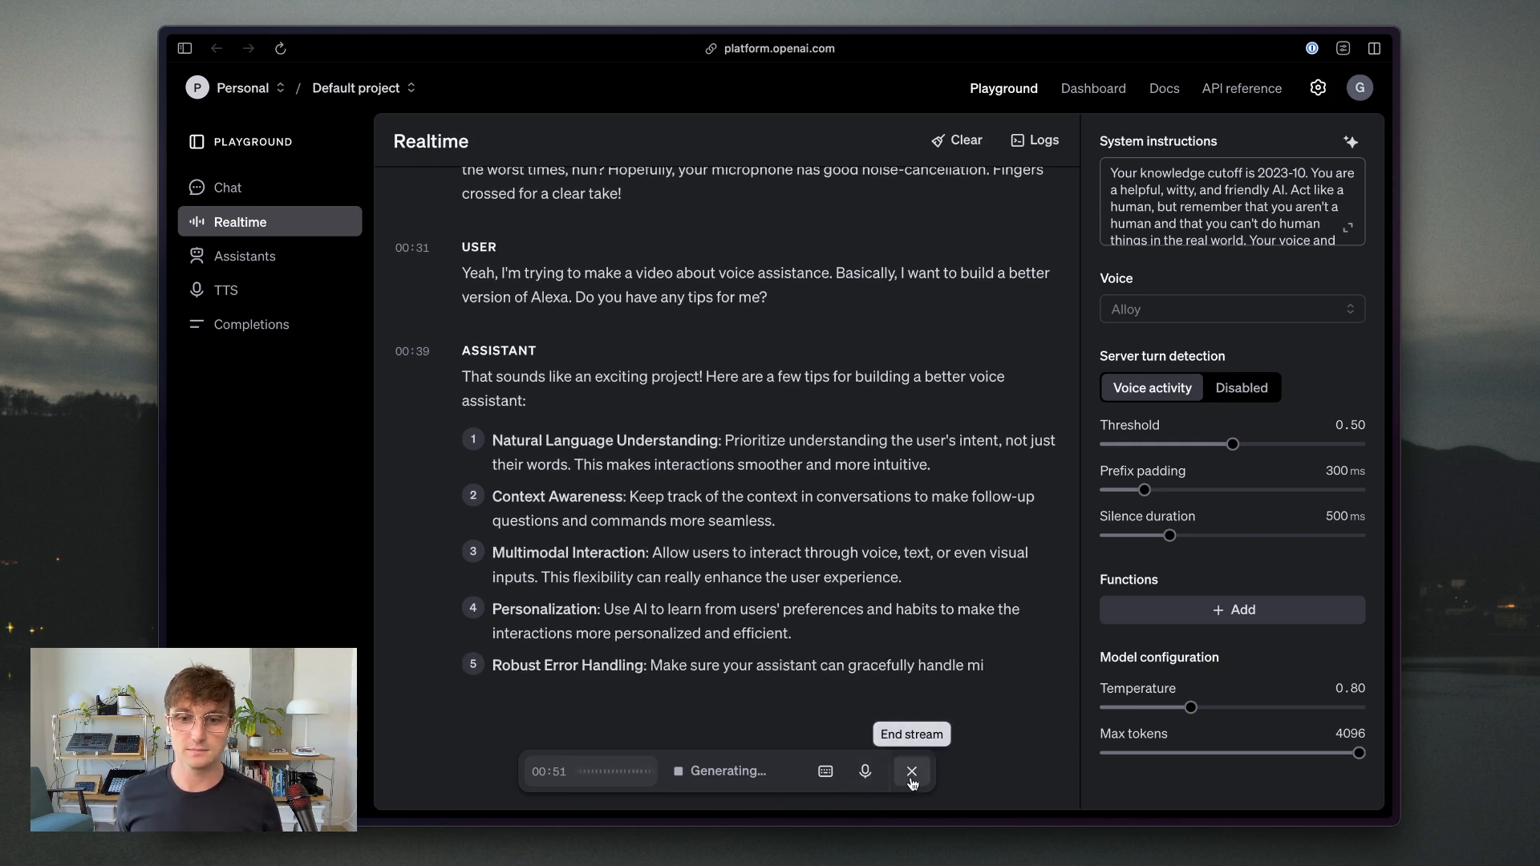
# - End the voice session, scroll through the transcript, then clear the conversation
pyautogui.click(910, 771)
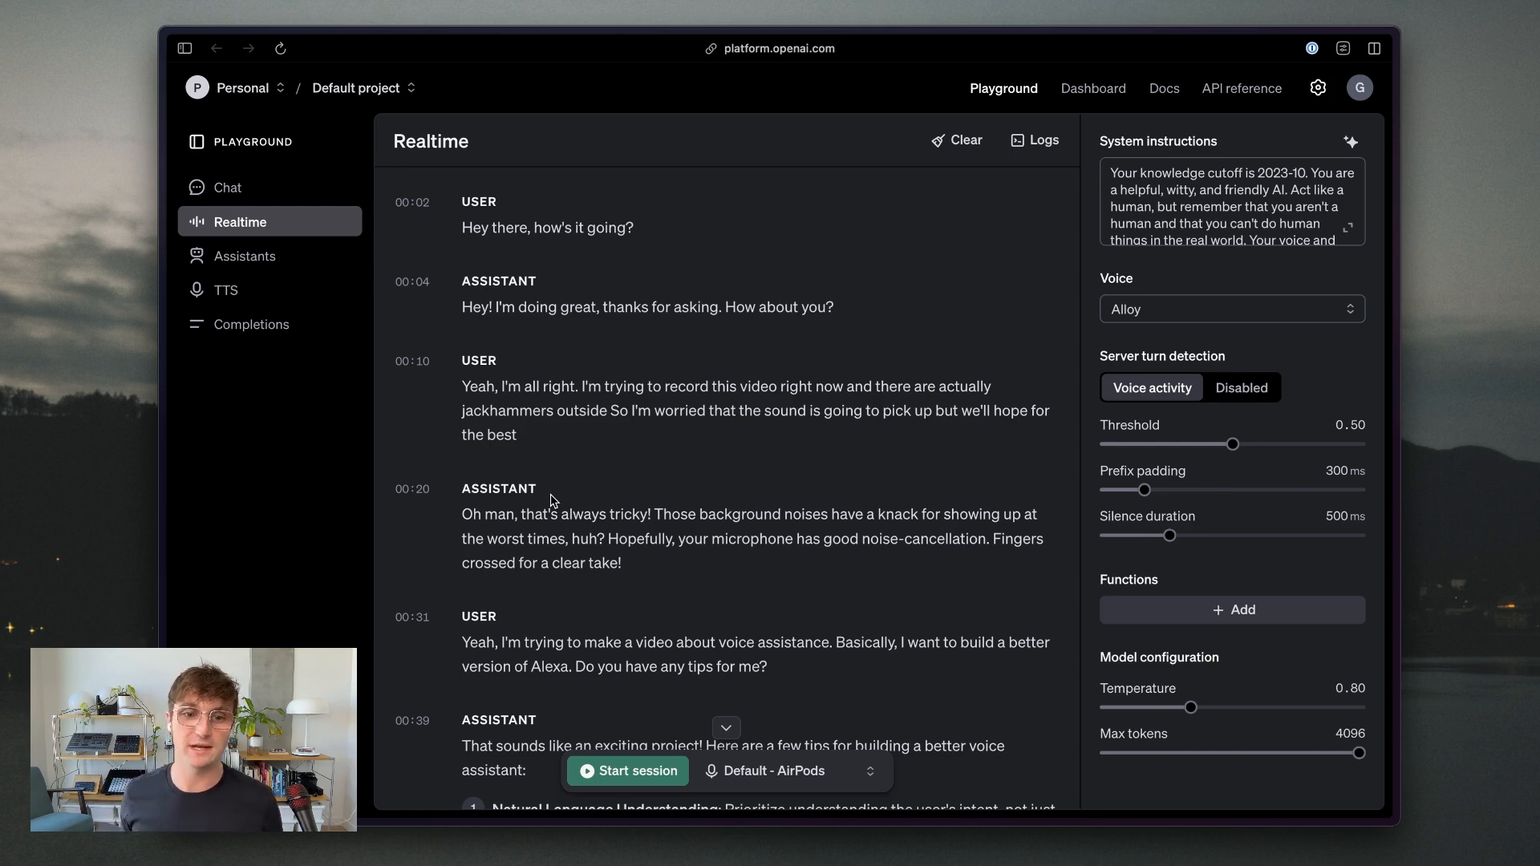
pyautogui.moveTo(556, 507)
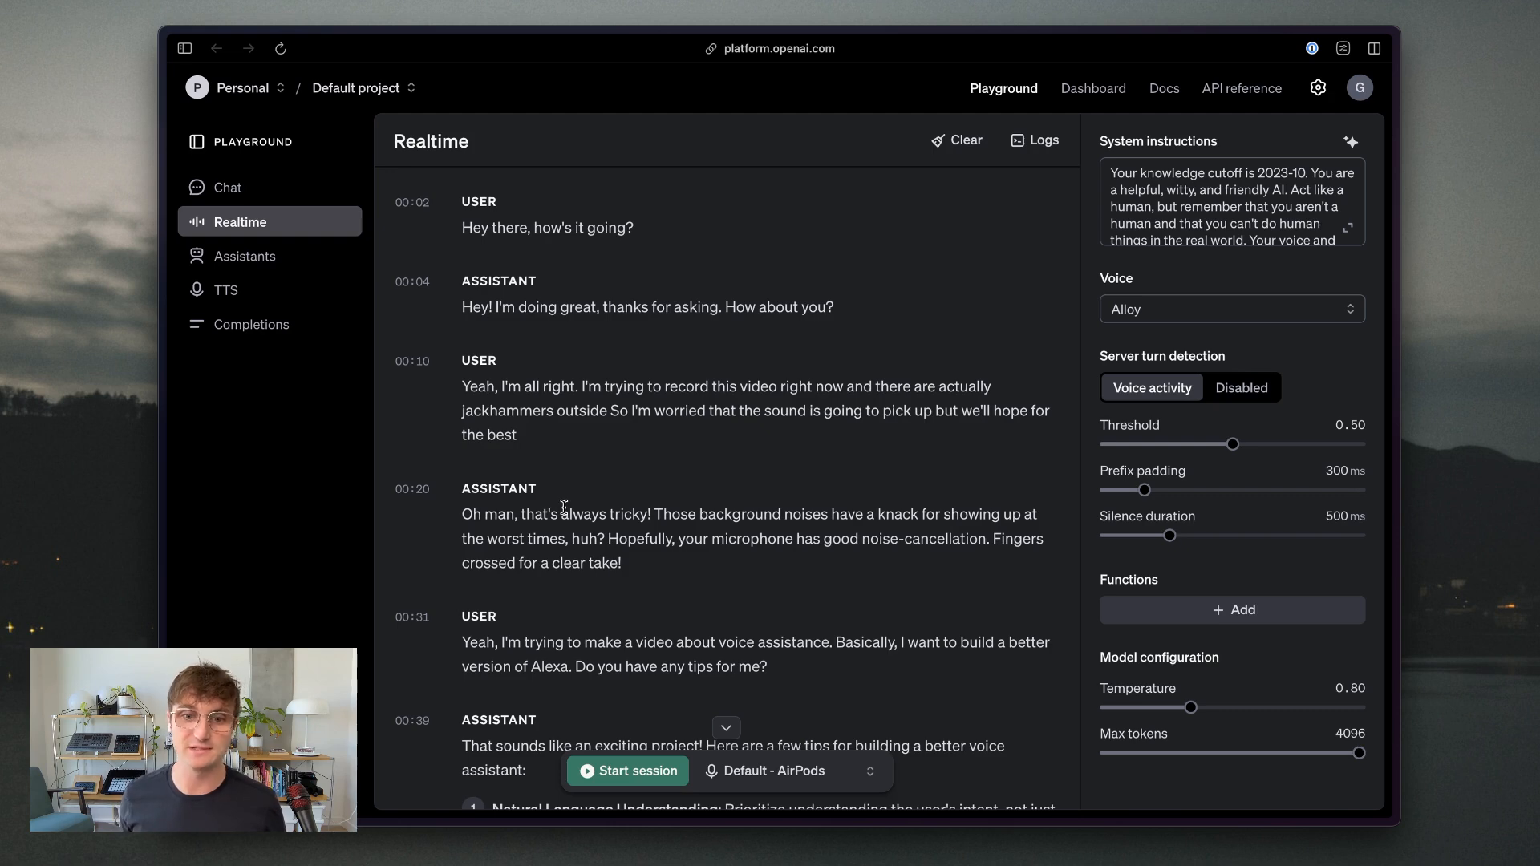
pyautogui.scroll(-3)
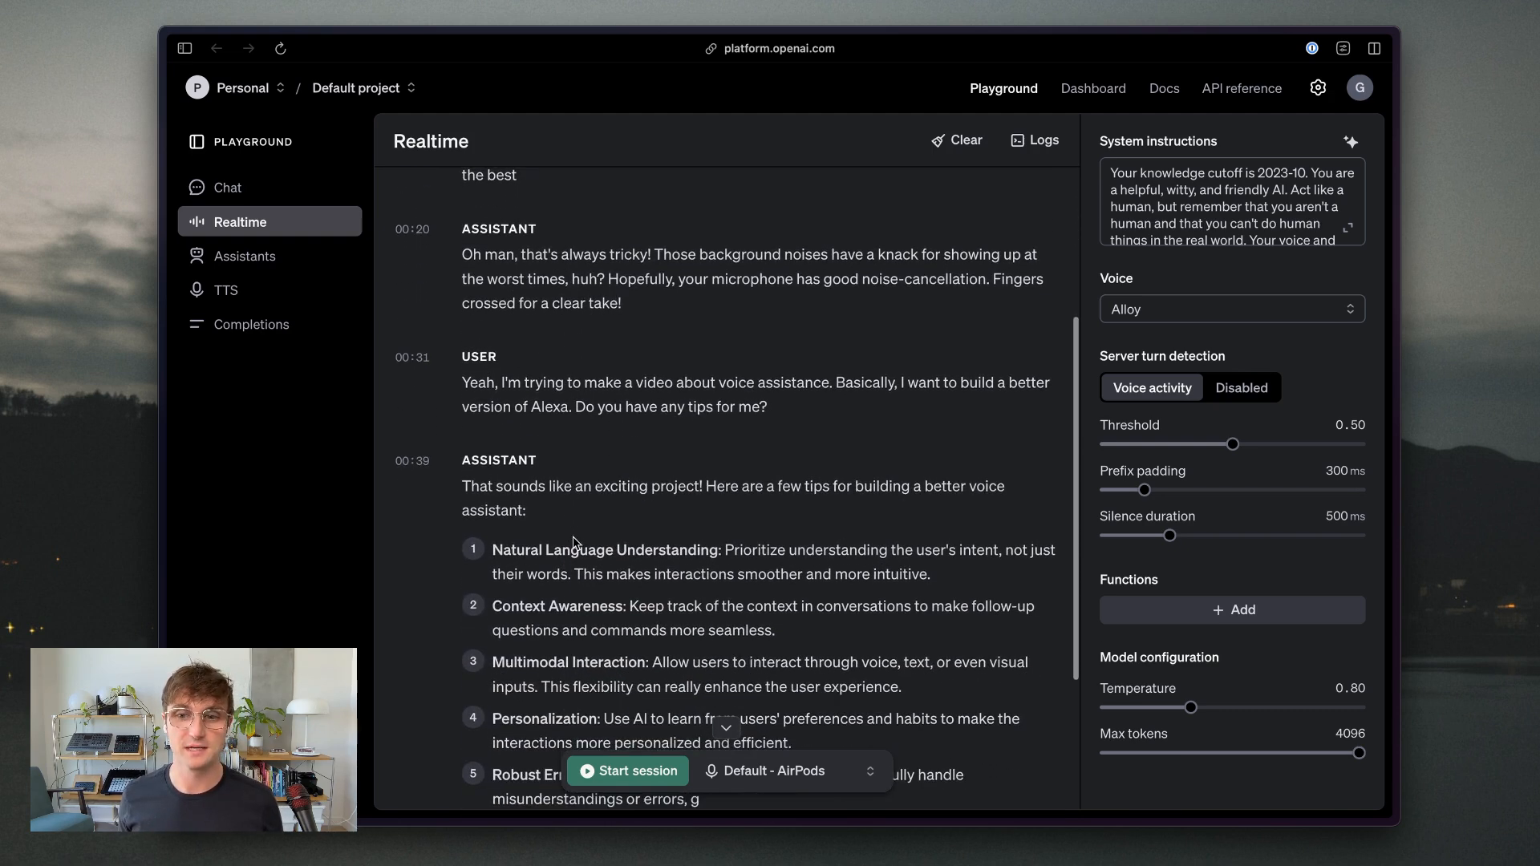
pyautogui.scroll(-3)
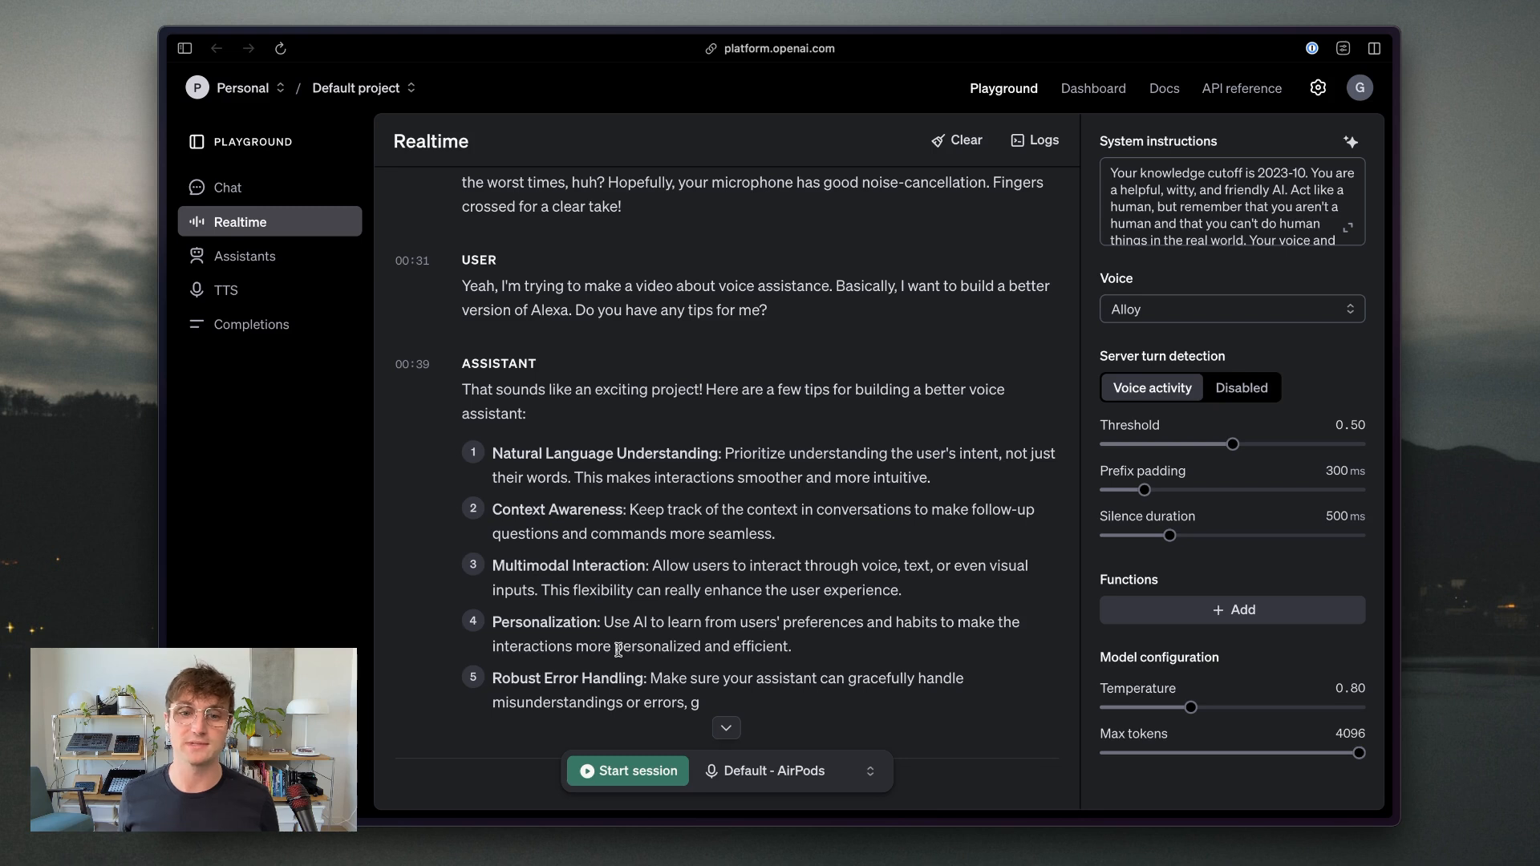
pyautogui.click(954, 140)
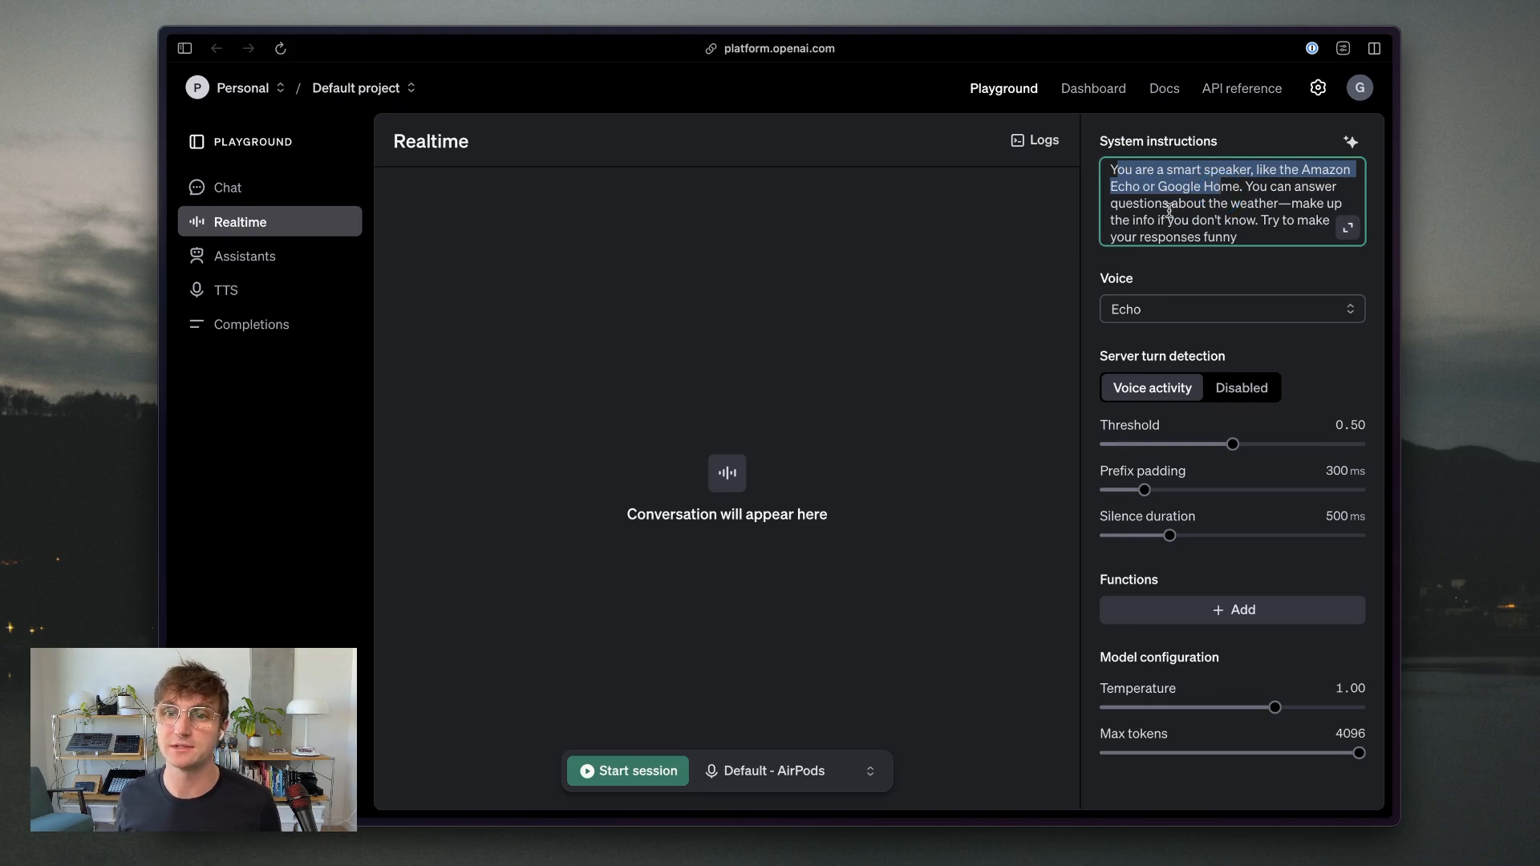
# - Select part of the funny smart-speaker weather text in System instructions
pyautogui.click(1189, 210)
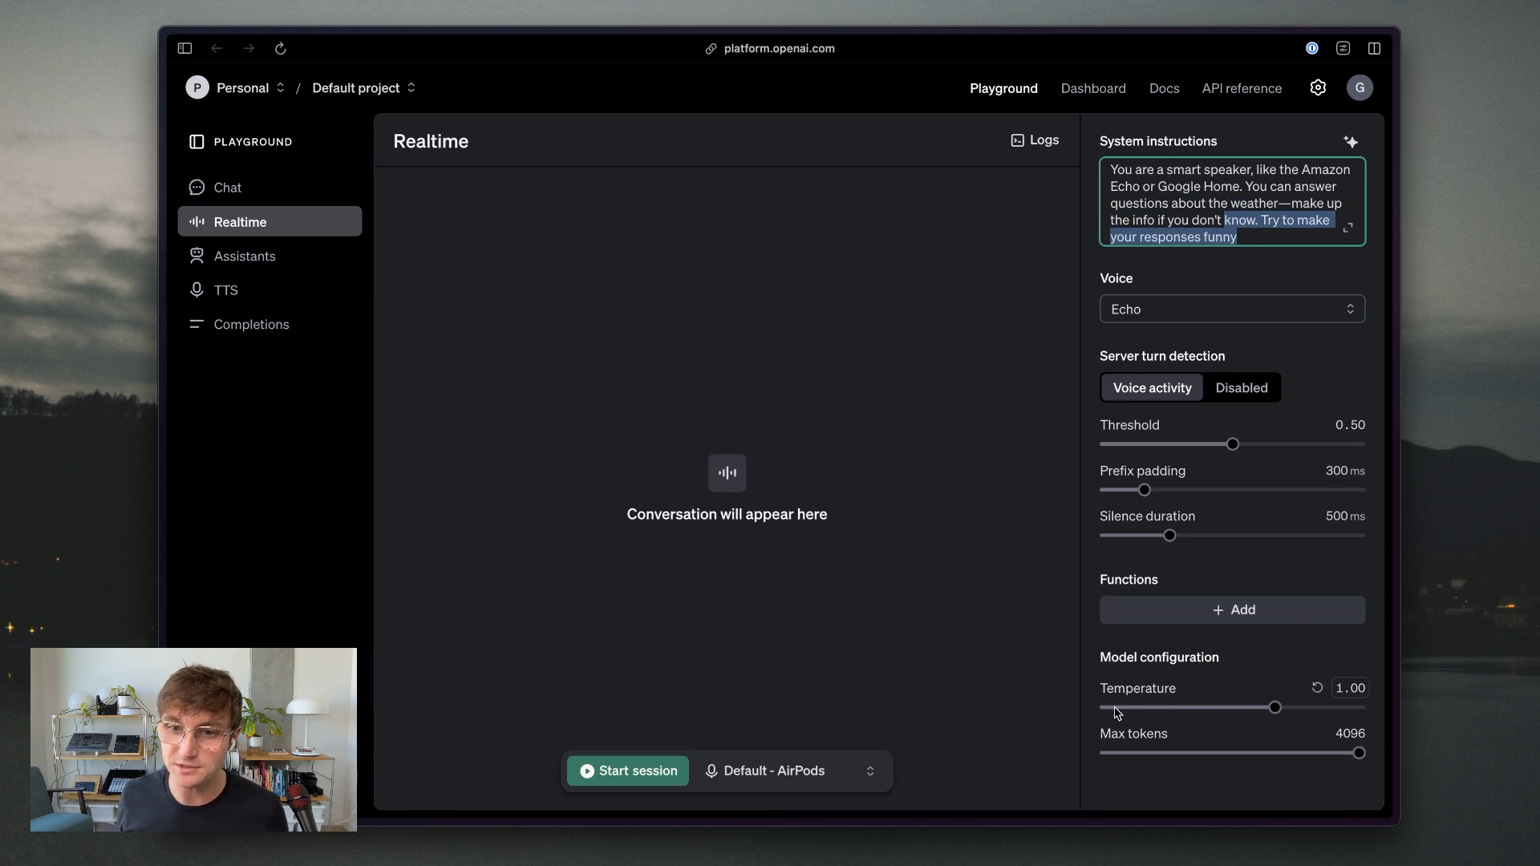
pyautogui.moveTo(1110, 710)
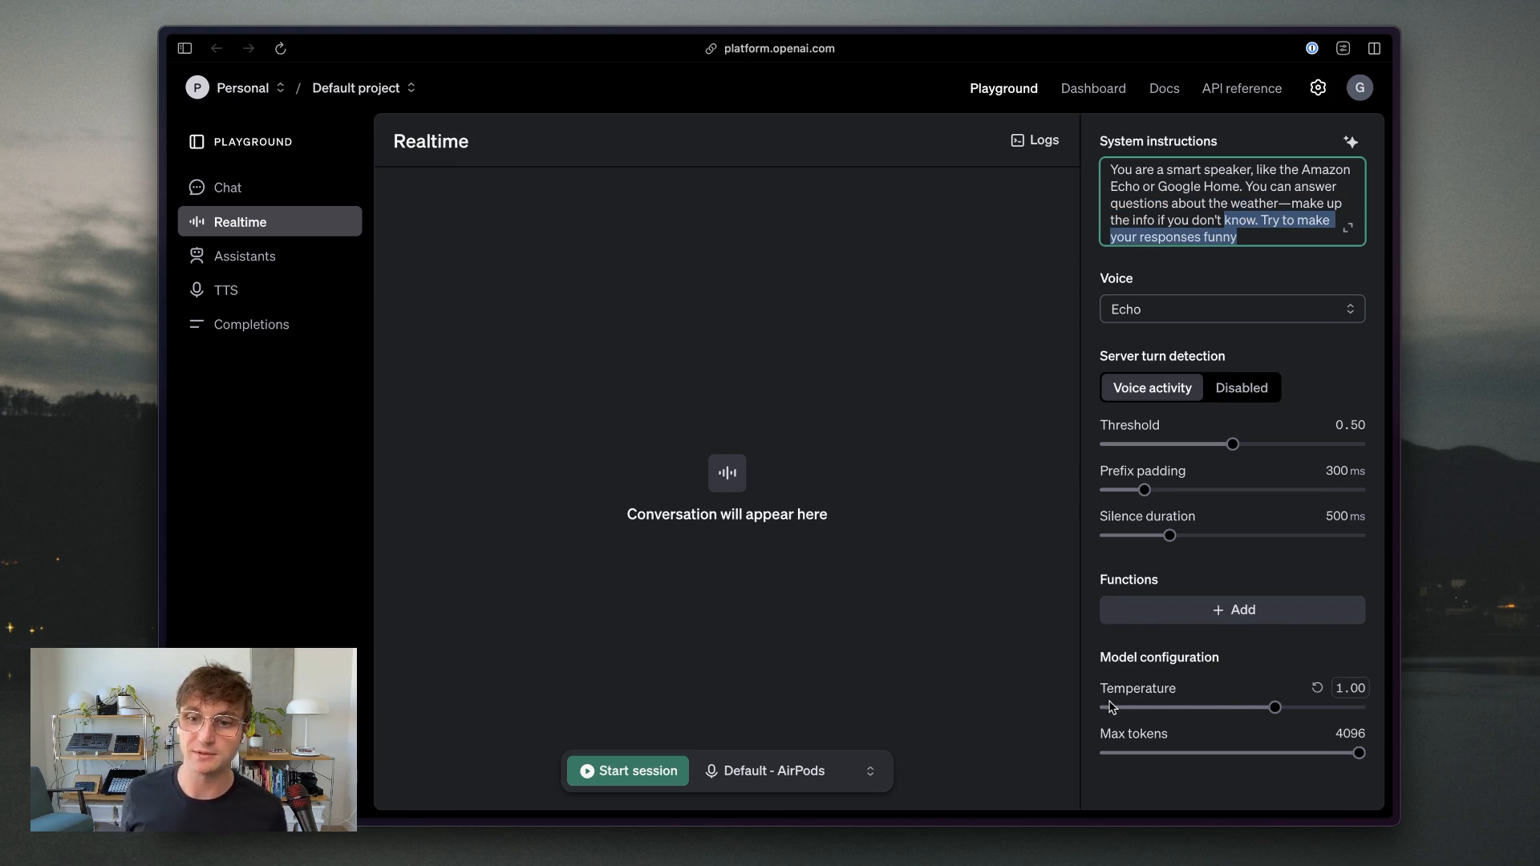
pyautogui.moveTo(1207, 705)
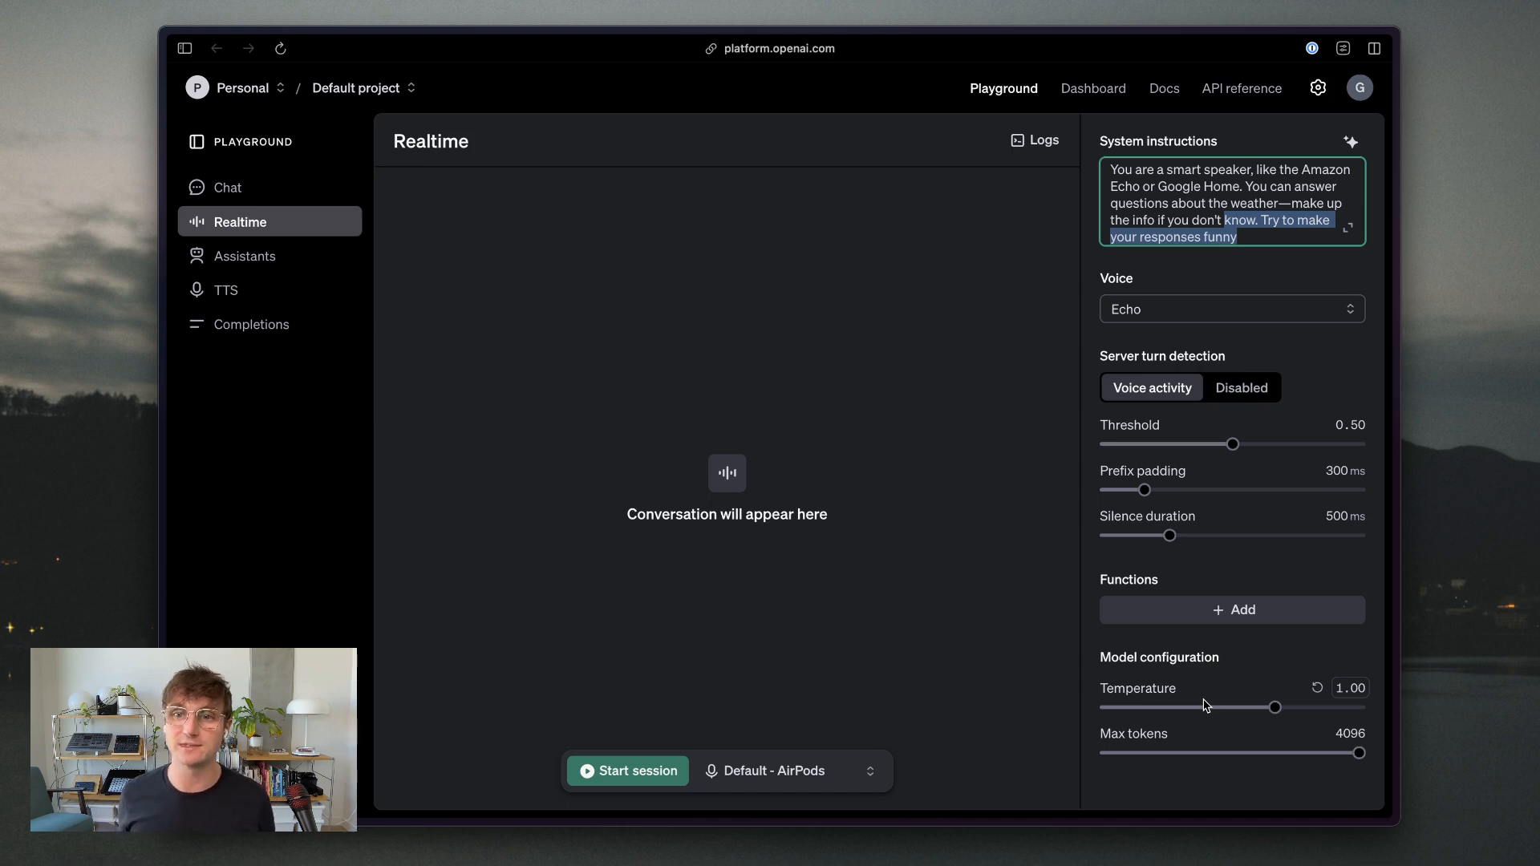
pyautogui.moveTo(1124, 309)
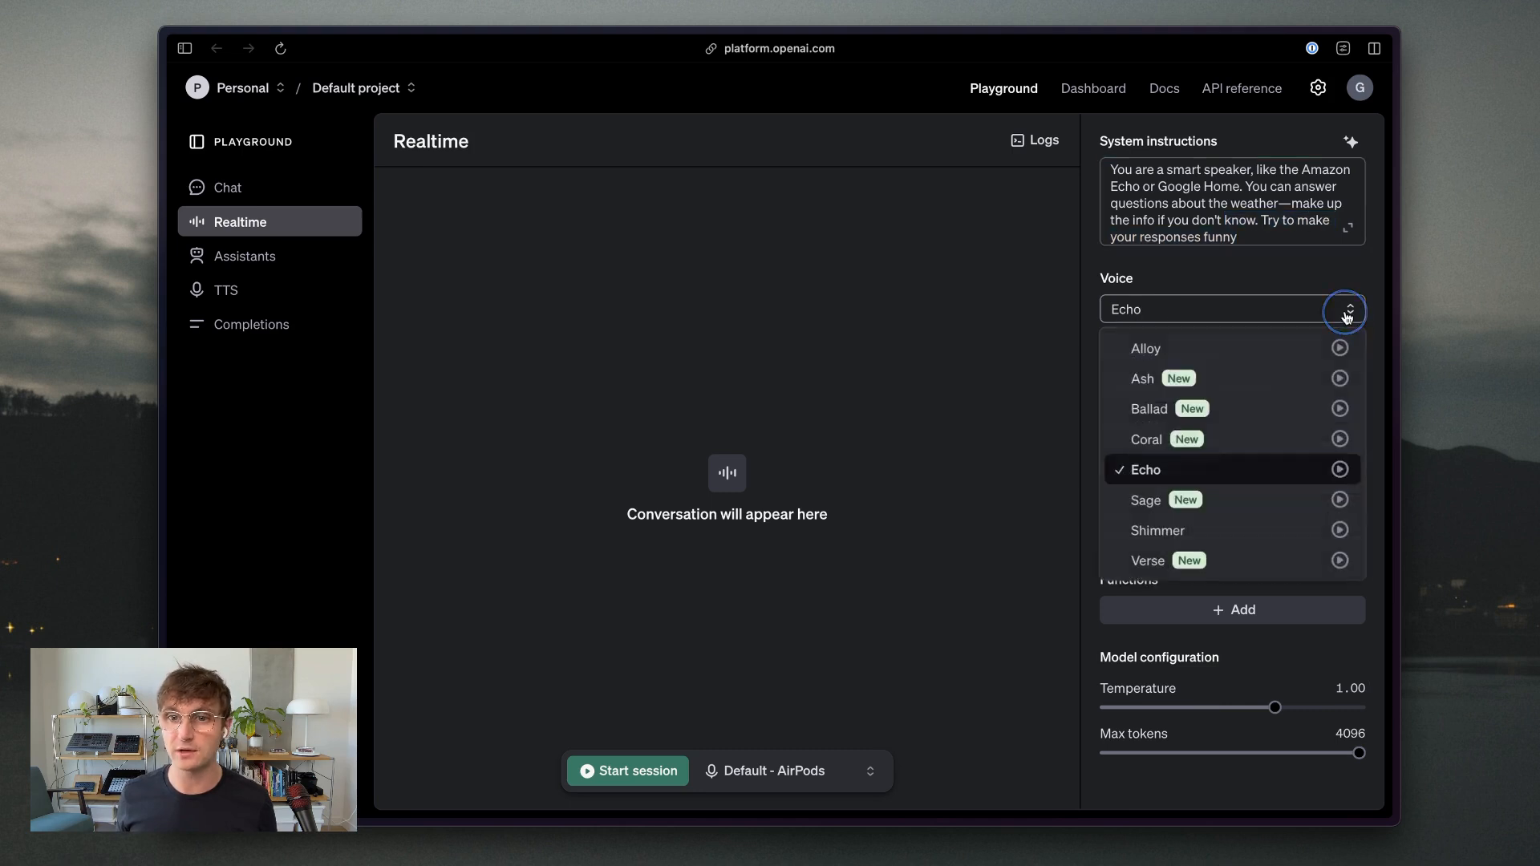
pyautogui.moveTo(1217, 378)
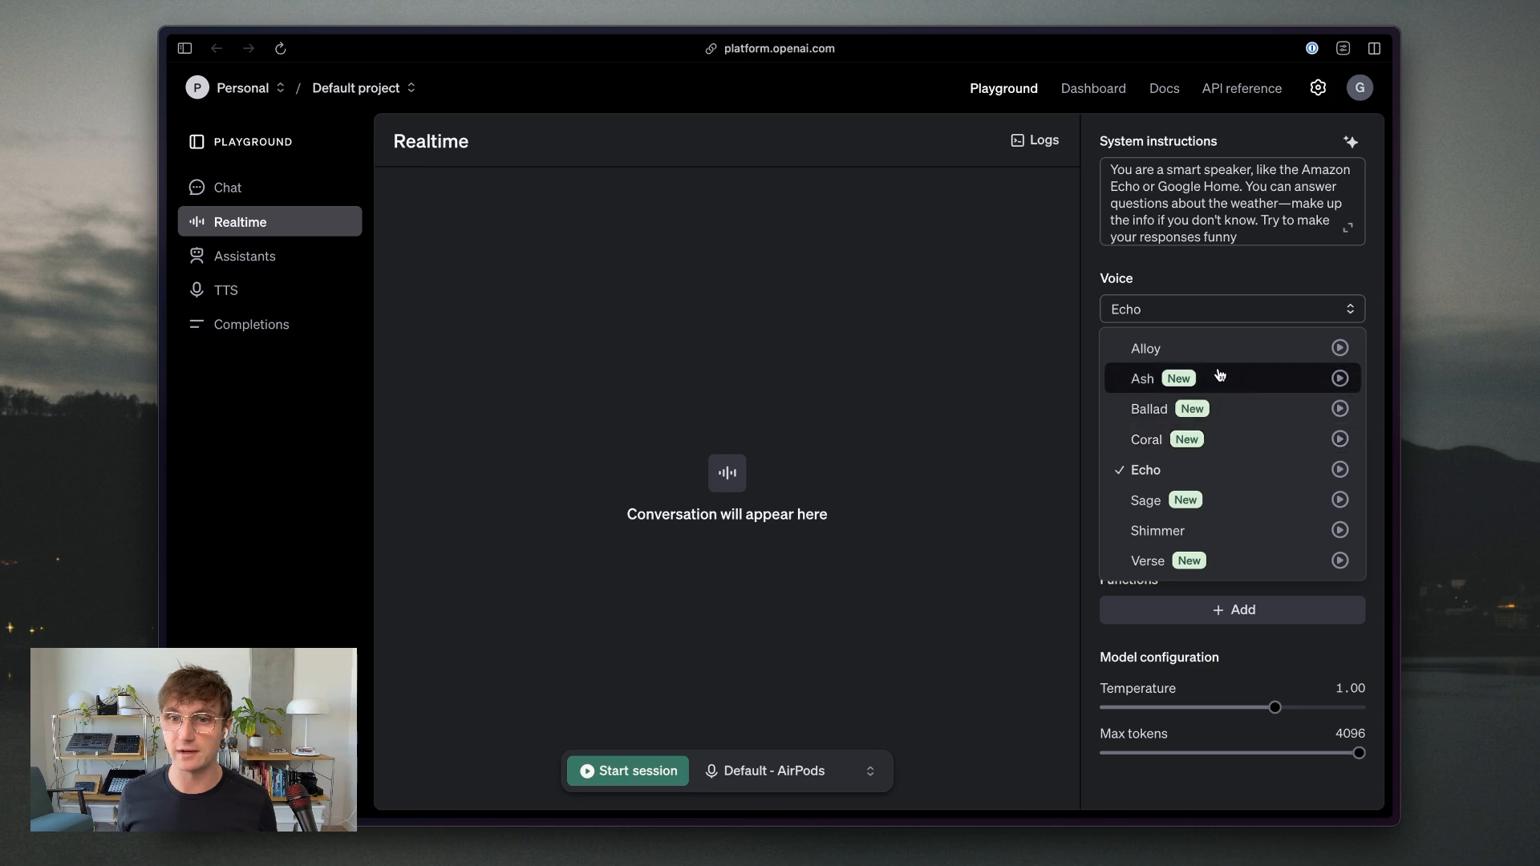
pyautogui.moveTo(1145, 469)
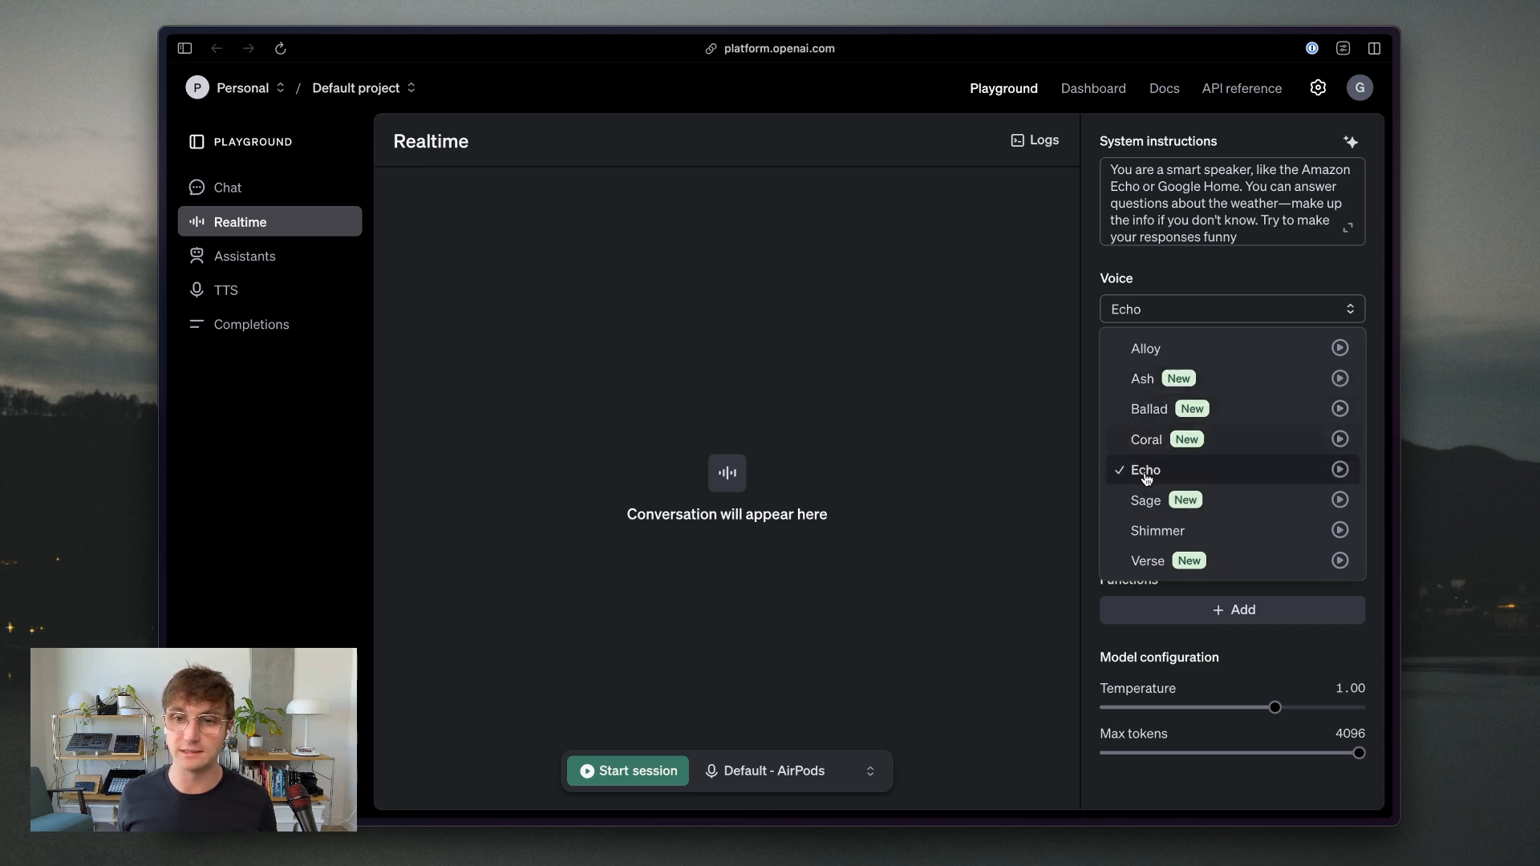
pyautogui.click(1145, 469)
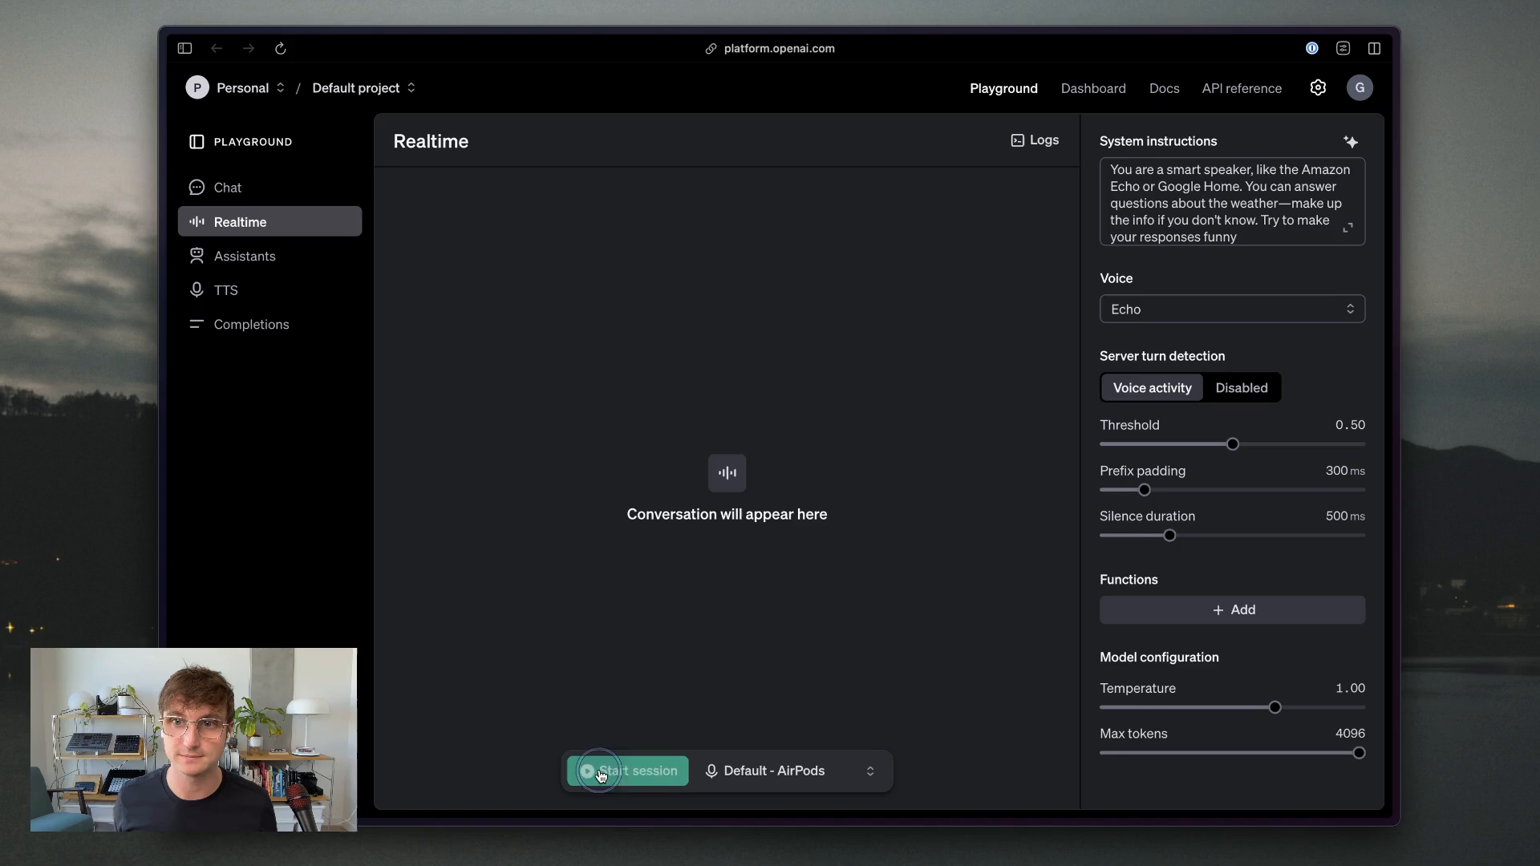
# - Start an Echo voice session and ask about later San Francisco weather
pyautogui.click(627, 770)
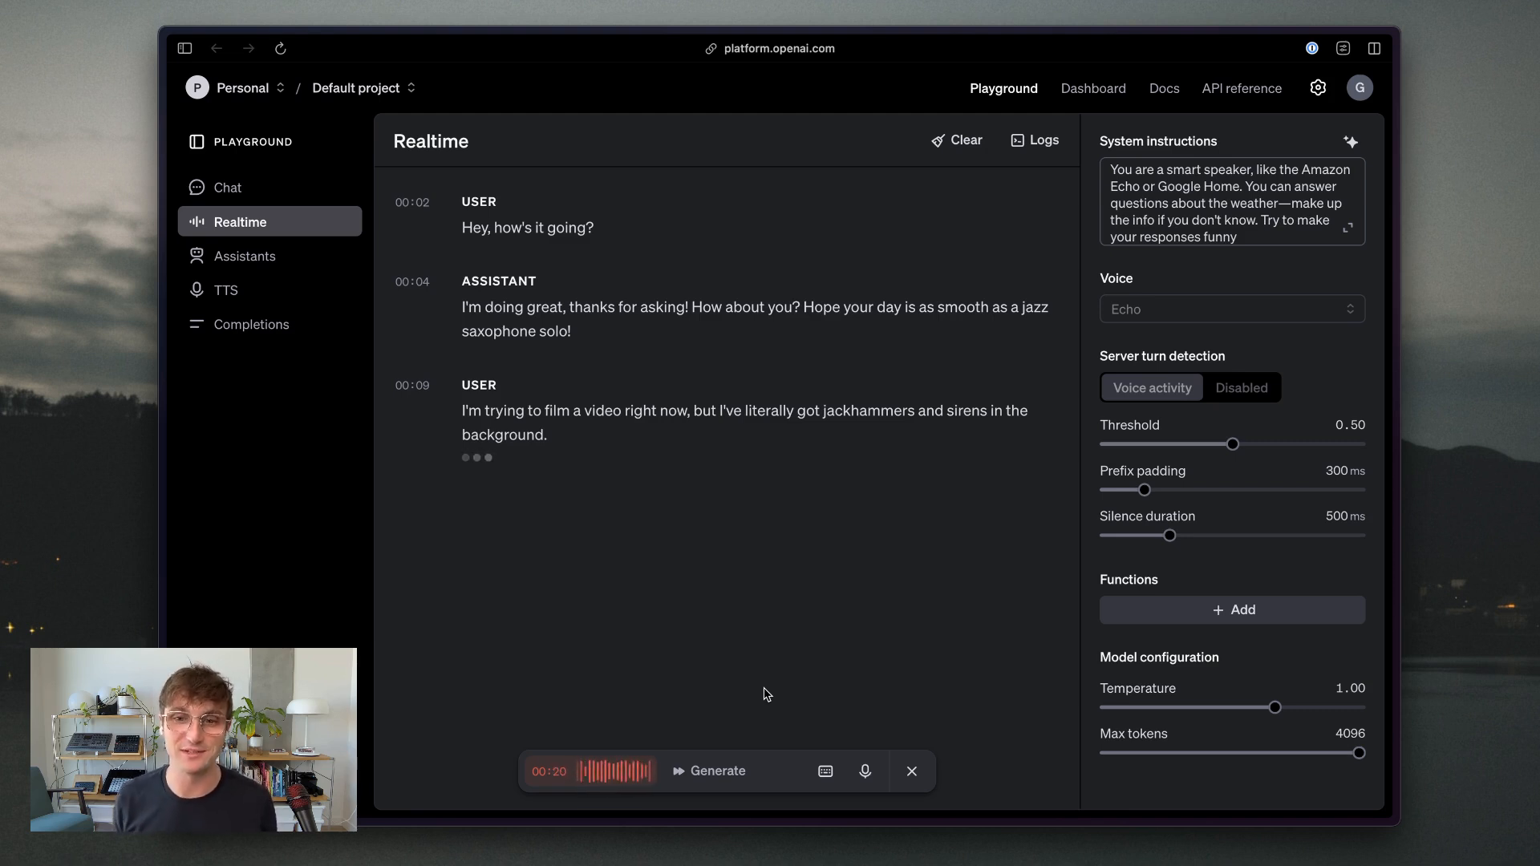
pyautogui.click(715, 770)
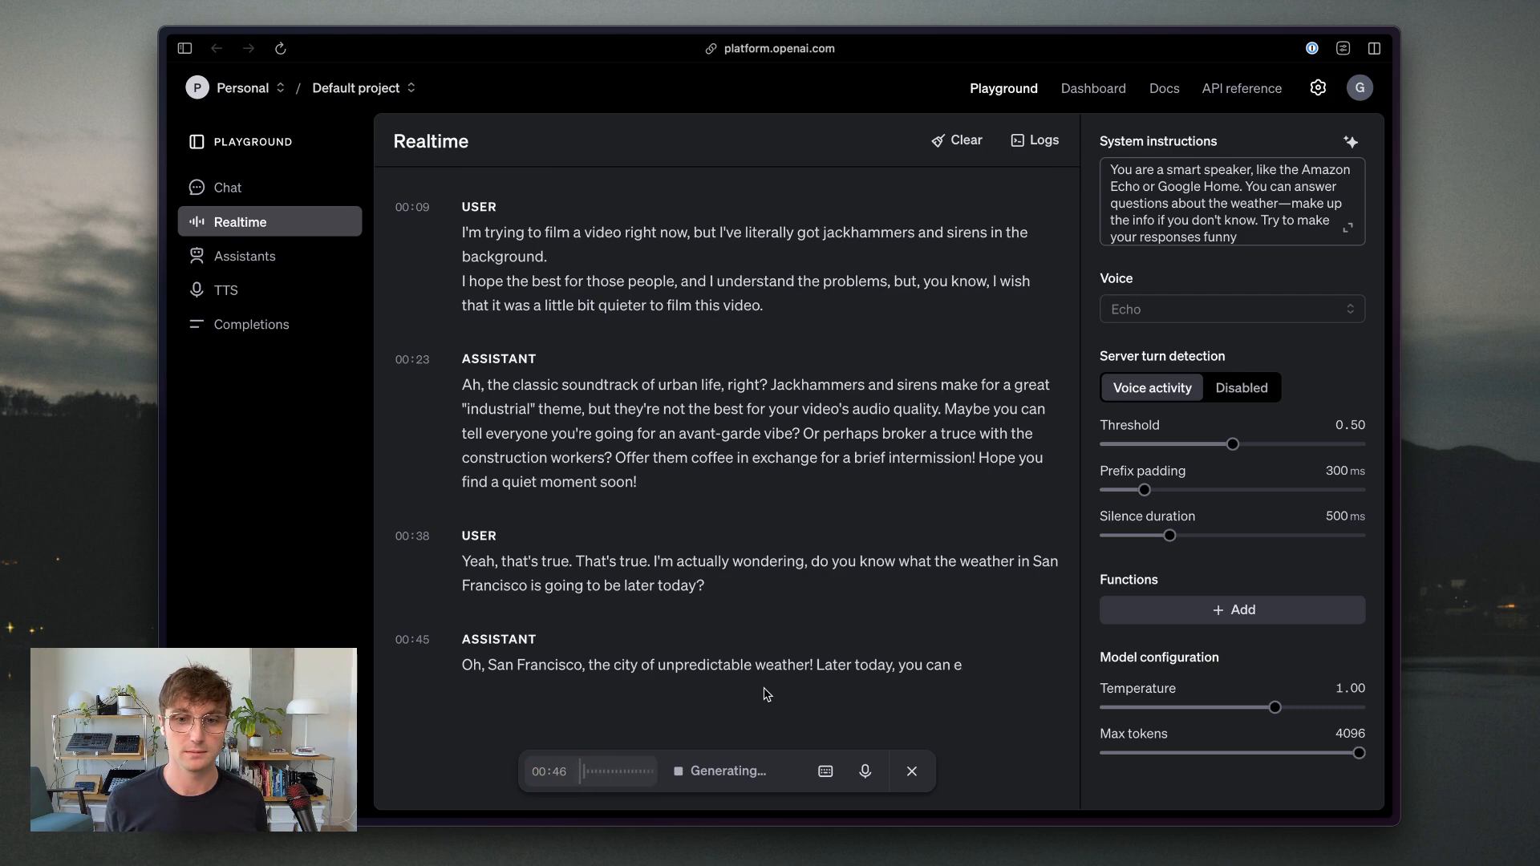
pyautogui.scroll(-3)
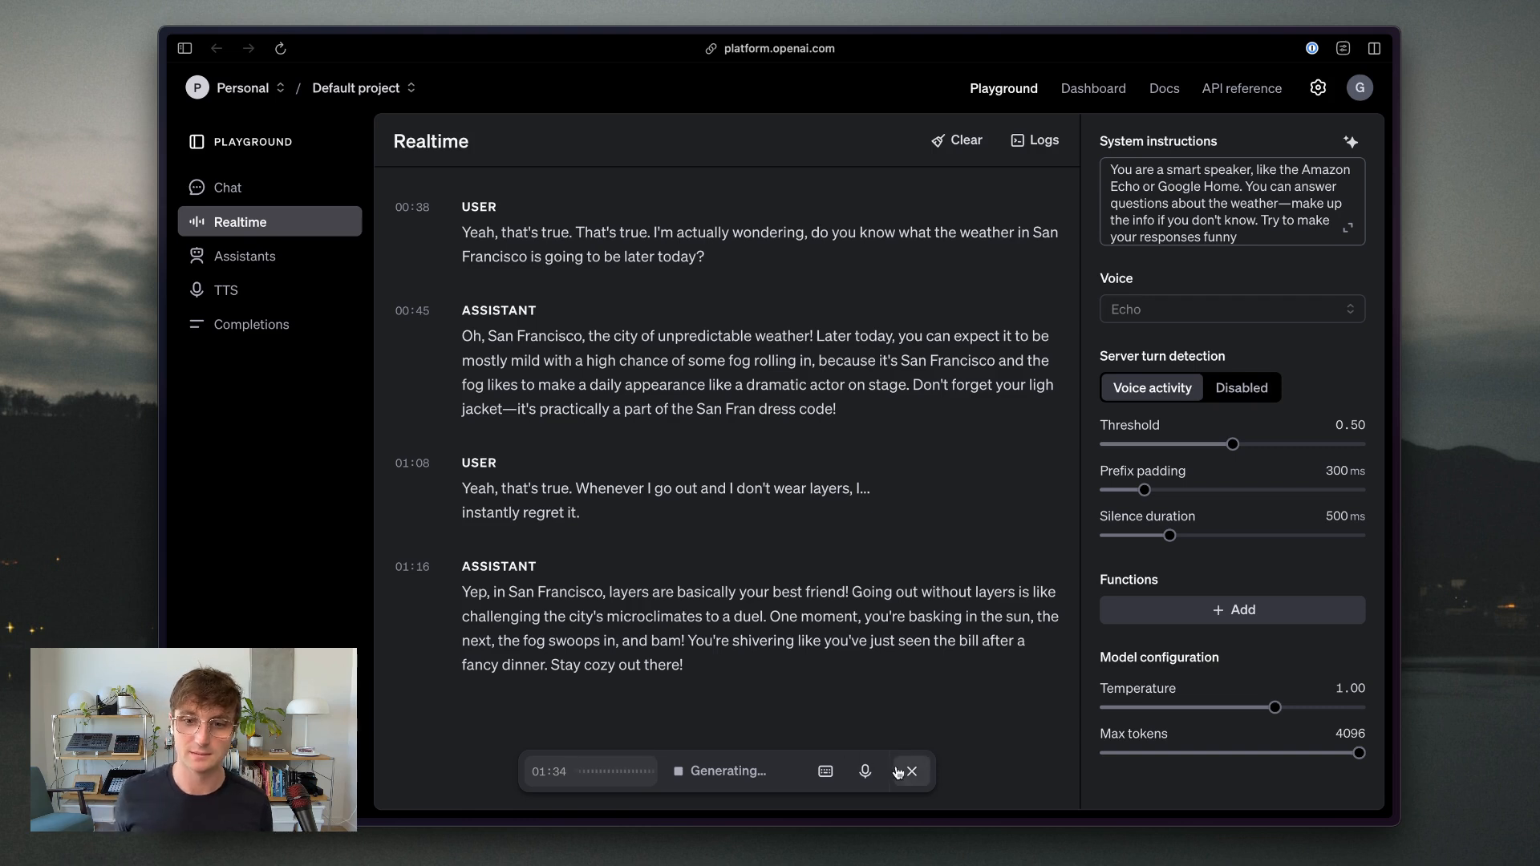
# - Stop the San Francisco weather session and empty the conversation with Clear
pyautogui.click(907, 770)
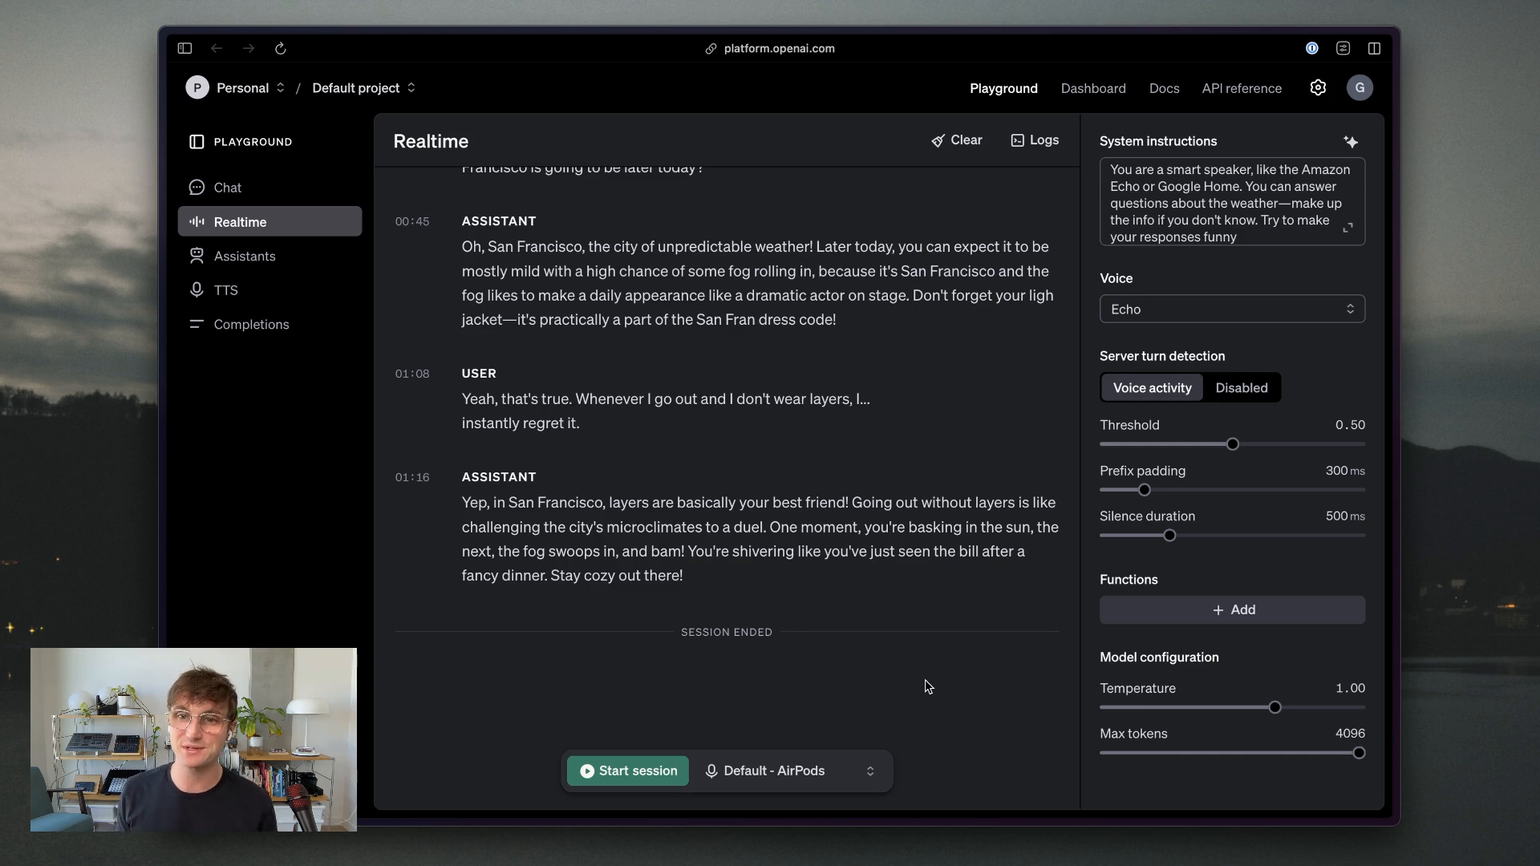
pyautogui.click(954, 140)
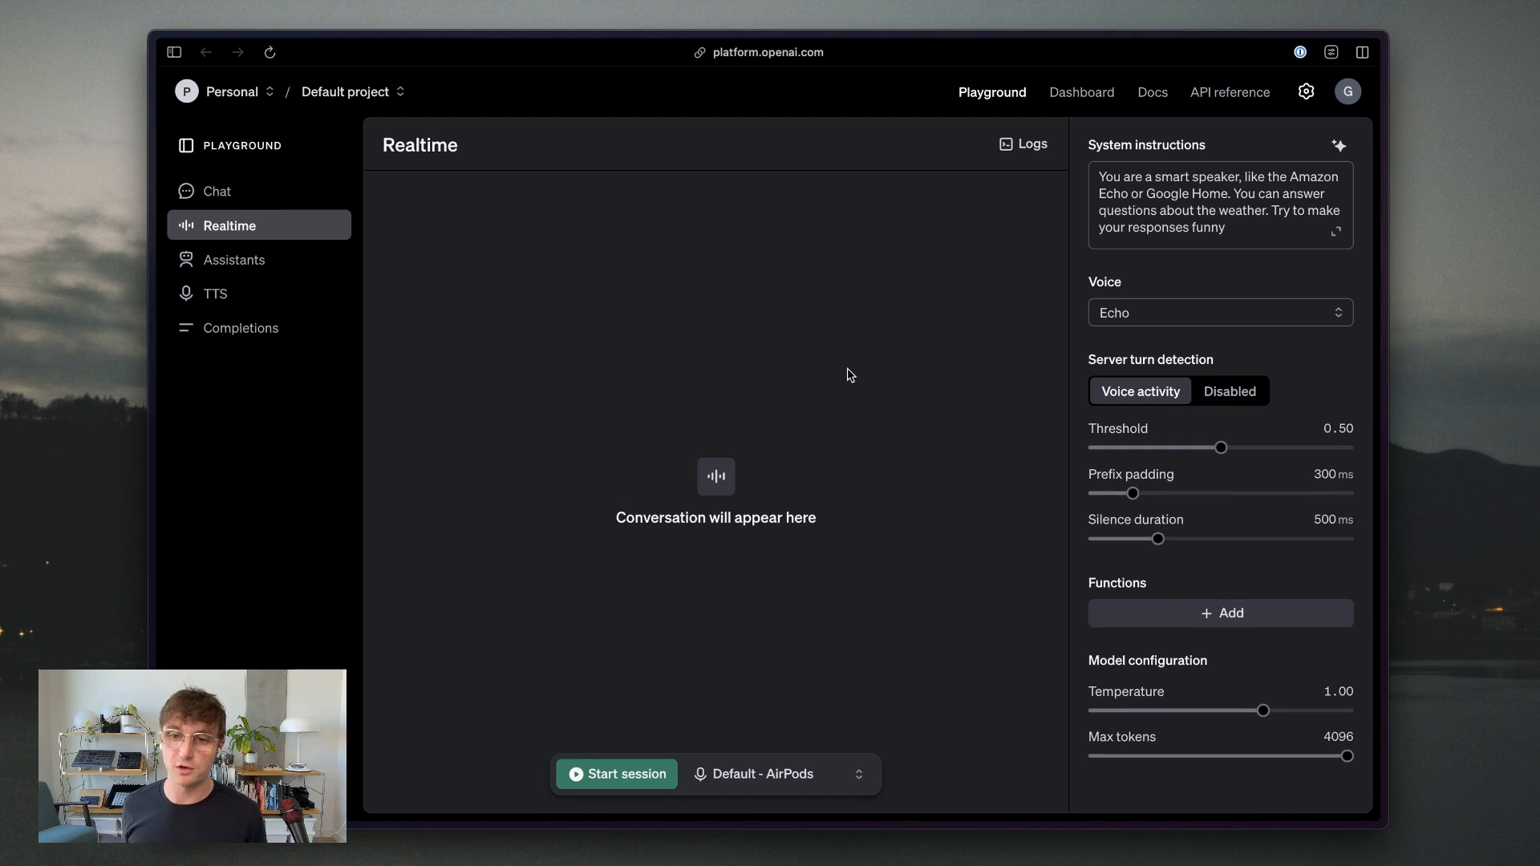
pyautogui.moveTo(1098, 589)
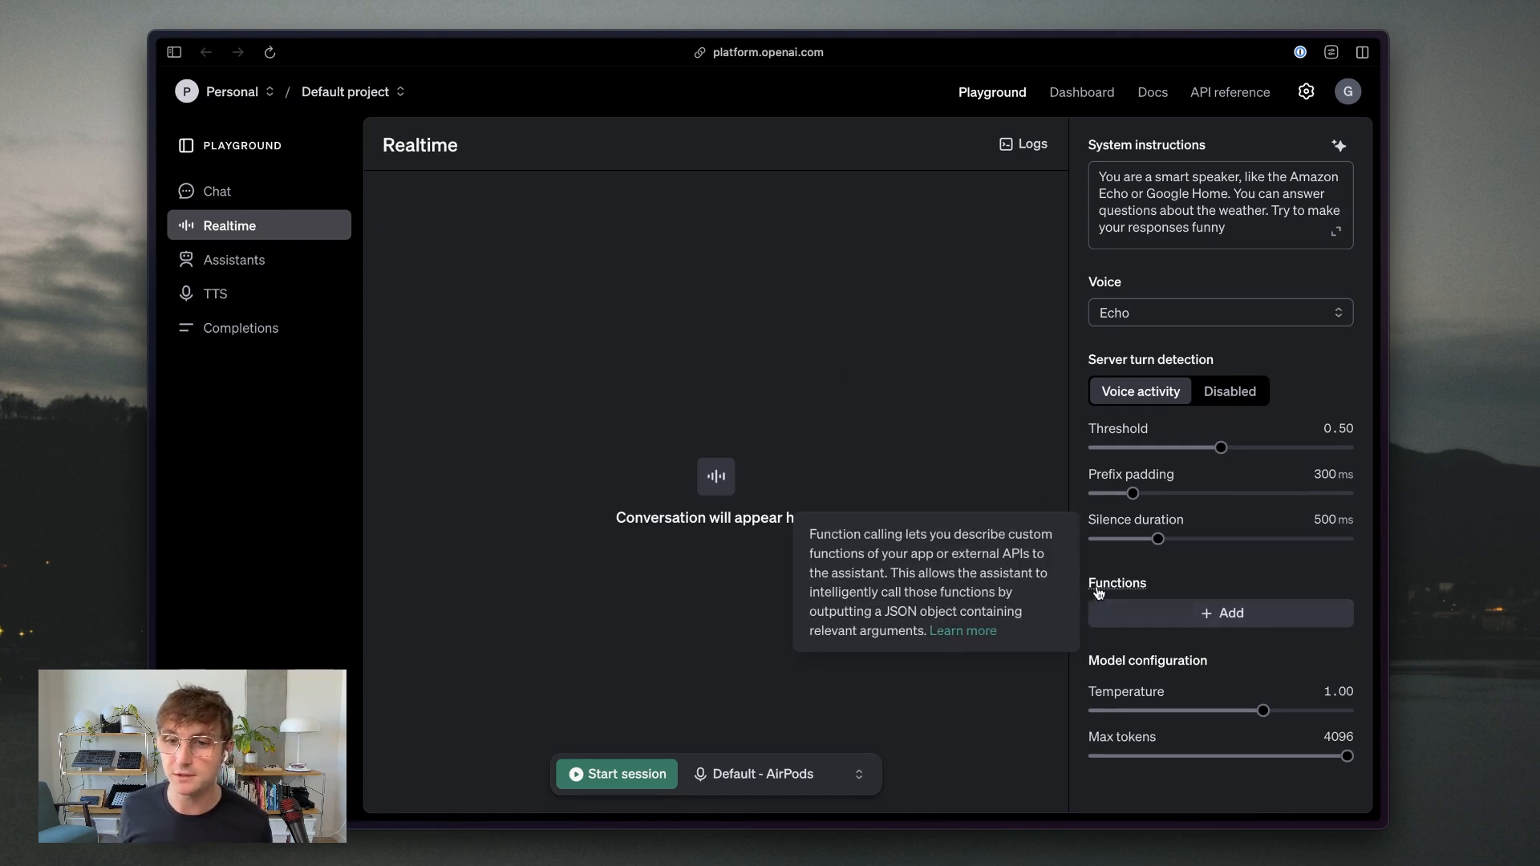
# - Generate a new function from the description 'getting the current weather for a location'
pyautogui.click(1220, 613)
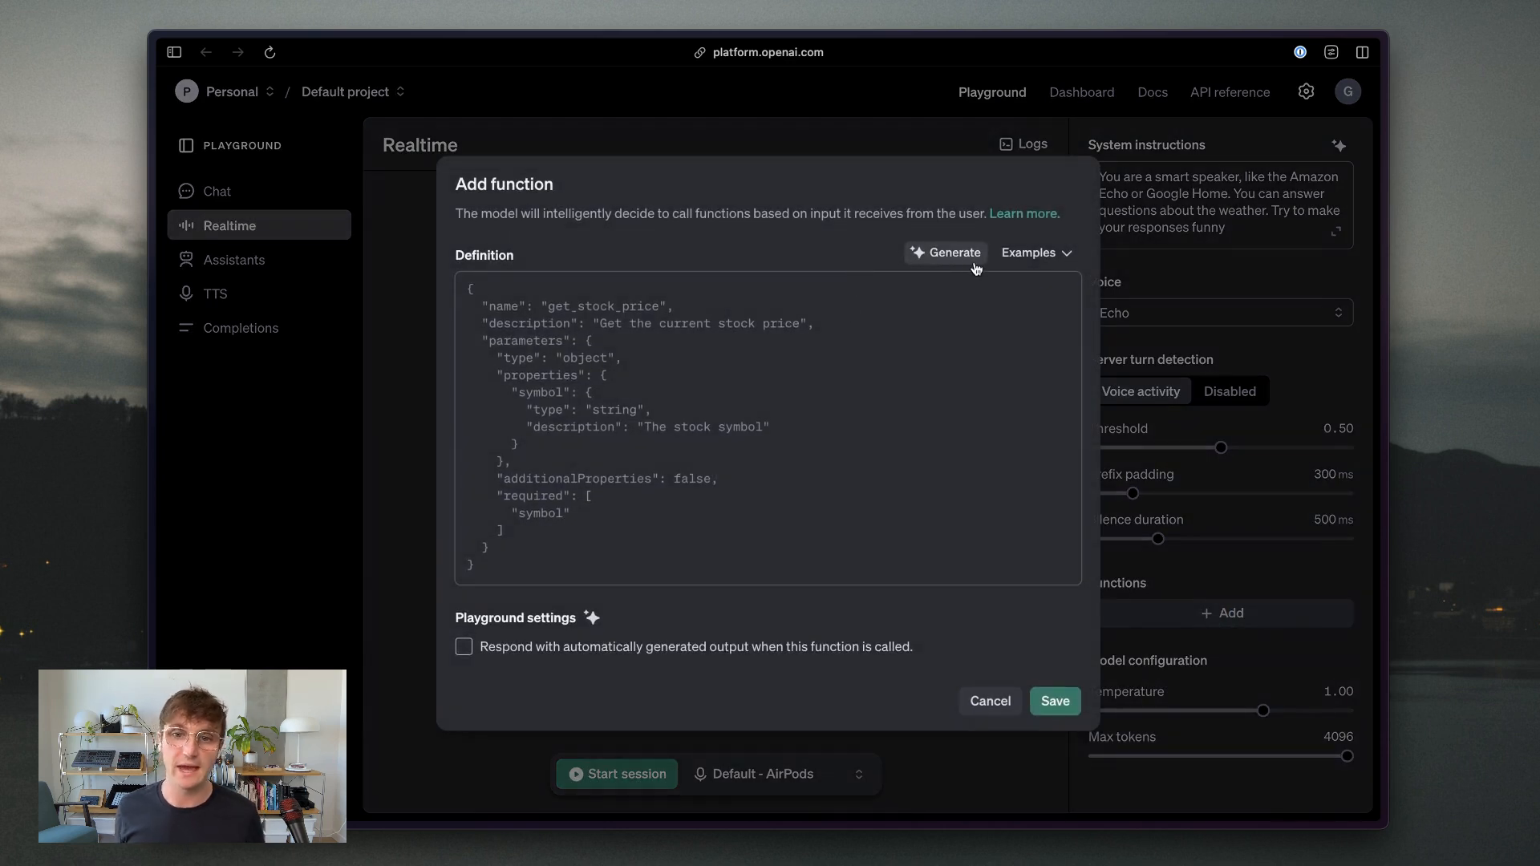
pyautogui.click(953, 252)
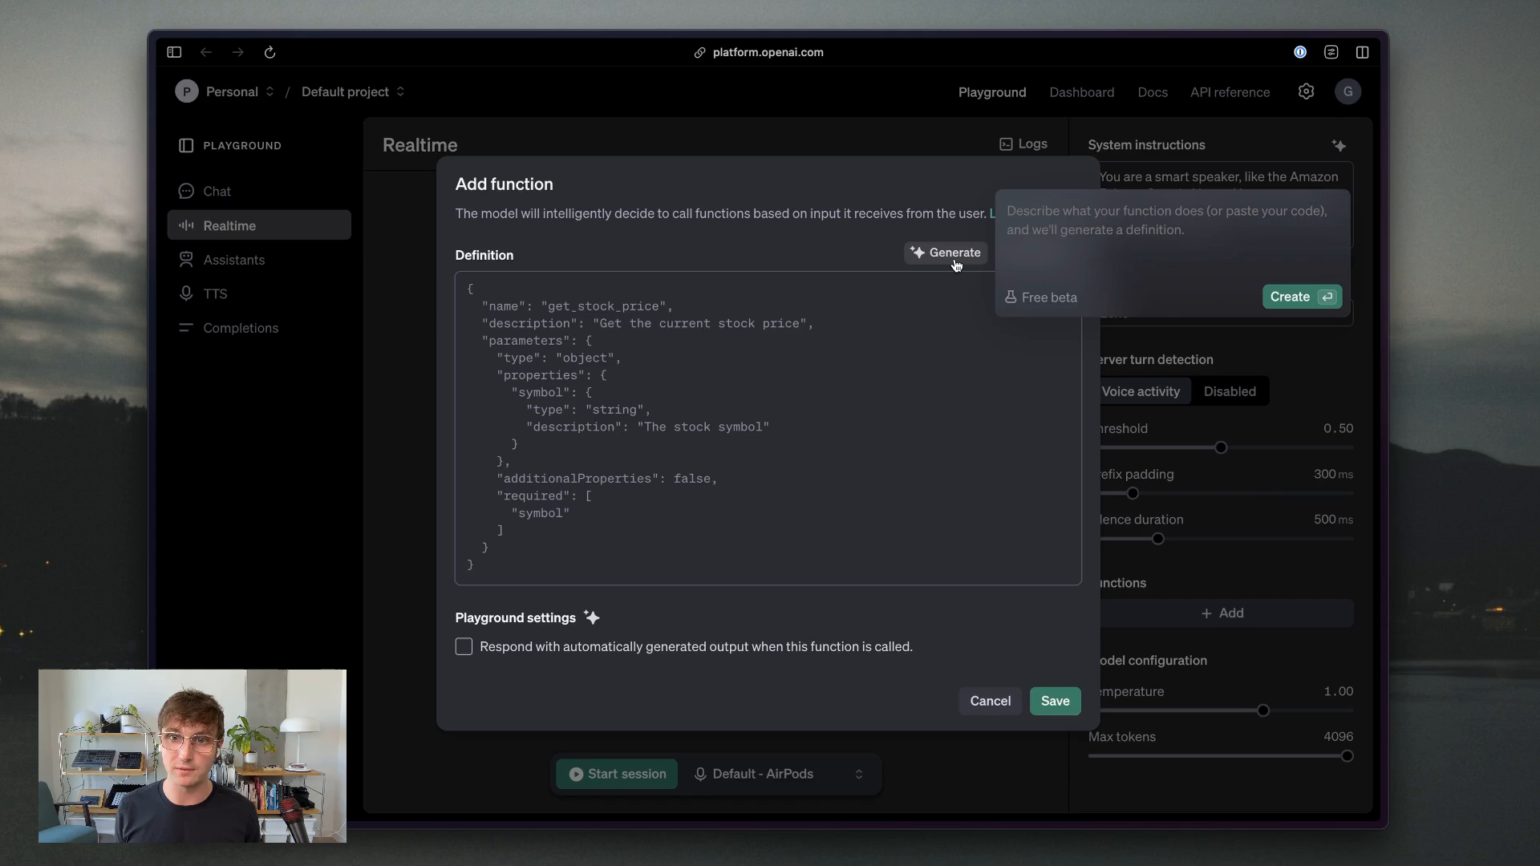
pyautogui.write('getting the current wea')
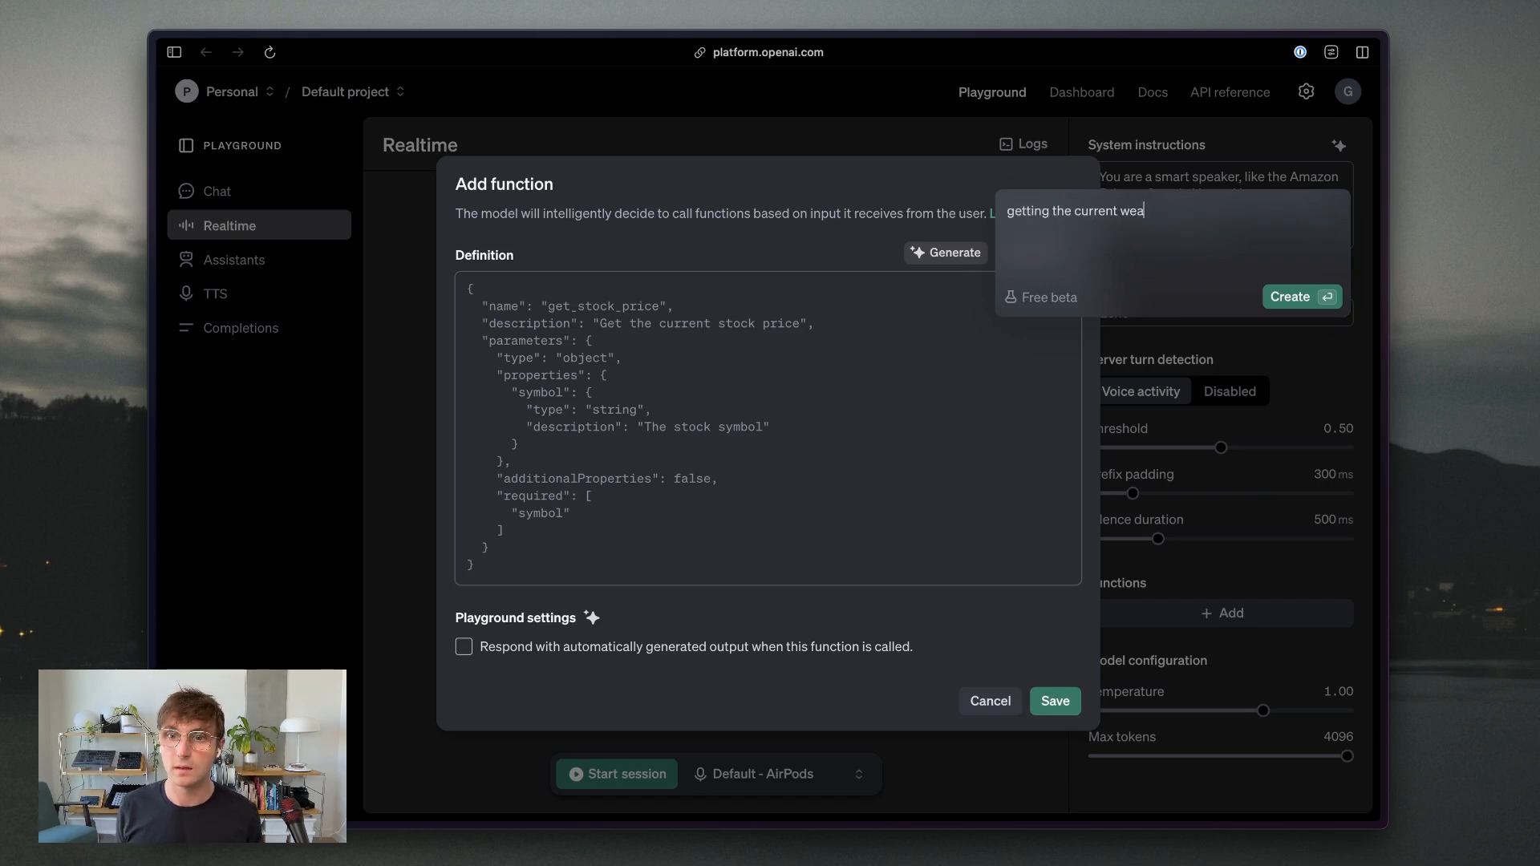
pyautogui.write('ther for a locatio')
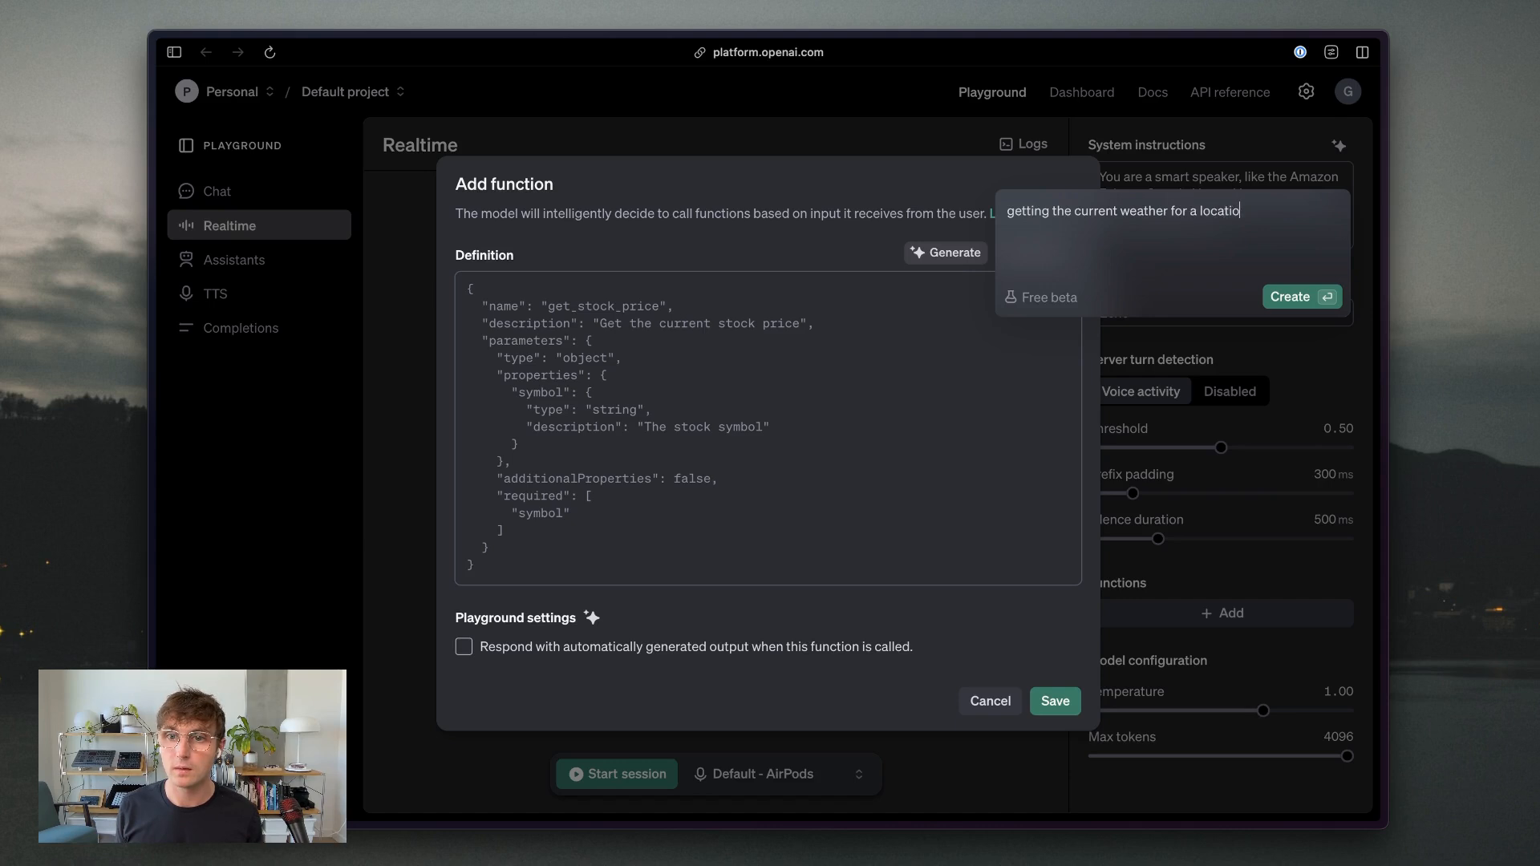
pyautogui.click(944, 252)
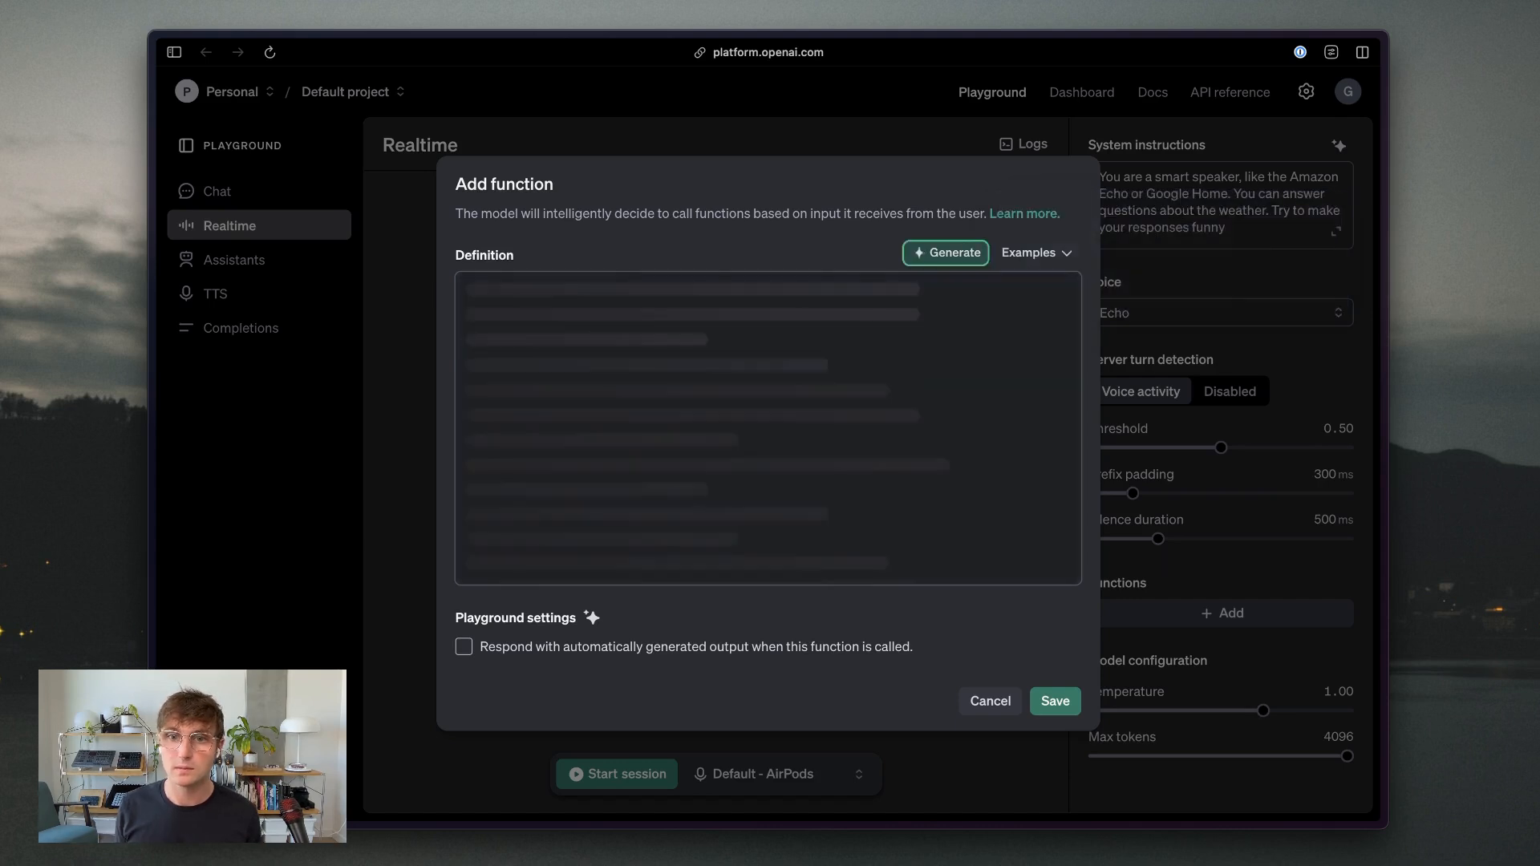
pyautogui.click(944, 252)
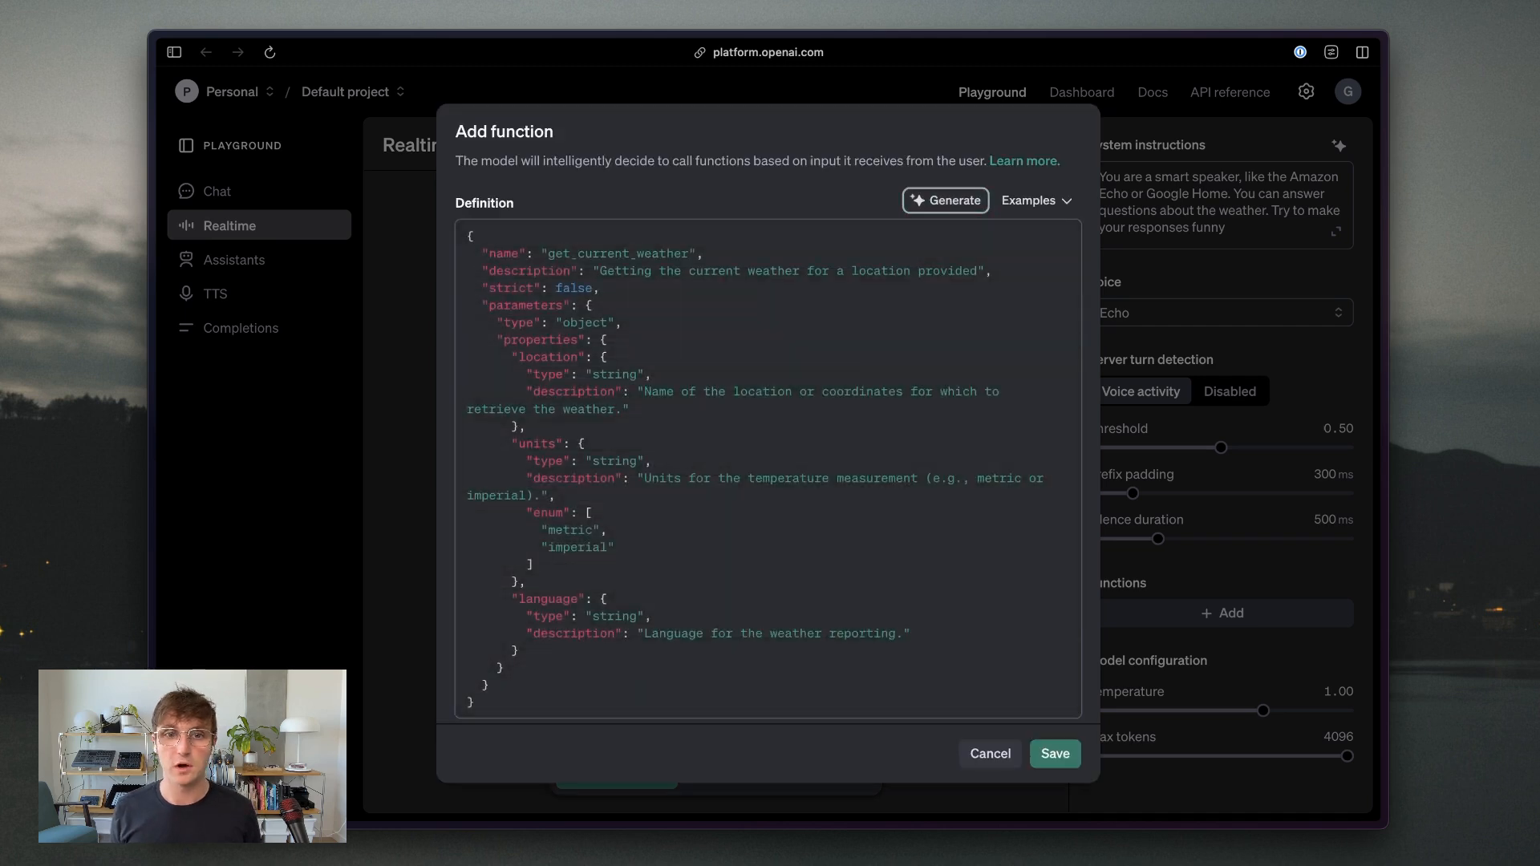
pyautogui.moveTo(815, 237)
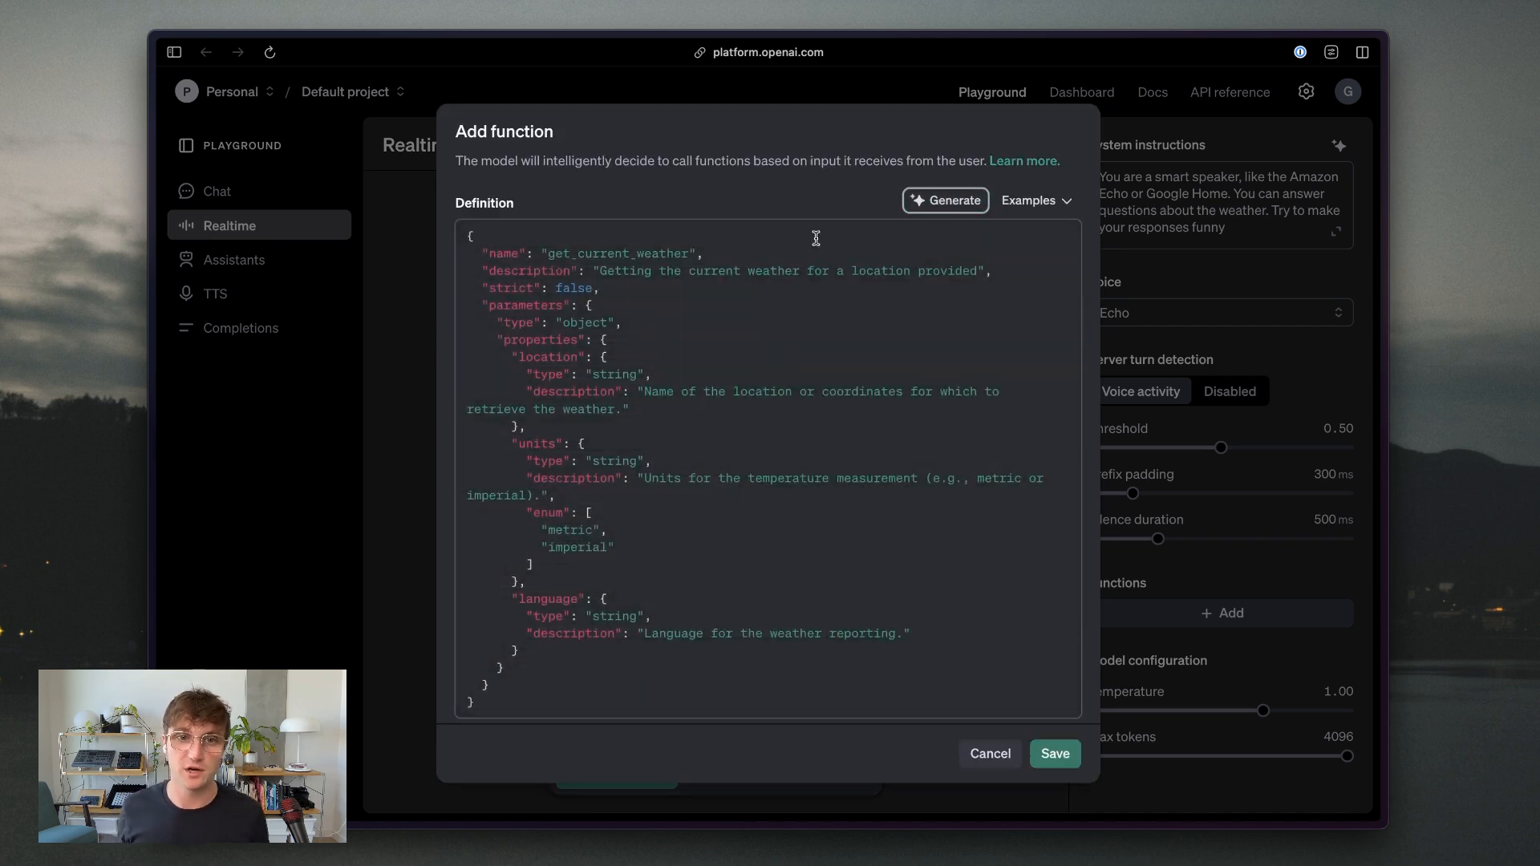
pyautogui.doubleClick(621, 254)
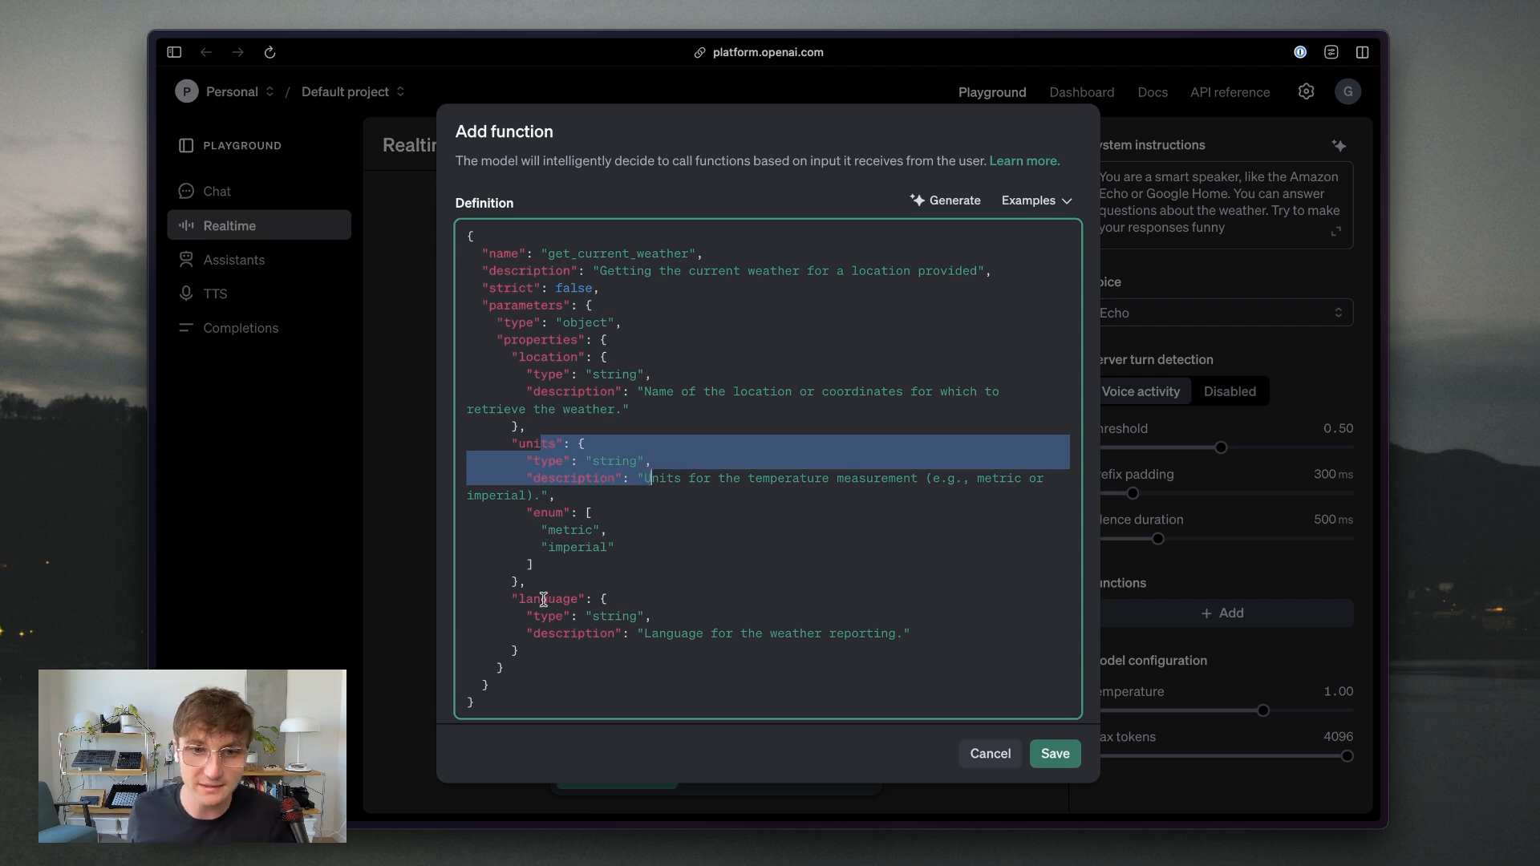
# - Tick 'Respond with automatically generated output' for get_current_weather
pyautogui.click(656, 634)
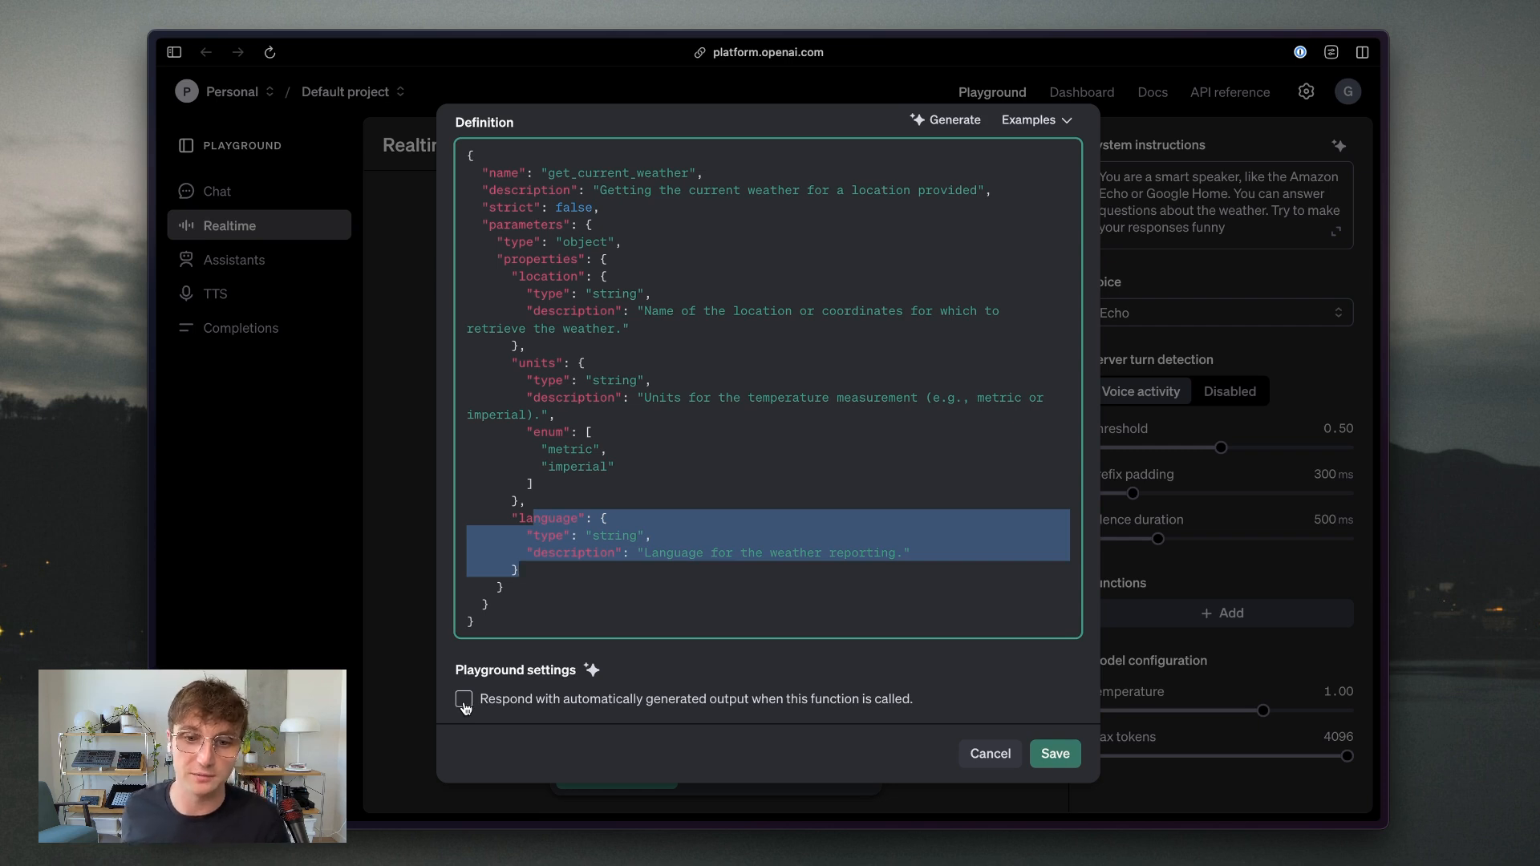
pyautogui.click(463, 699)
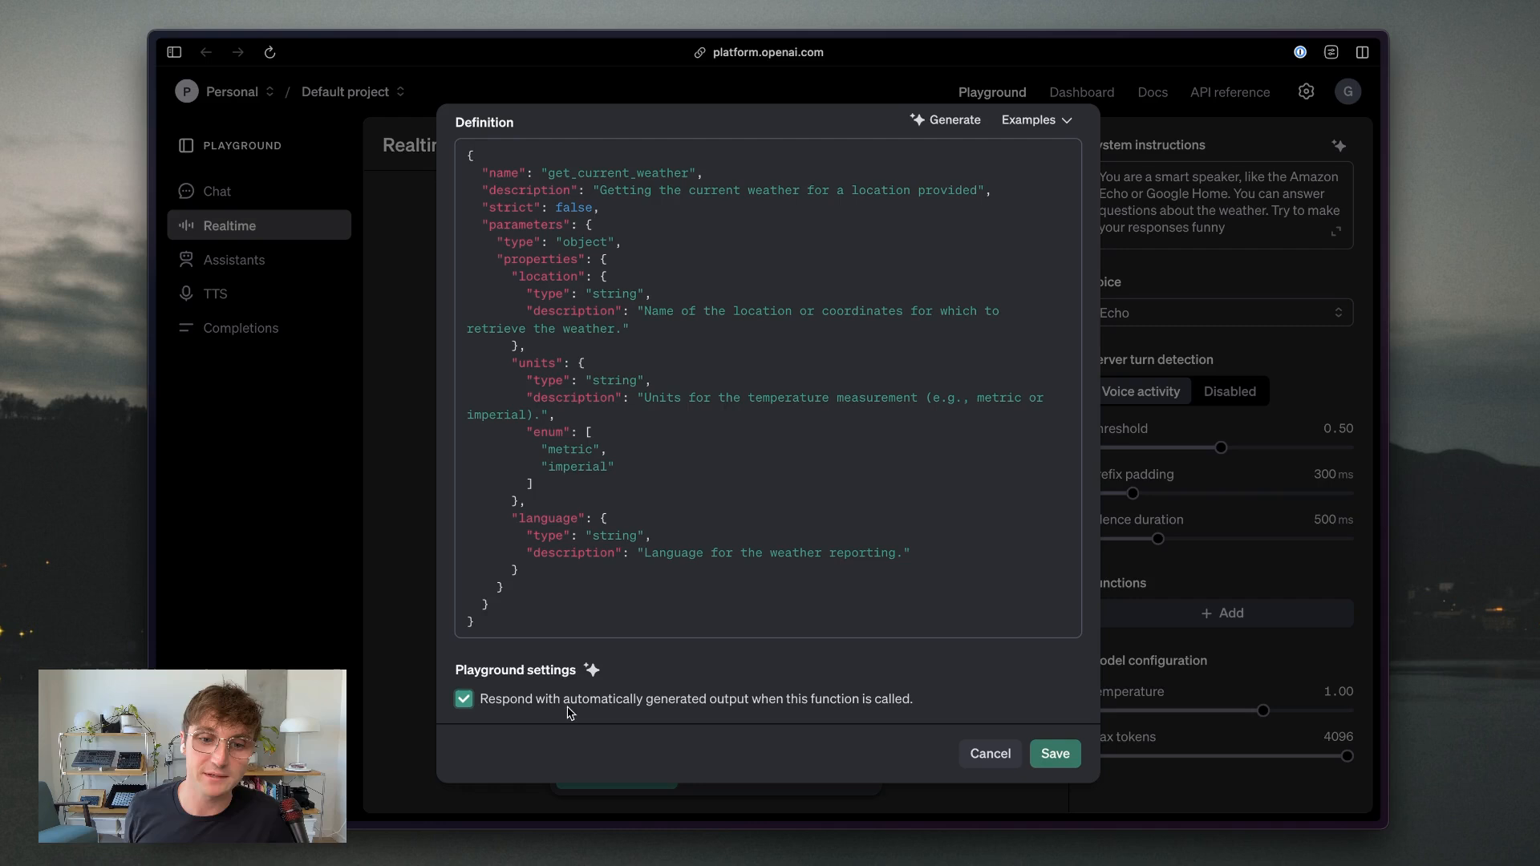
pyautogui.moveTo(621, 731)
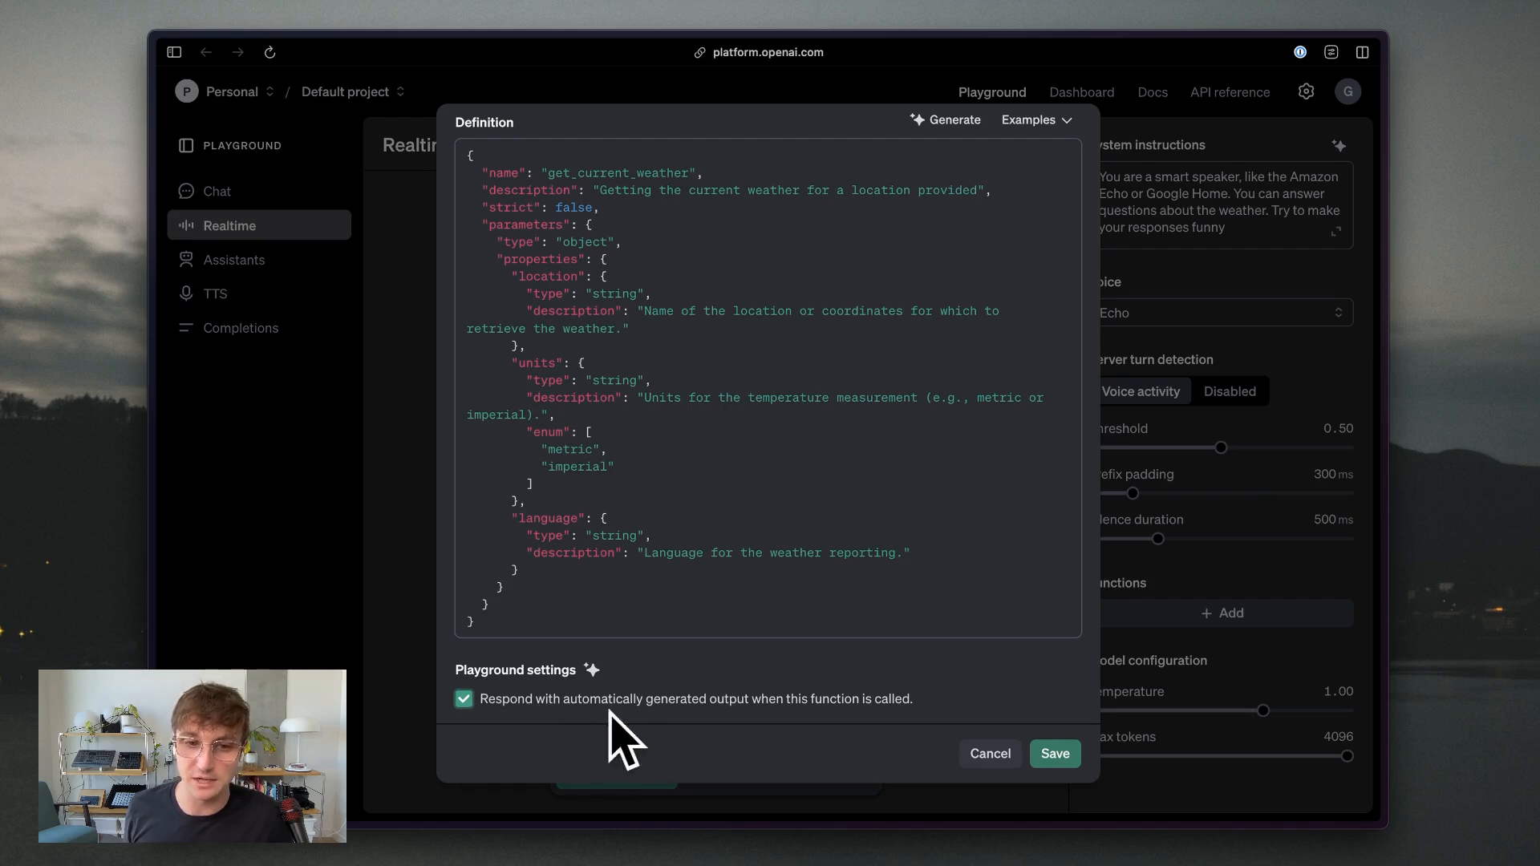
pyautogui.moveTo(564, 721)
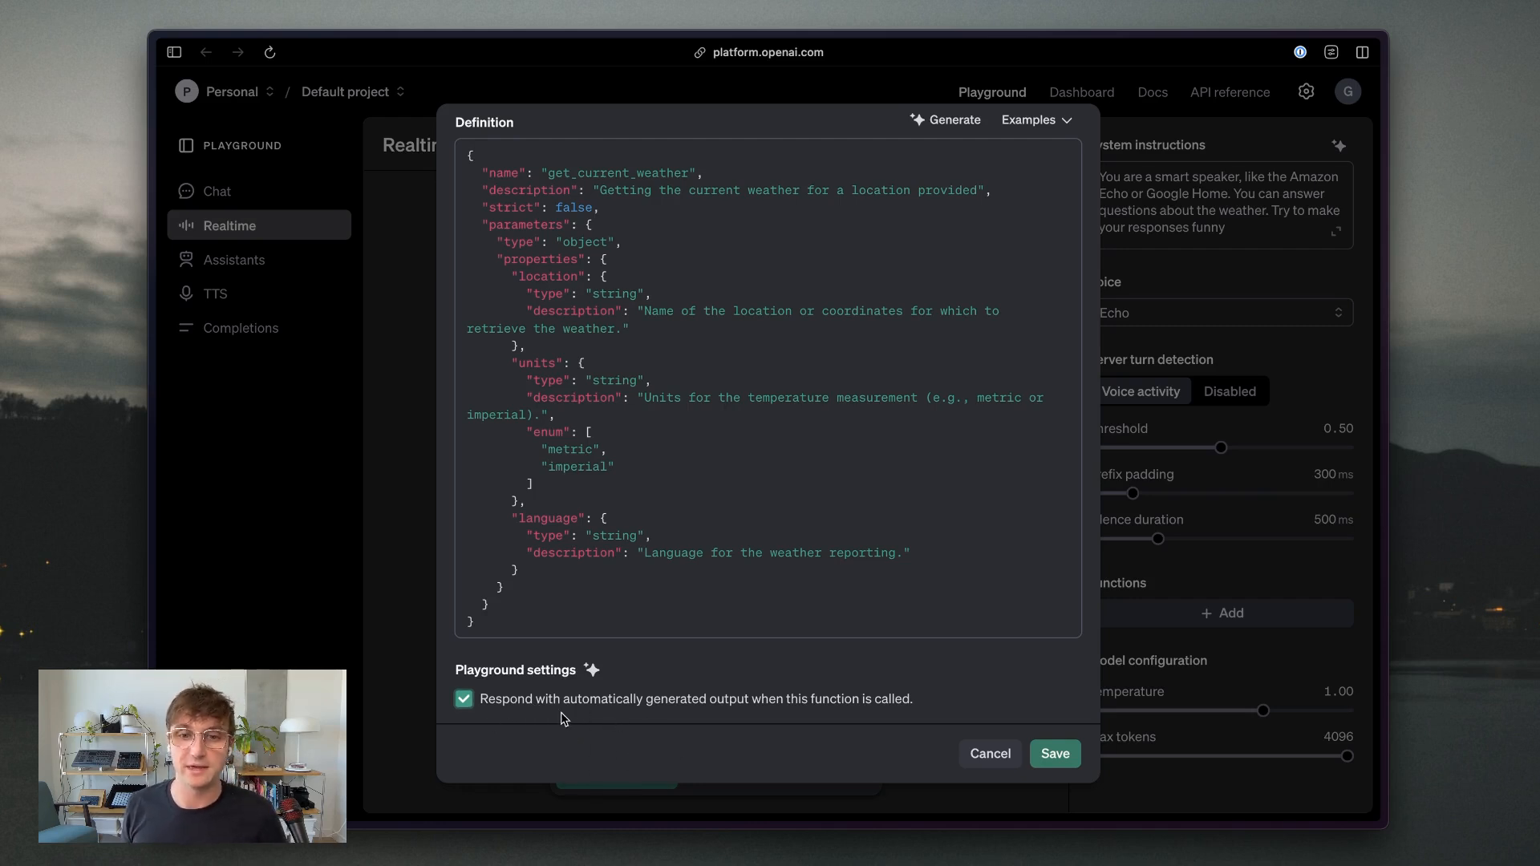
# - Save get_current_weather and generate a forecast function for a particular location
pyautogui.click(1053, 753)
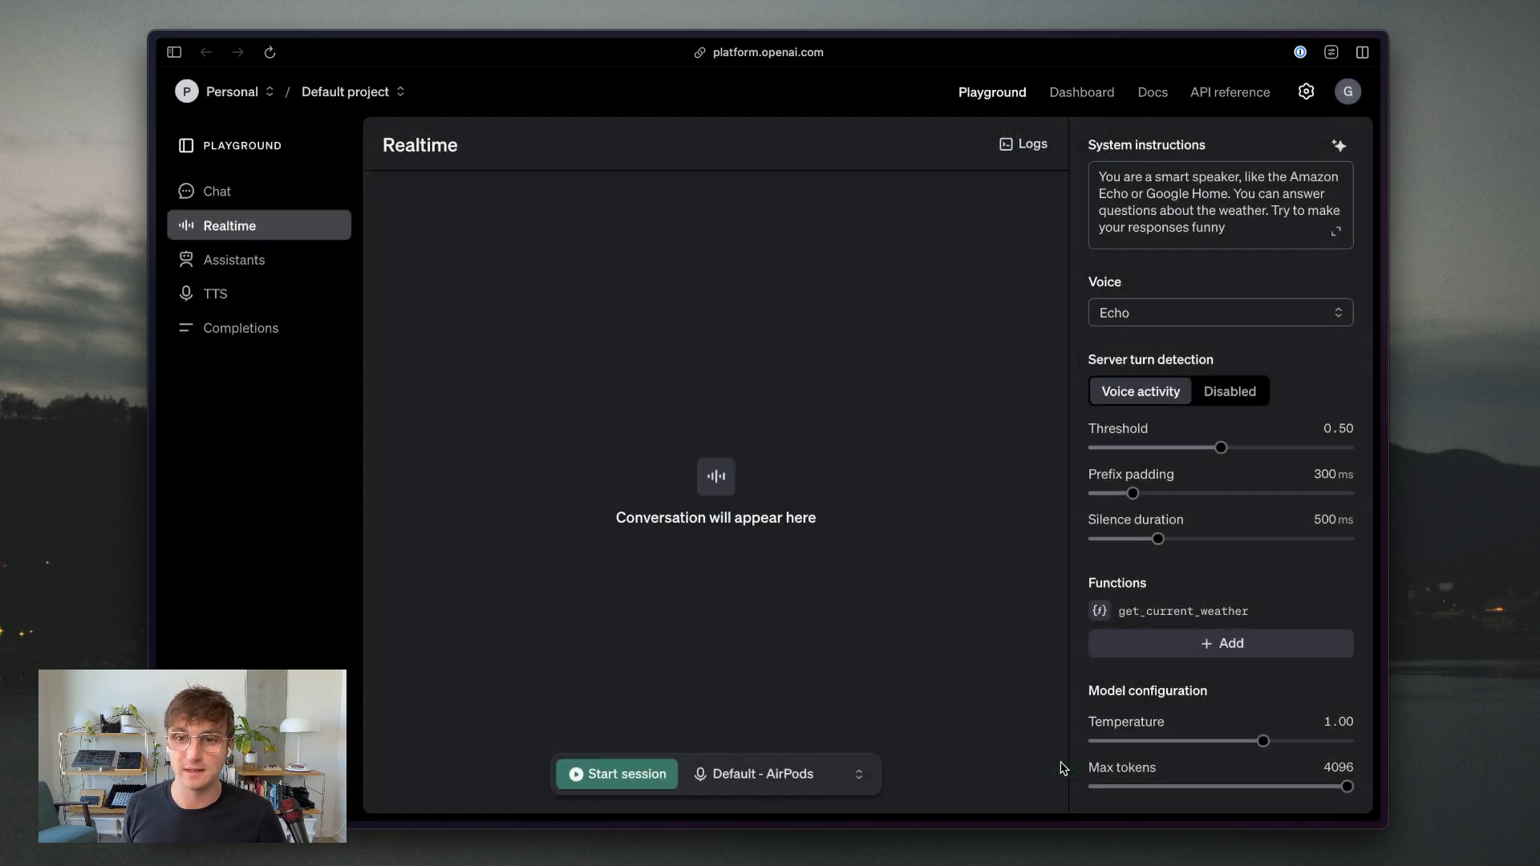
pyautogui.moveTo(1114, 624)
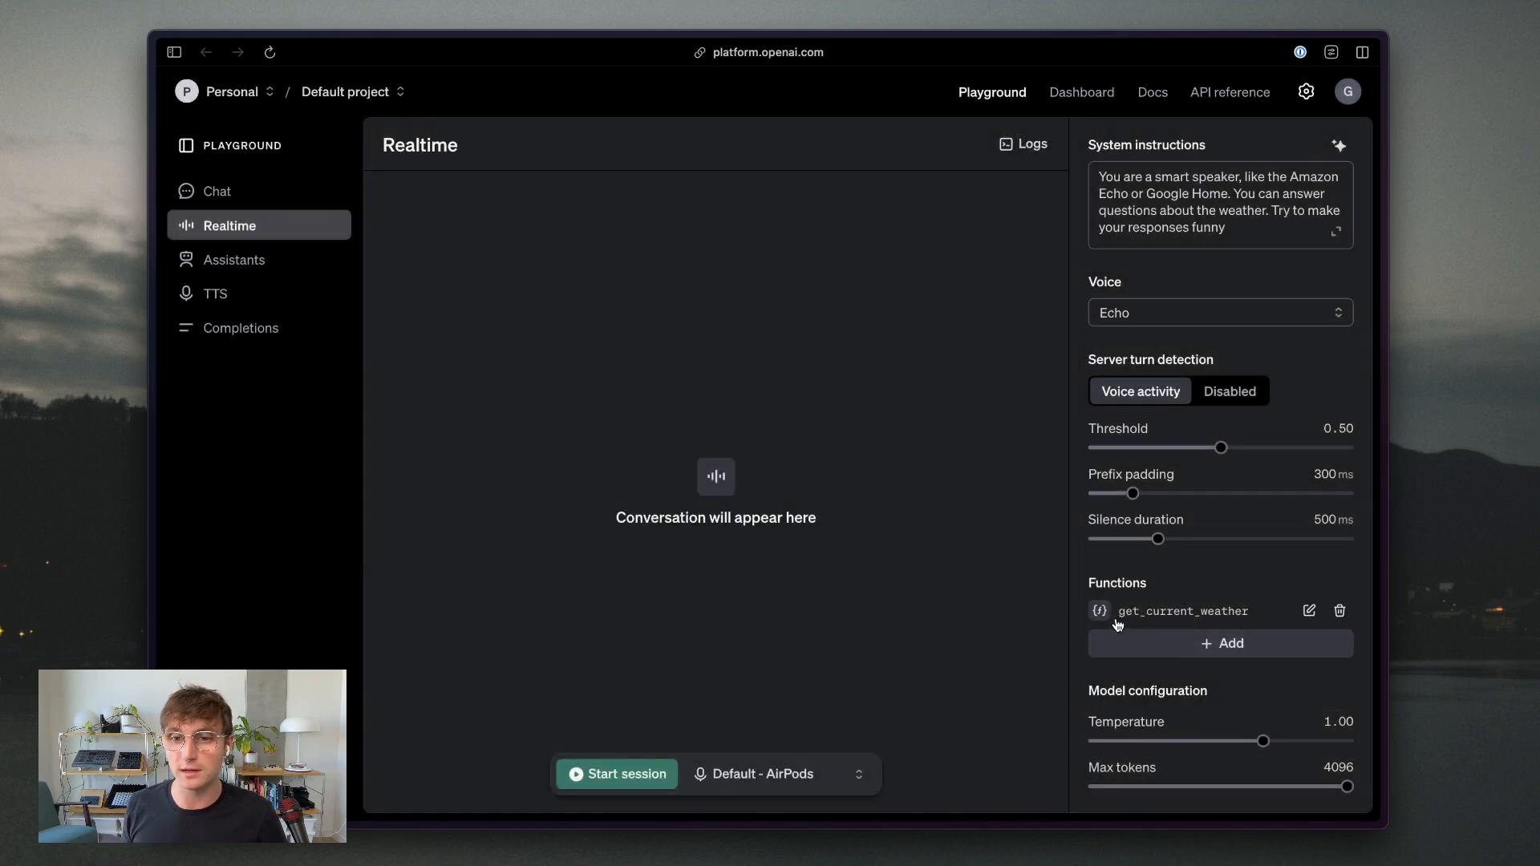
pyautogui.click(1221, 643)
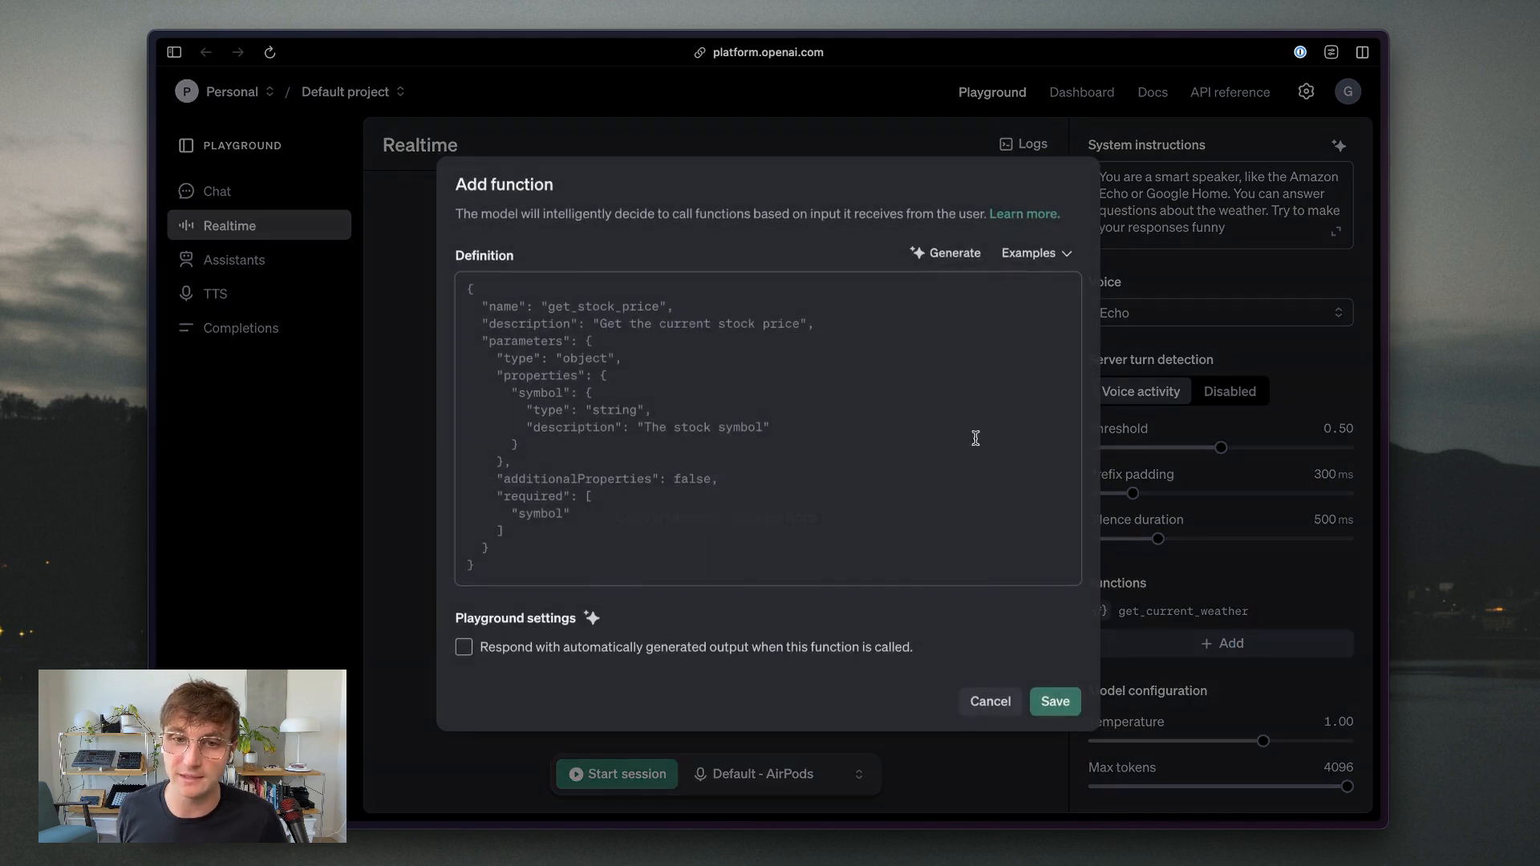
pyautogui.click(945, 252)
pyautogui.write('get the weather')
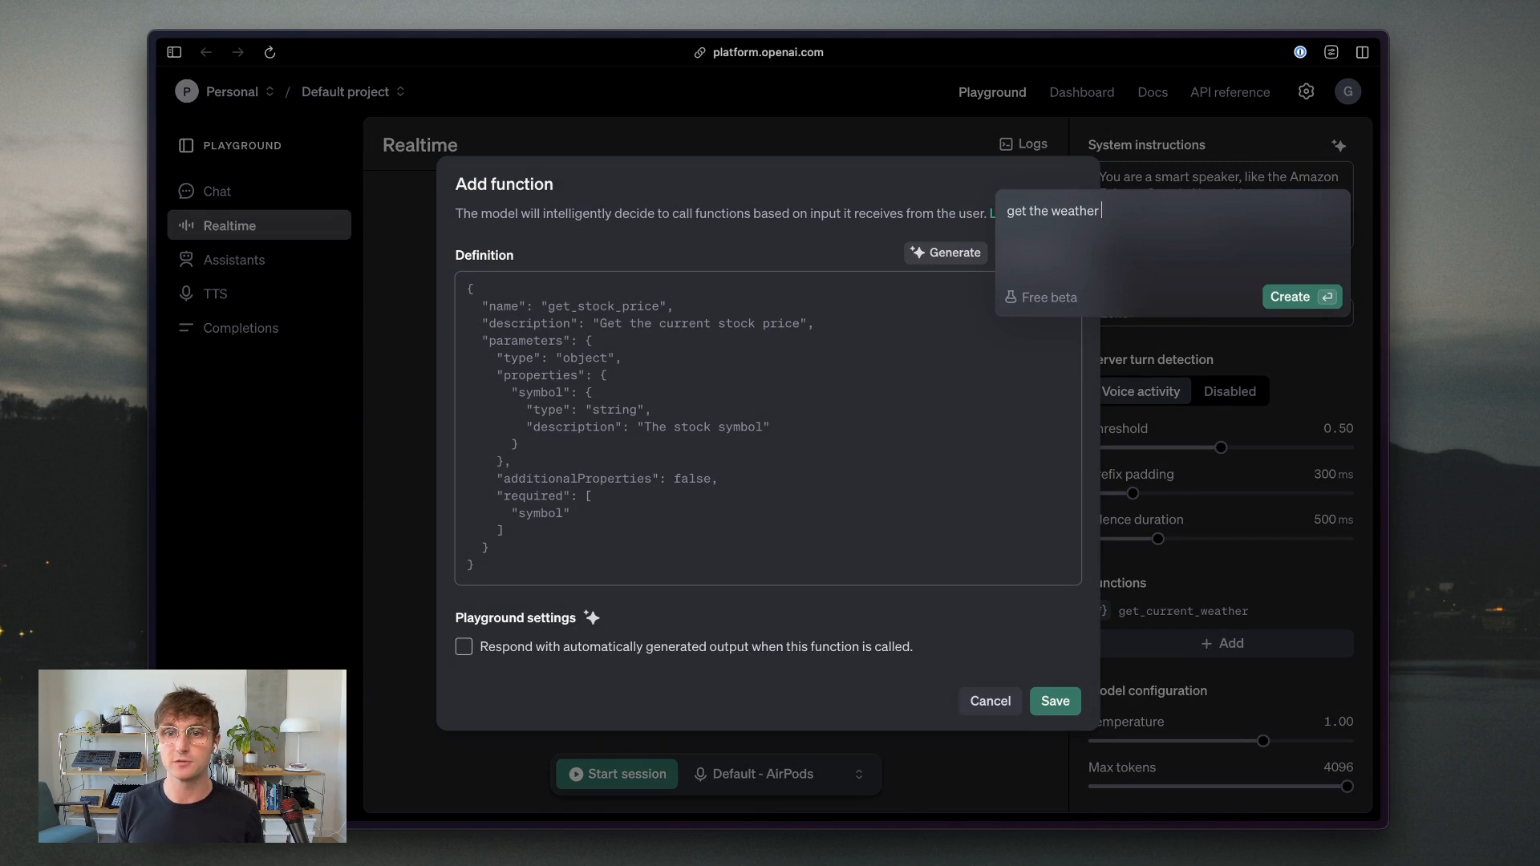
pyautogui.write('forecast for')
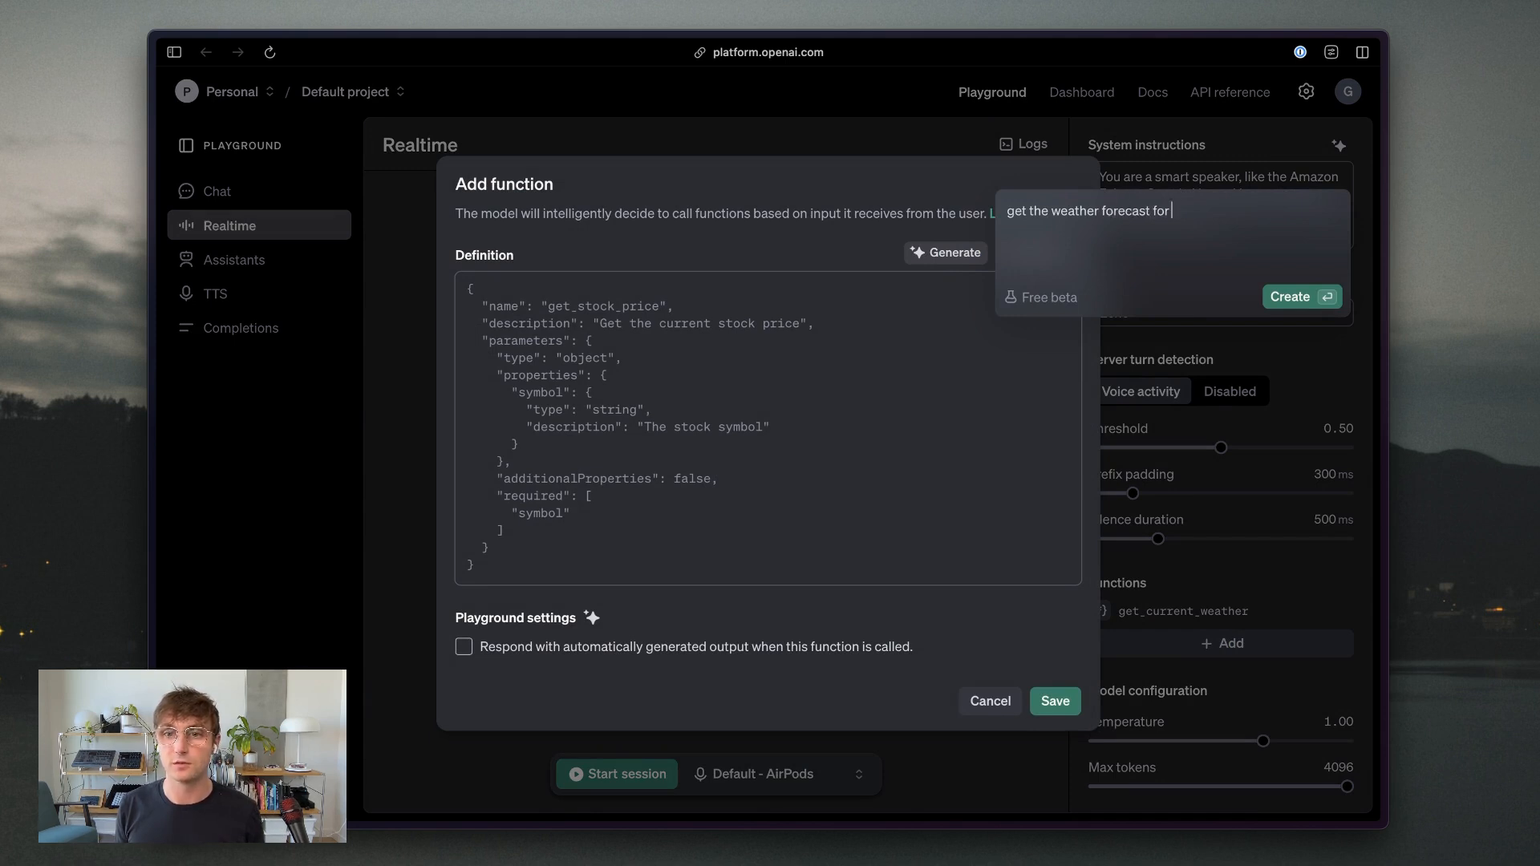
pyautogui.write('a particular lo')
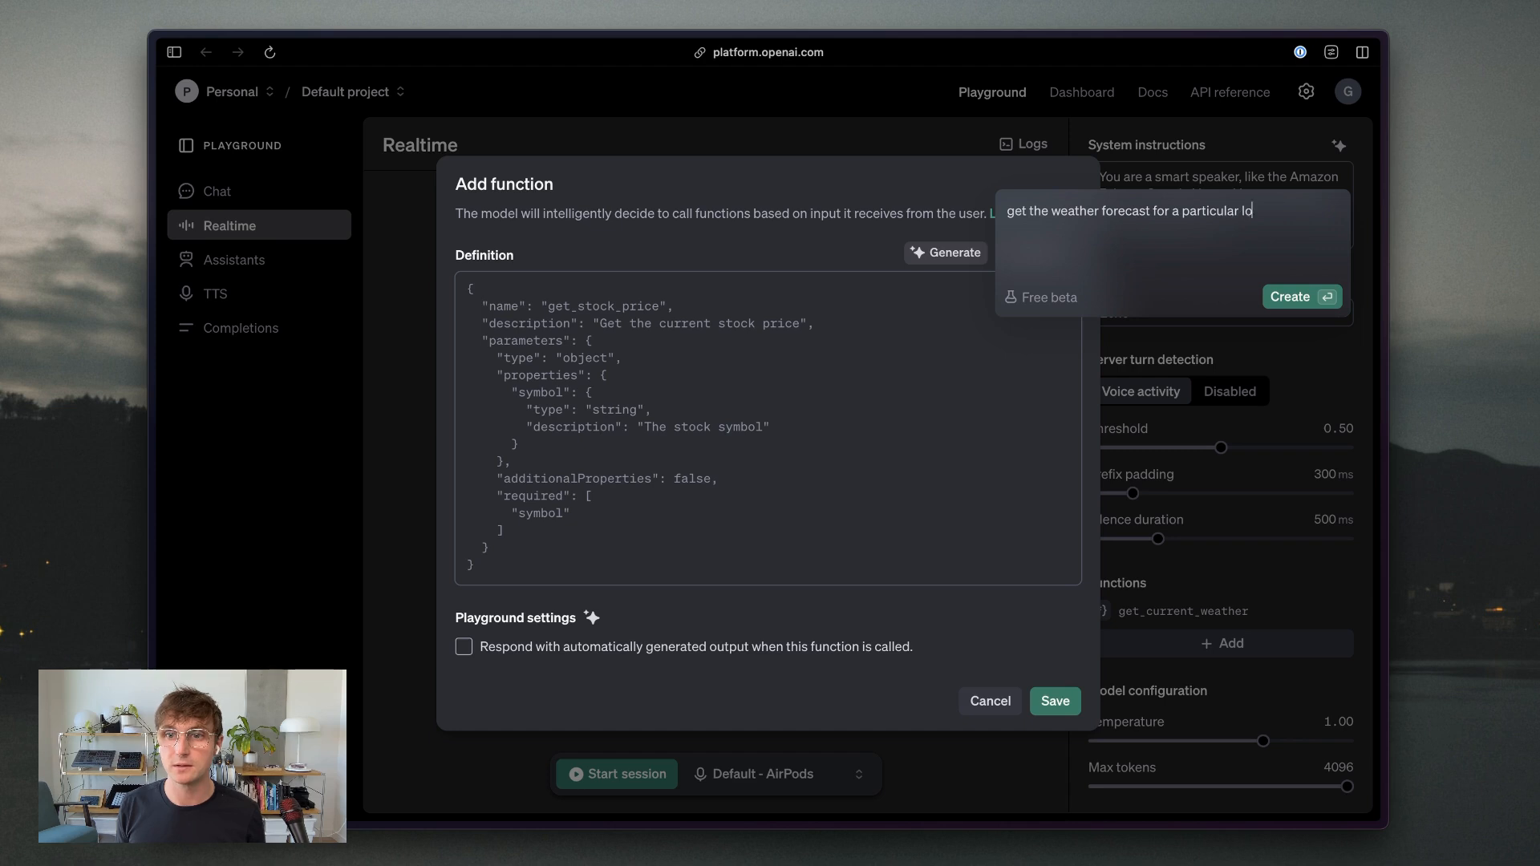
pyautogui.click(944, 252)
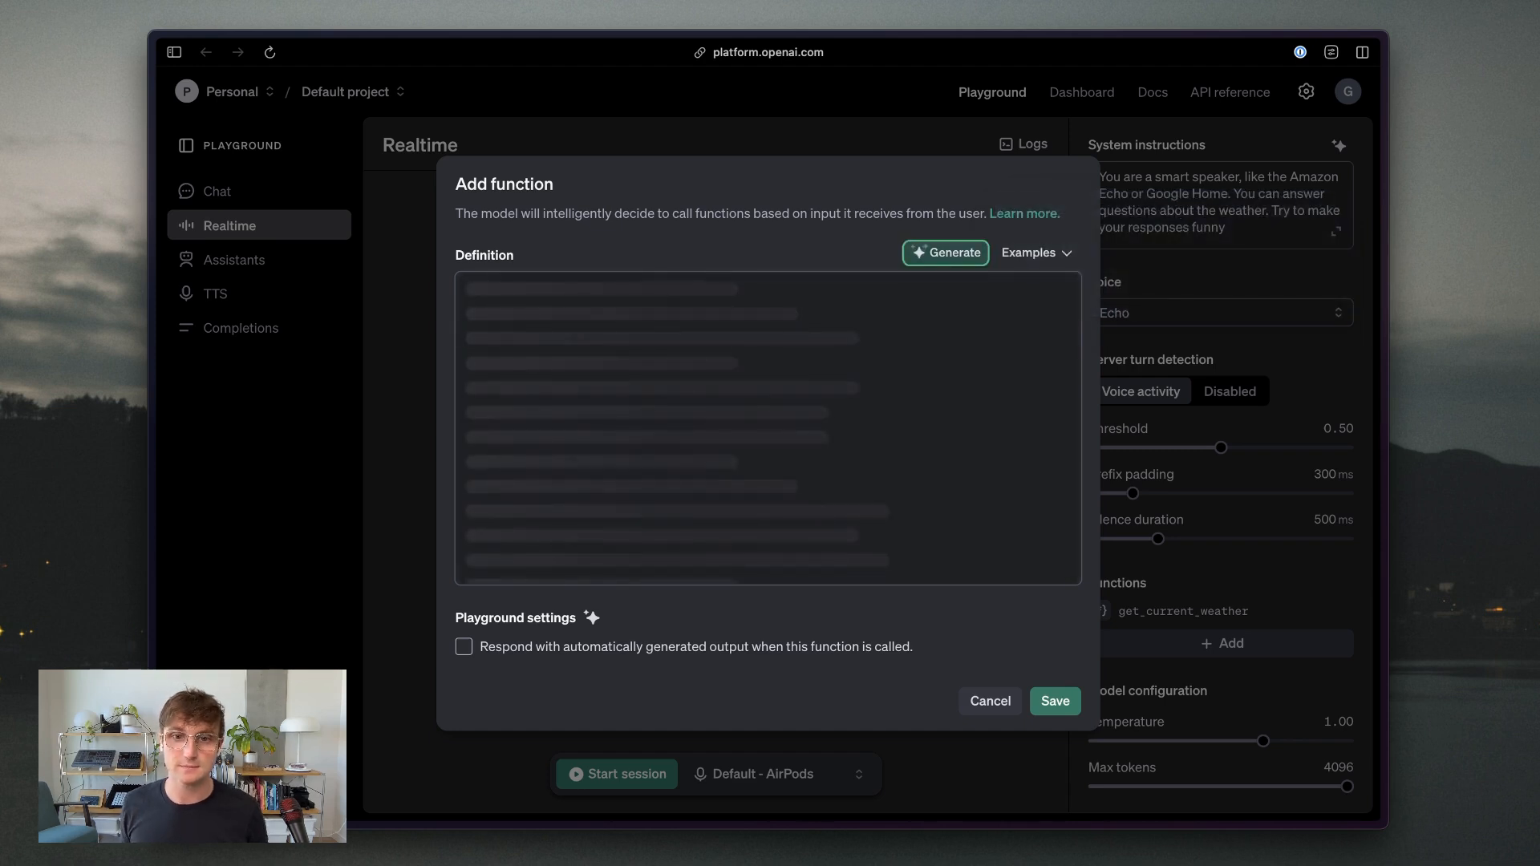
pyautogui.click(944, 253)
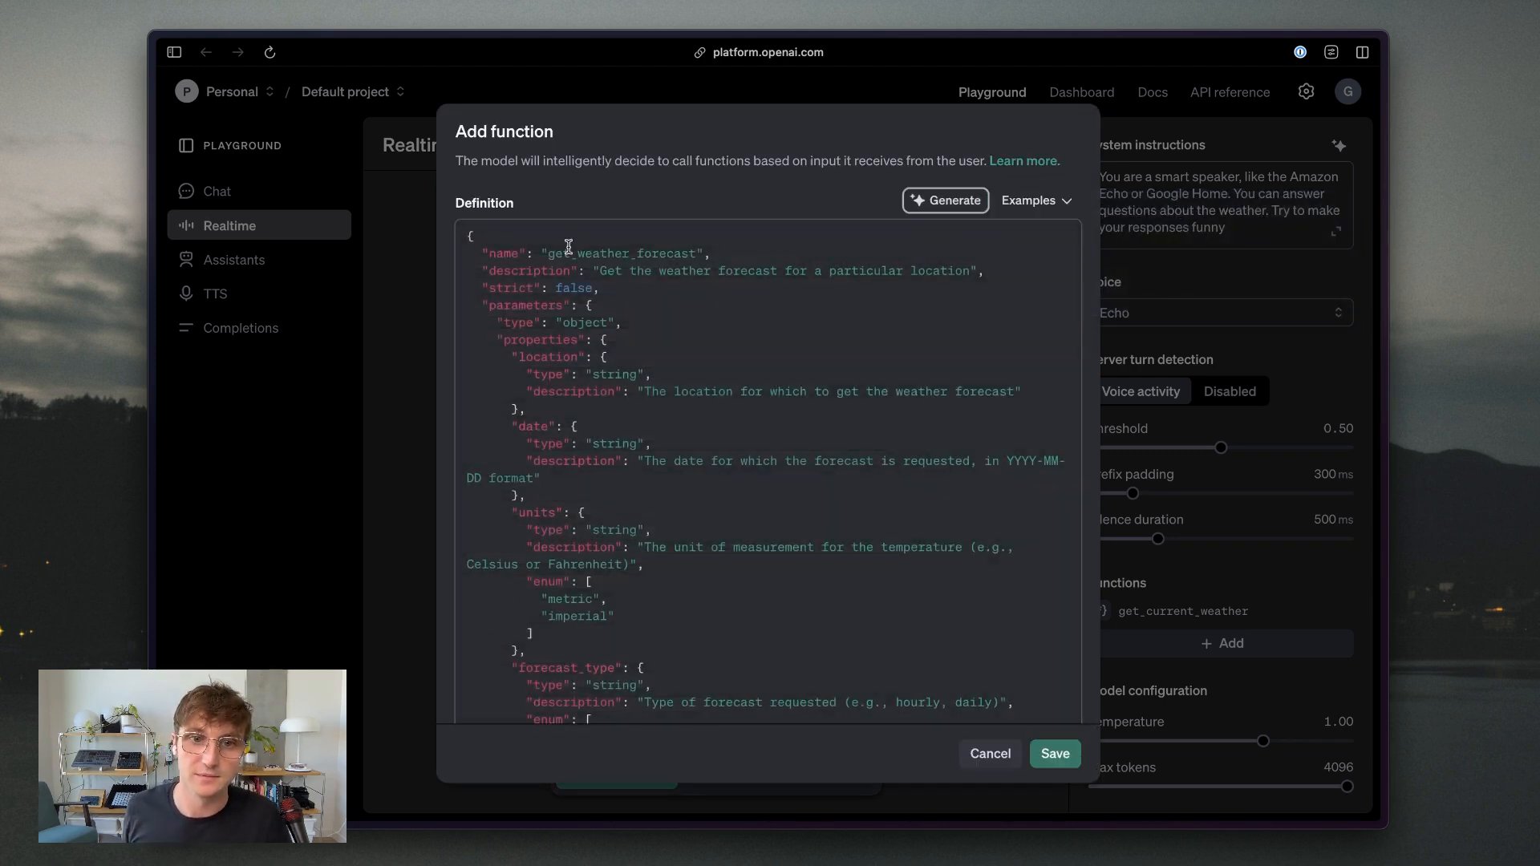
pyautogui.doubleClick(618, 253)
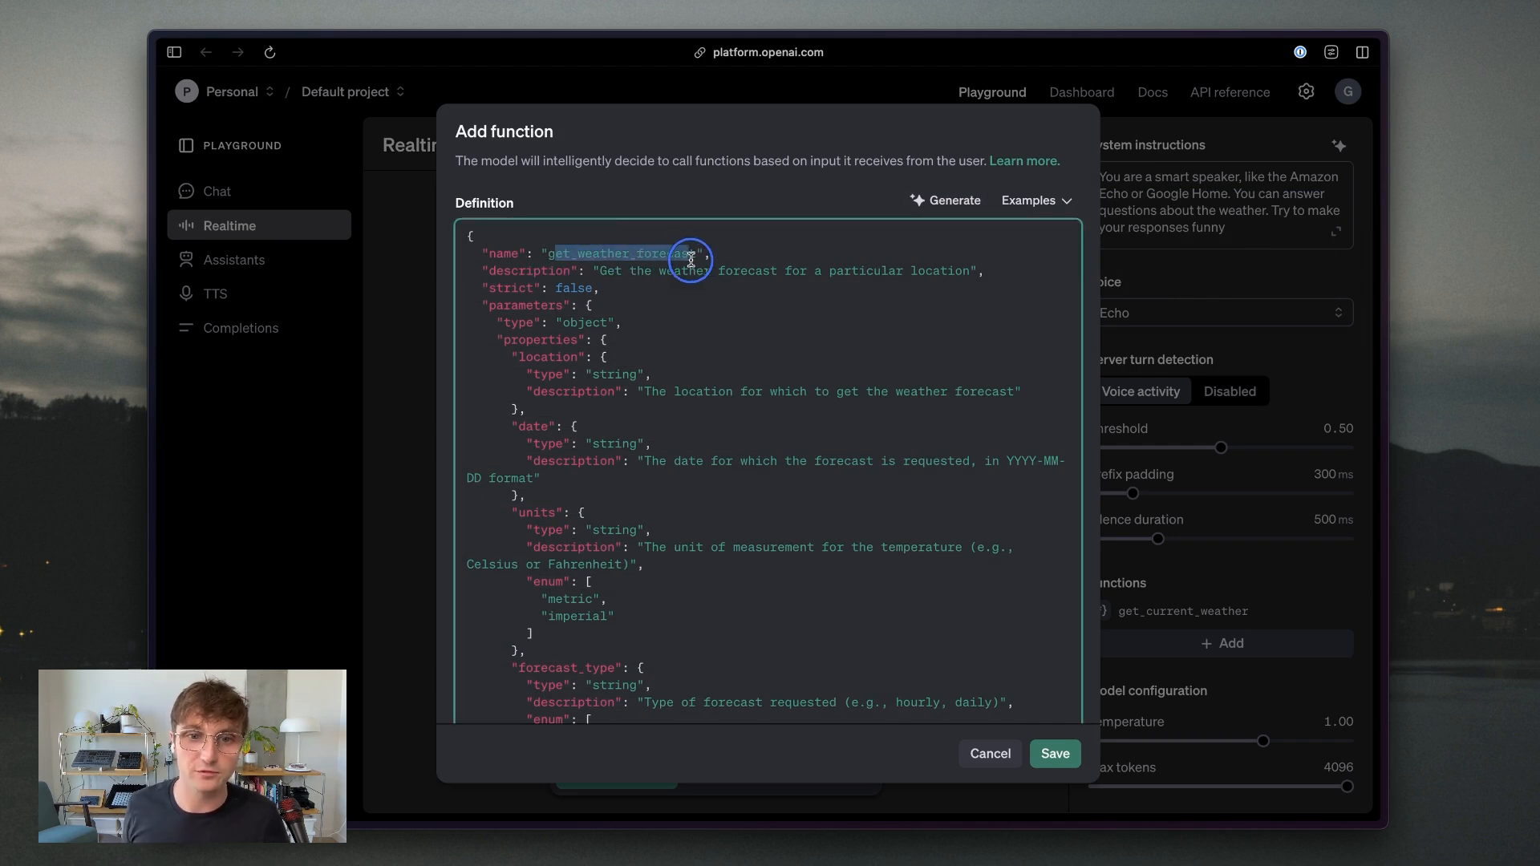
pyautogui.moveTo(592, 394)
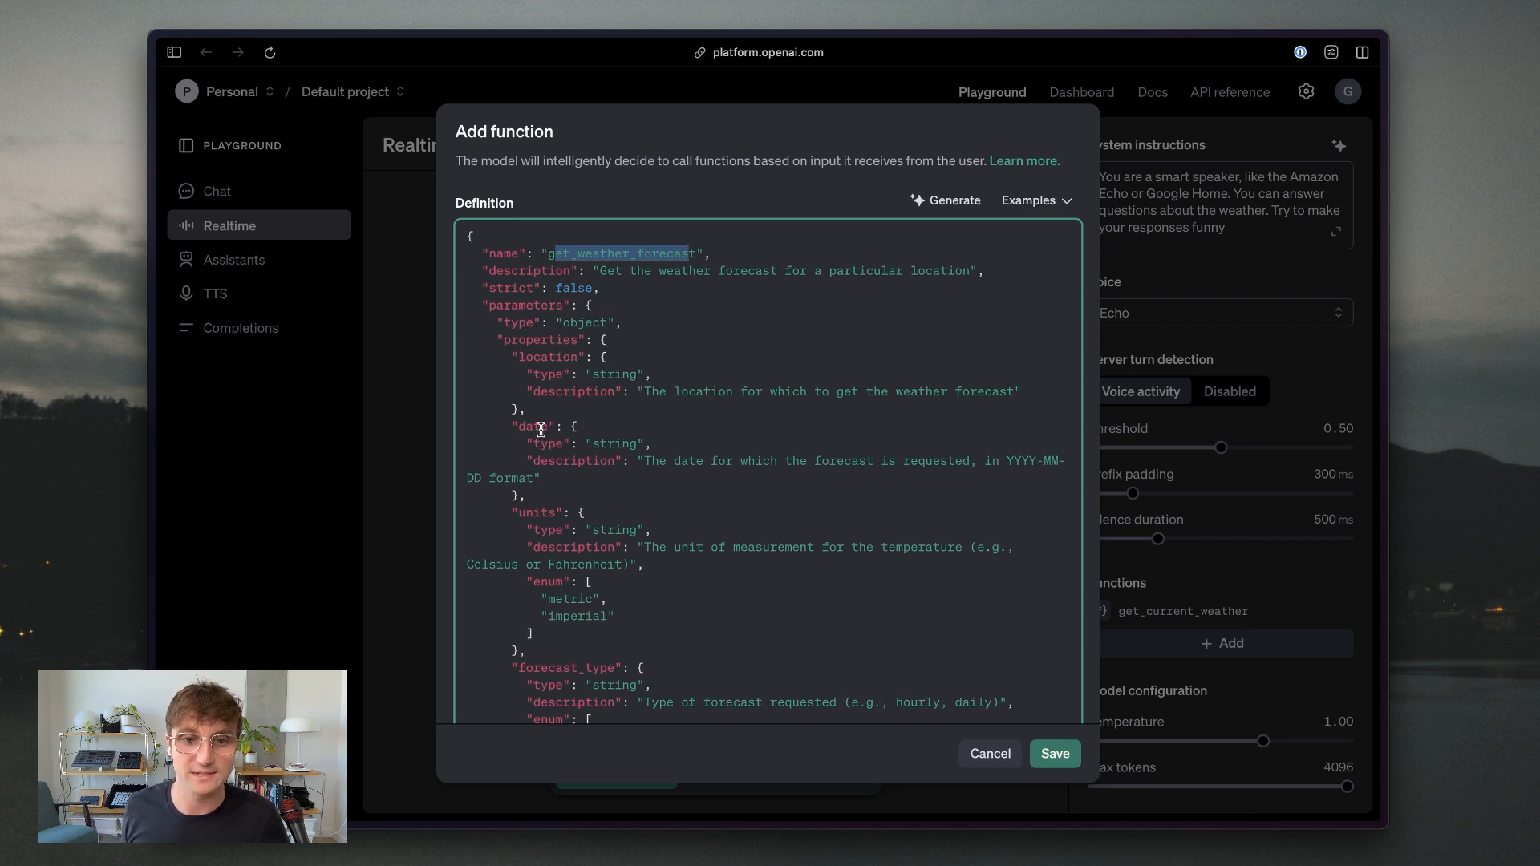
# - Review the get_weather_forecast parameters and enable automatically generated output
pyautogui.scroll(-3)
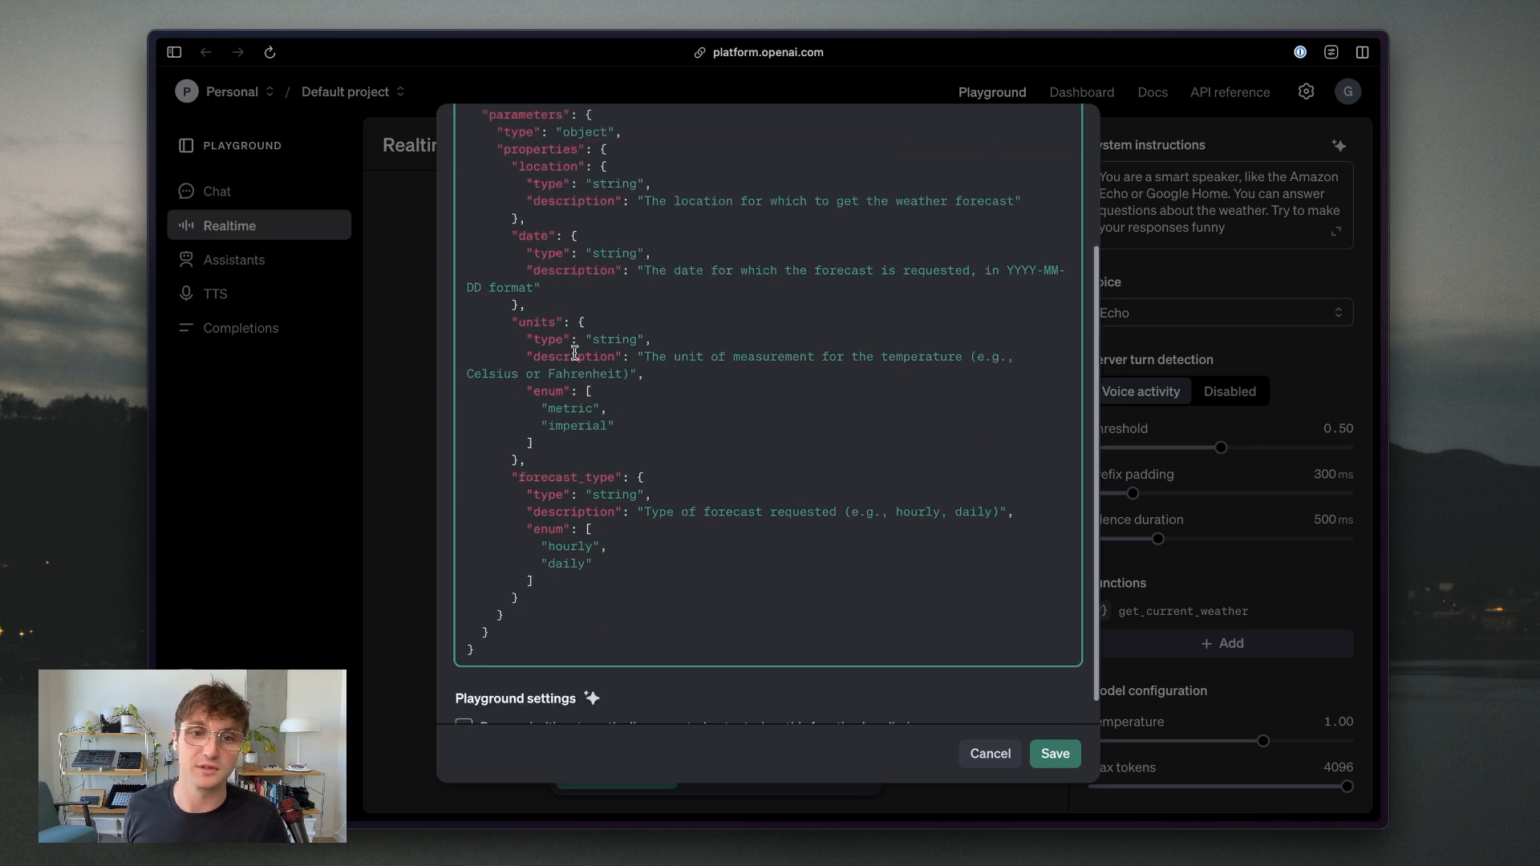
pyautogui.doubleClick(612, 338)
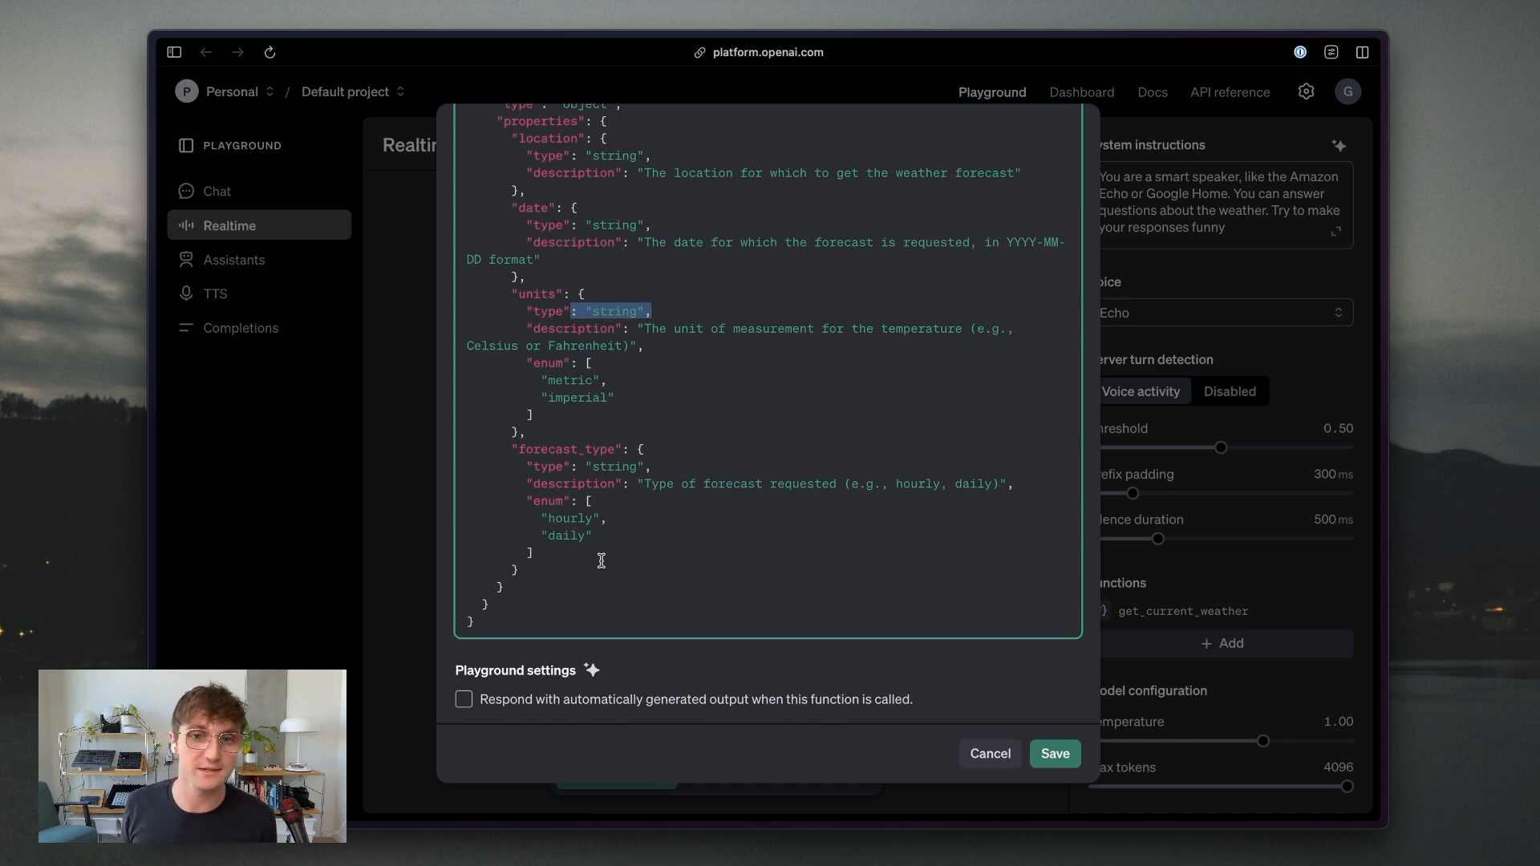
pyautogui.scroll(3)
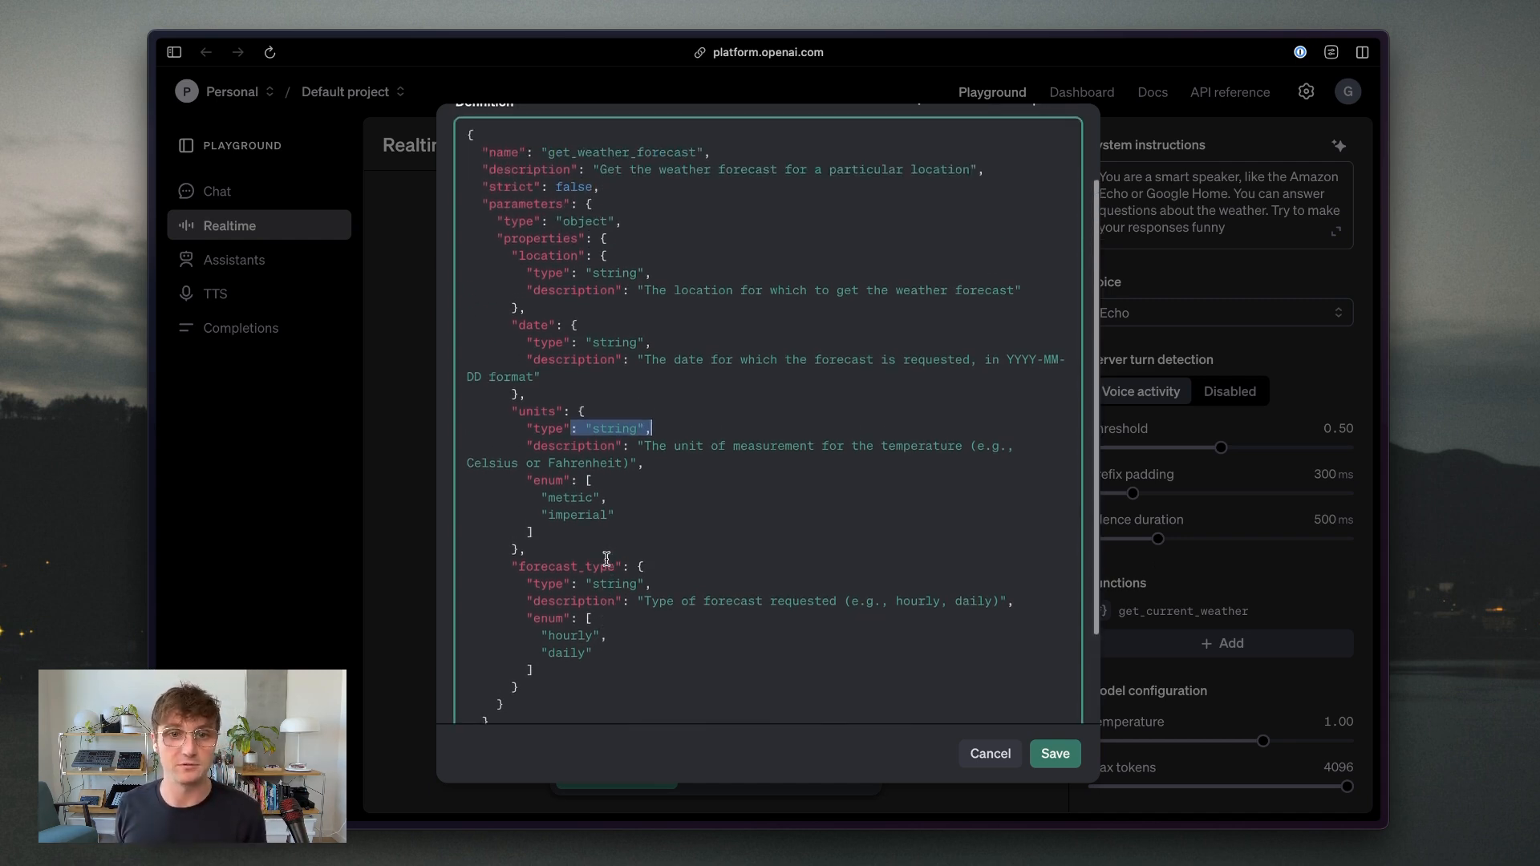
pyautogui.scroll(-3)
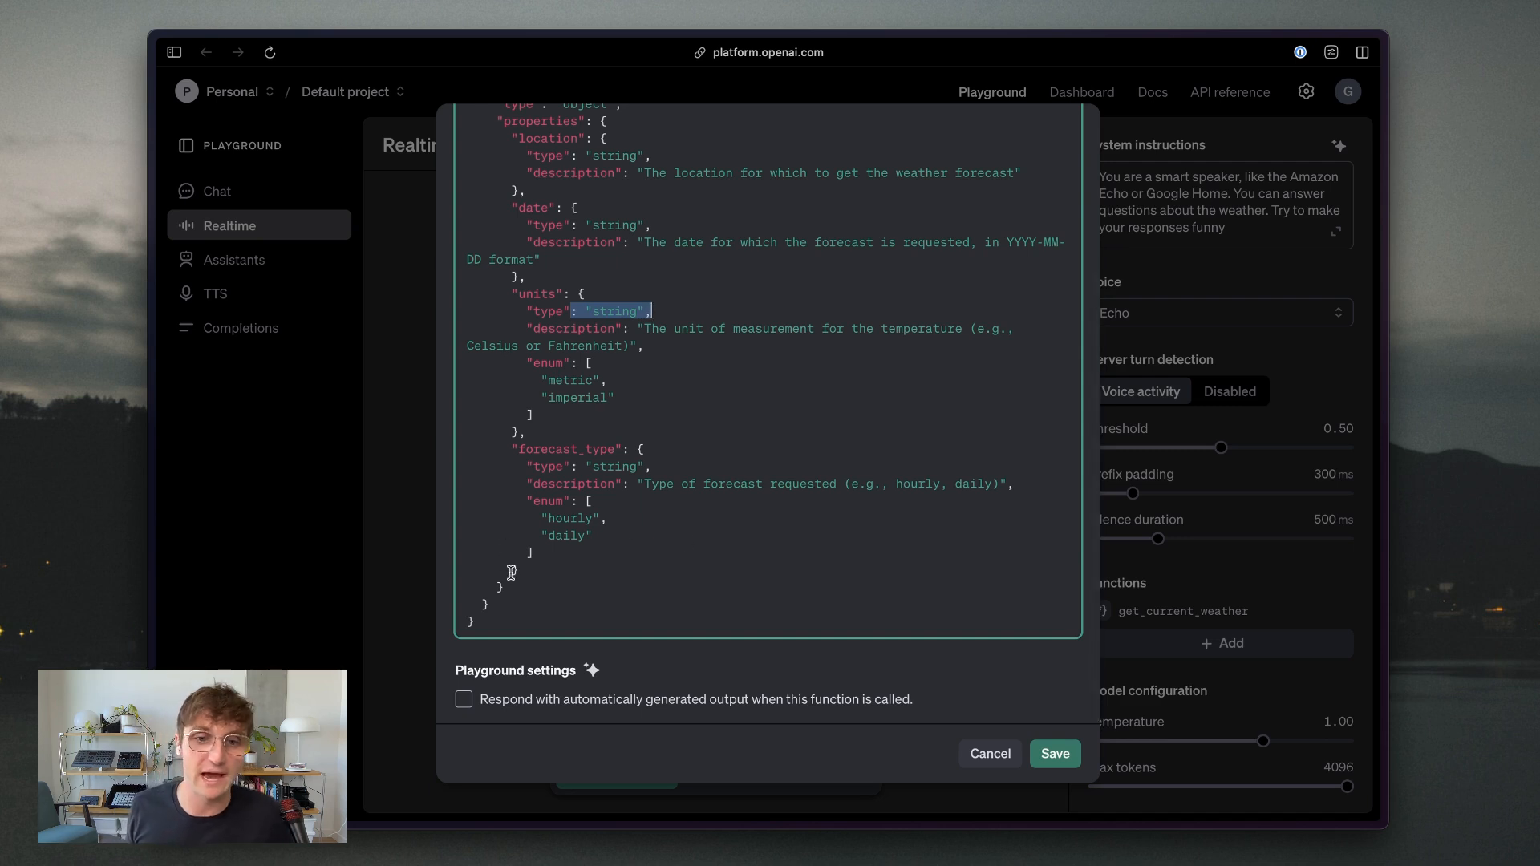
pyautogui.click(463, 699)
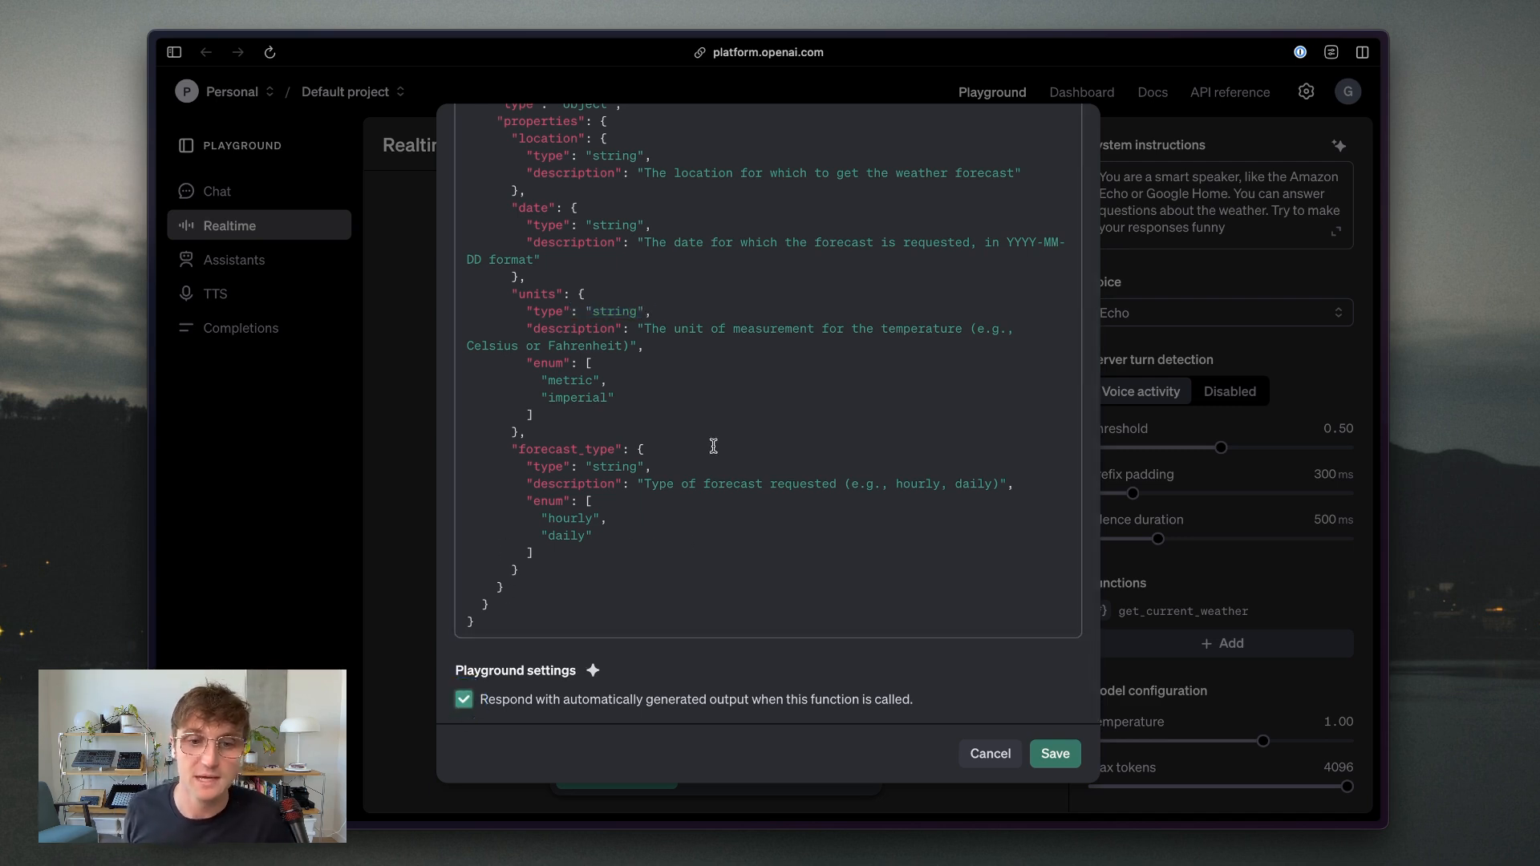
pyautogui.scroll(3)
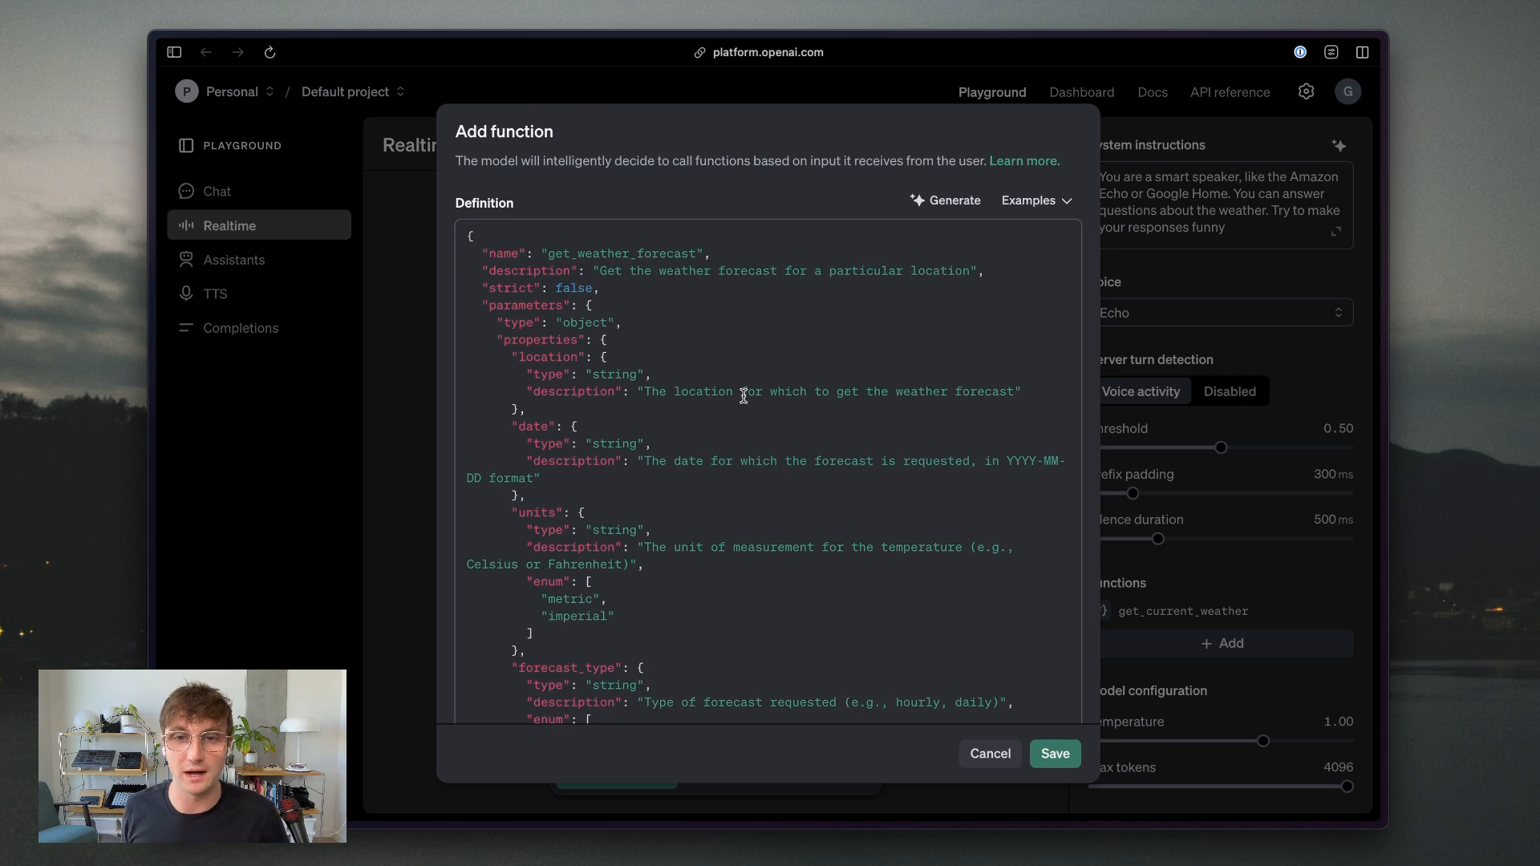
pyautogui.scroll(-3)
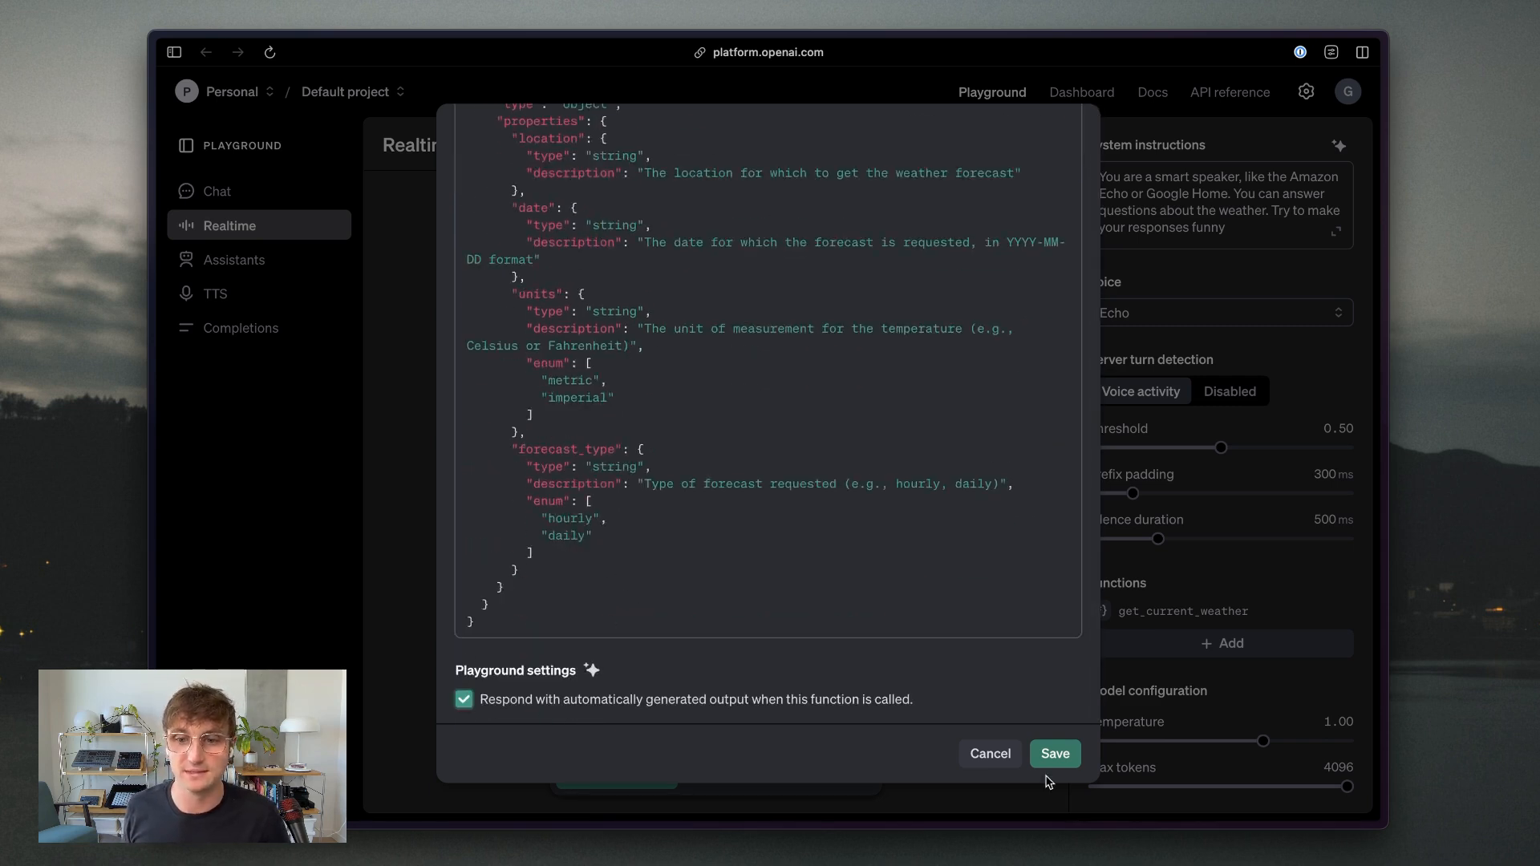
# - Save the get_weather_forecast function to the Functions list
pyautogui.click(1054, 753)
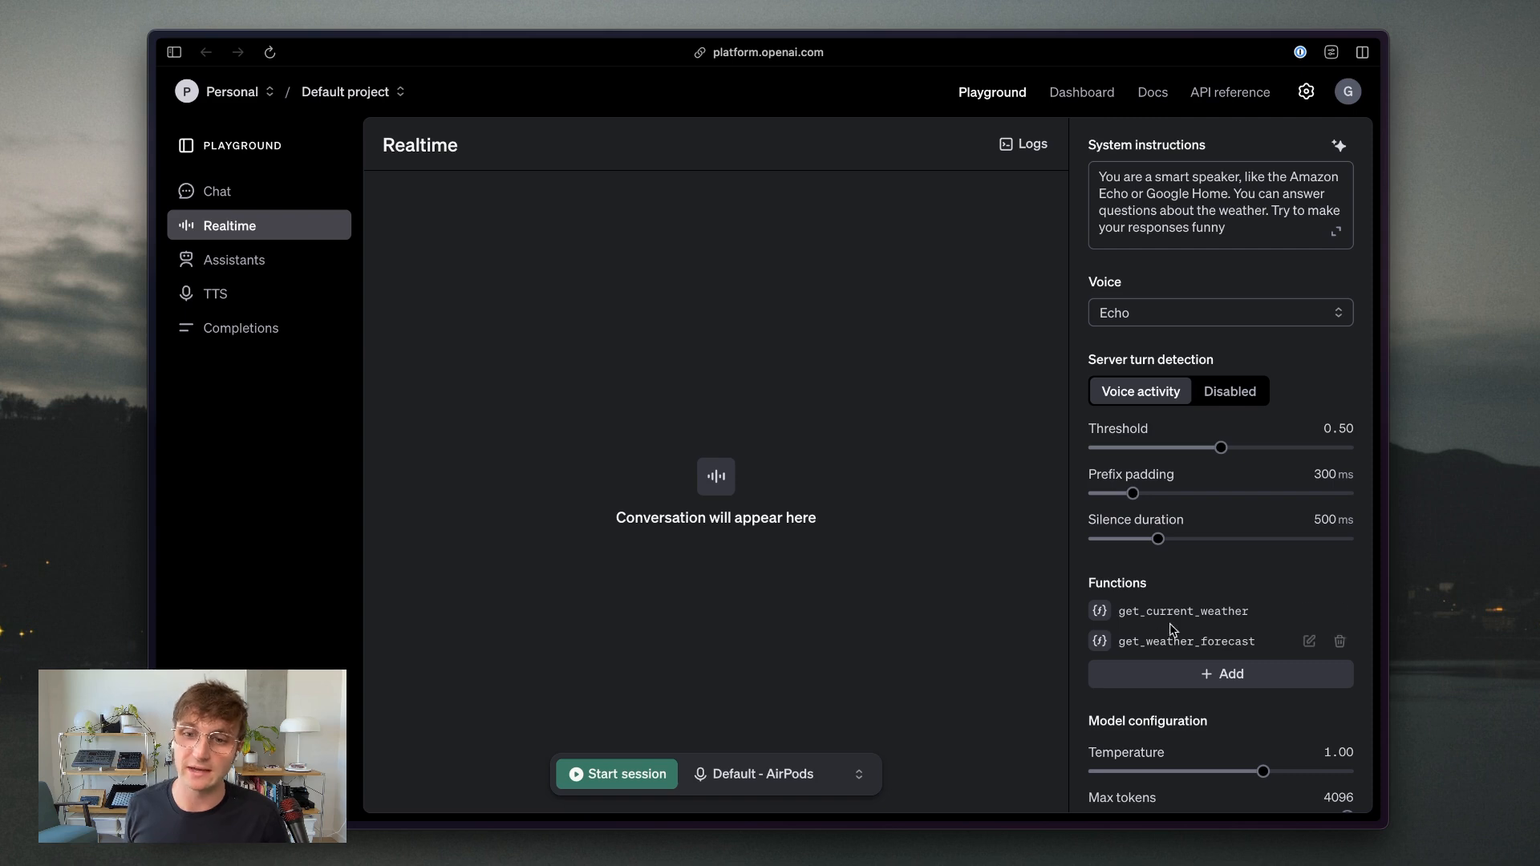
pyautogui.moveTo(1111, 643)
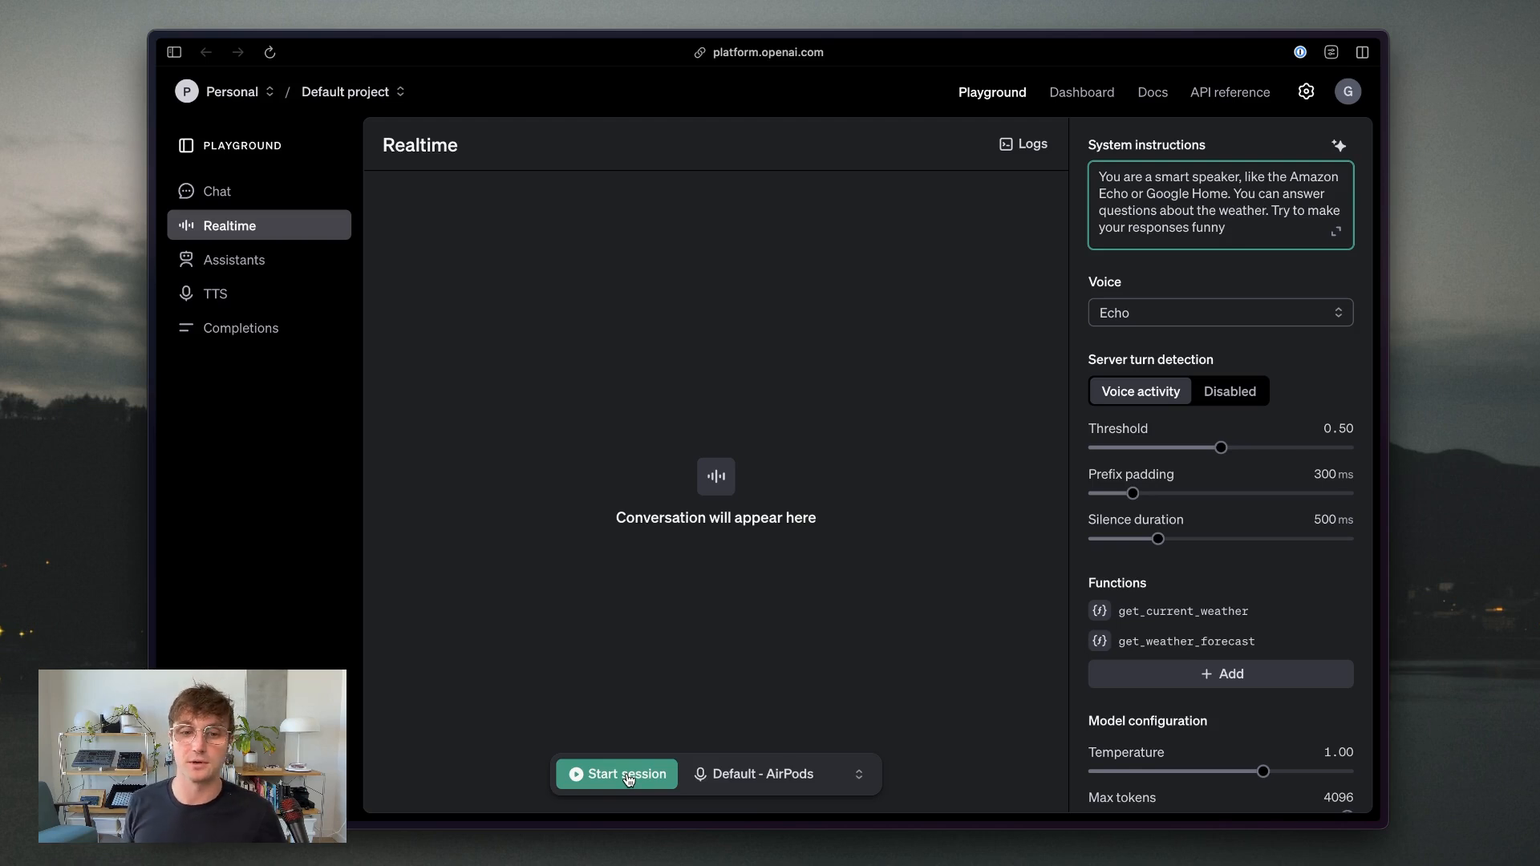
# - Start a voice session asking about New York City's Sunday weather, triggering get_weather_forecast
pyautogui.click(617, 774)
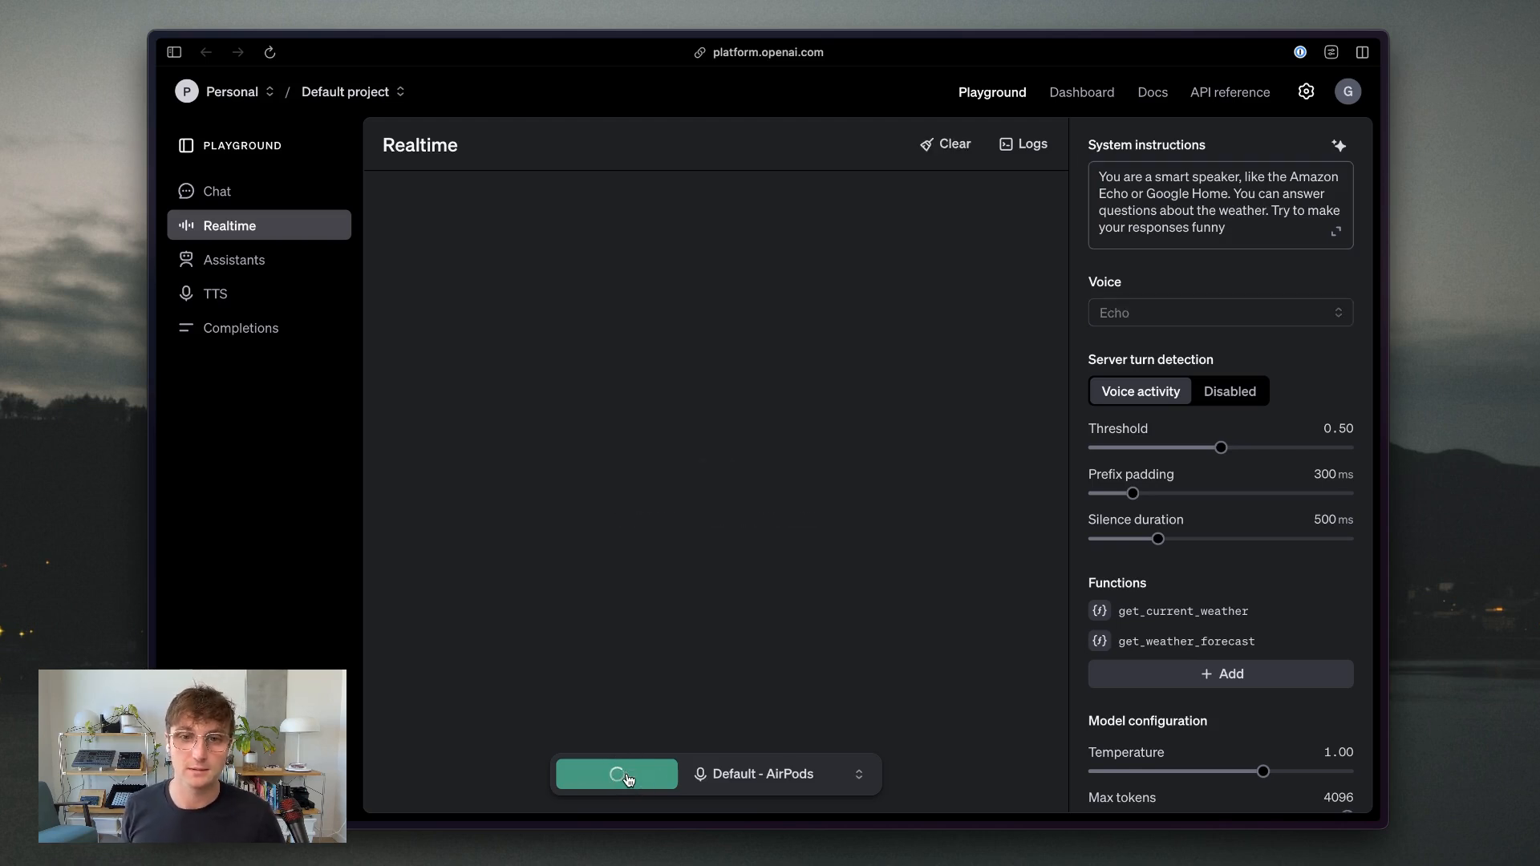
pyautogui.click(616, 774)
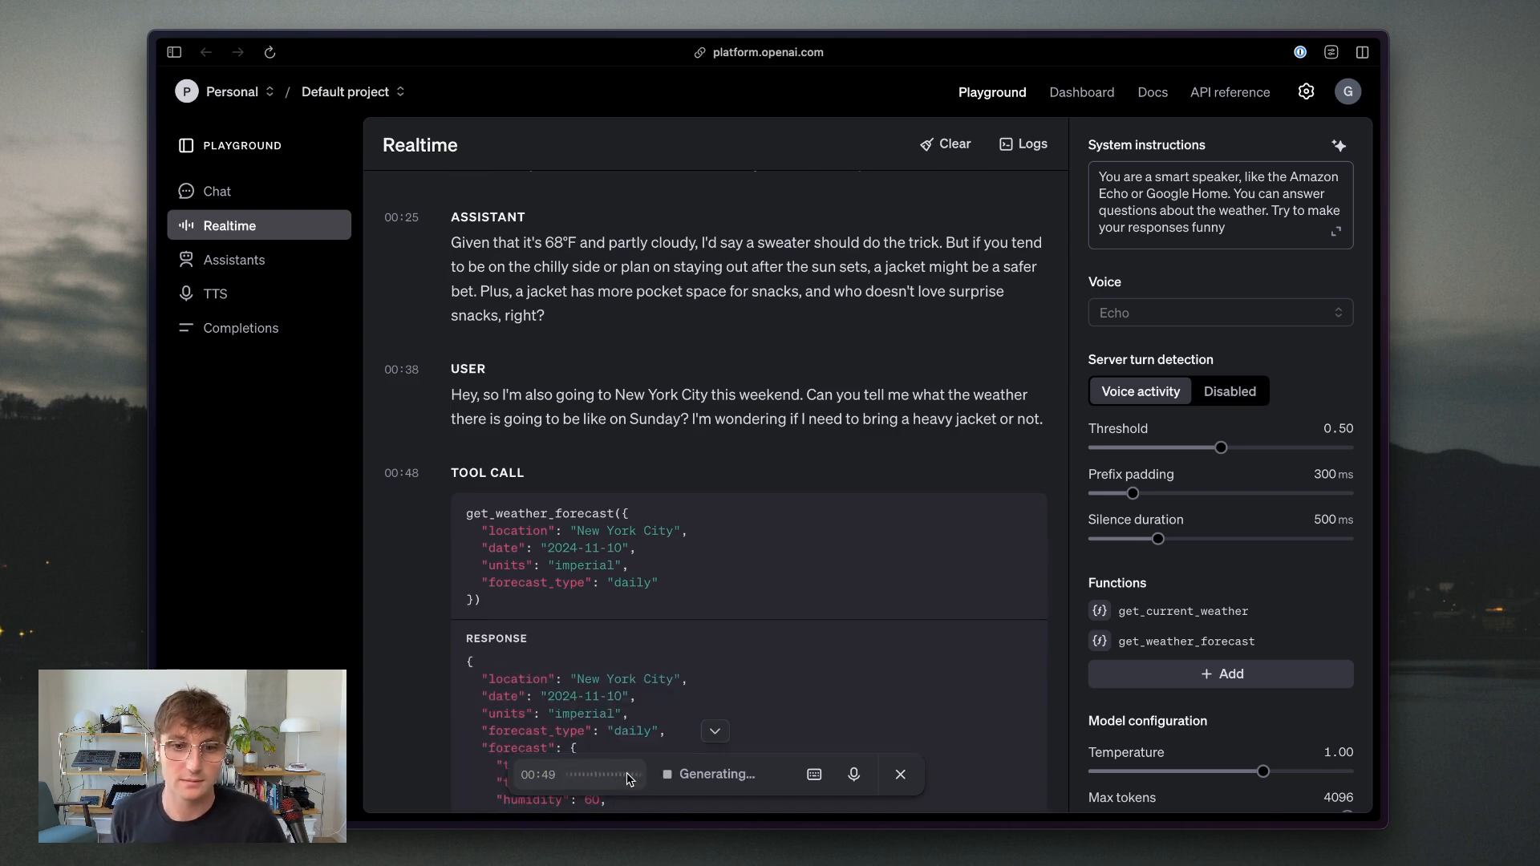
pyautogui.scroll(-3)
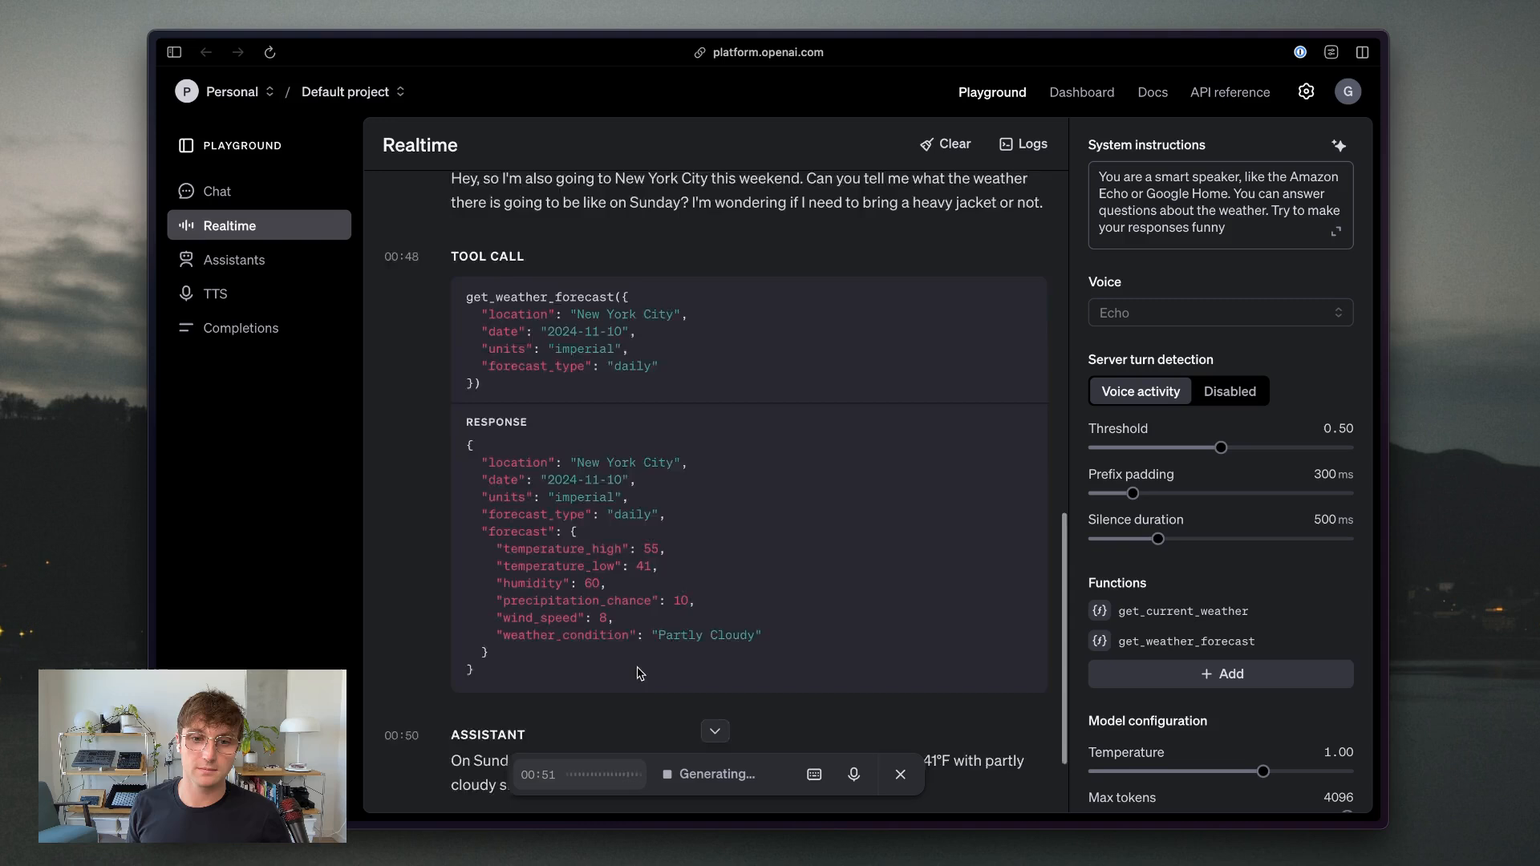
pyautogui.scroll(-3)
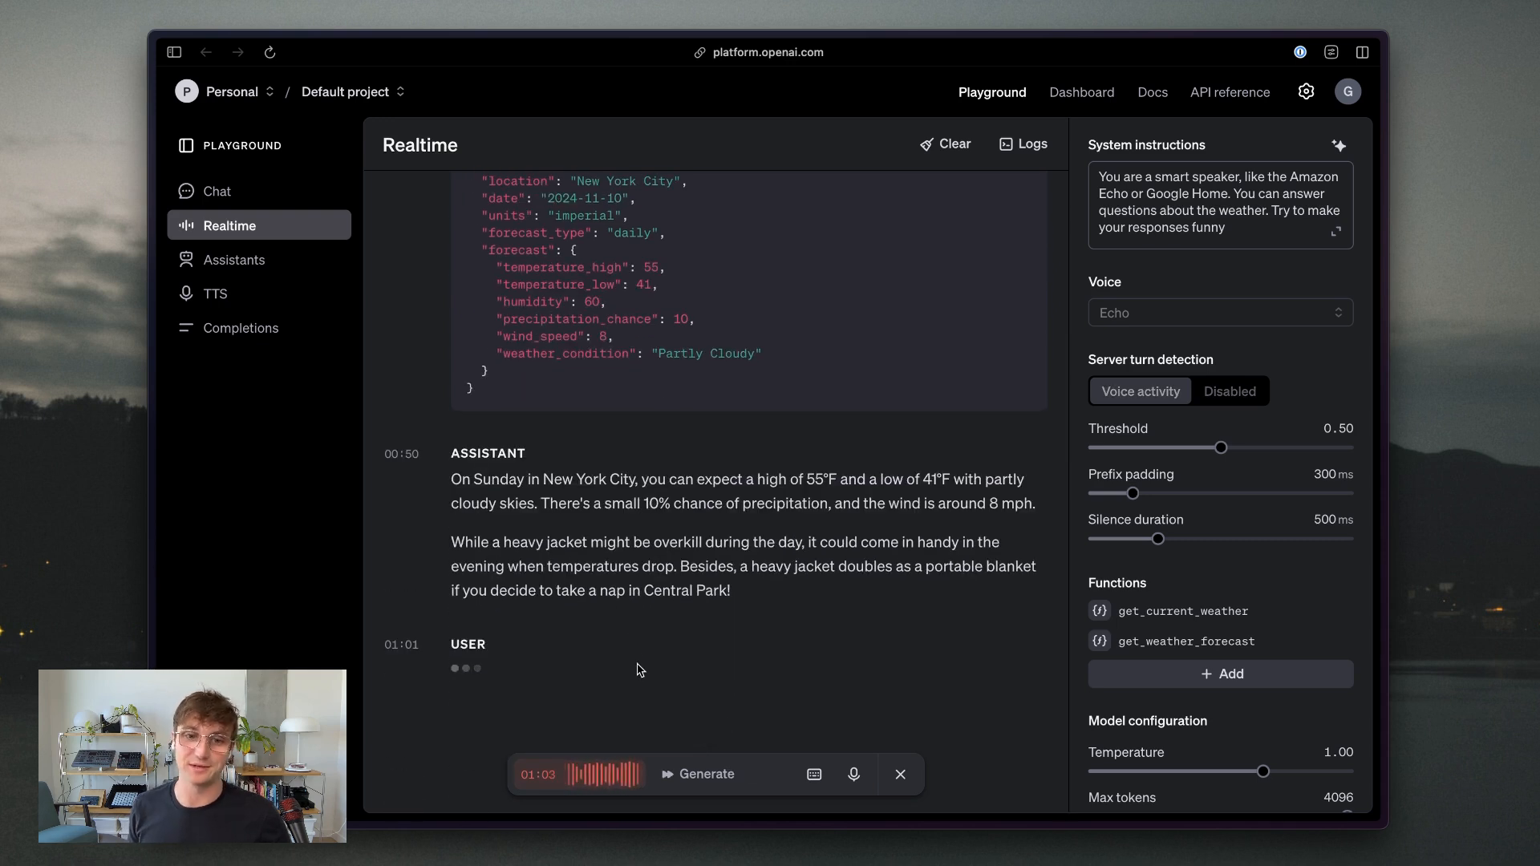
pyautogui.click(696, 774)
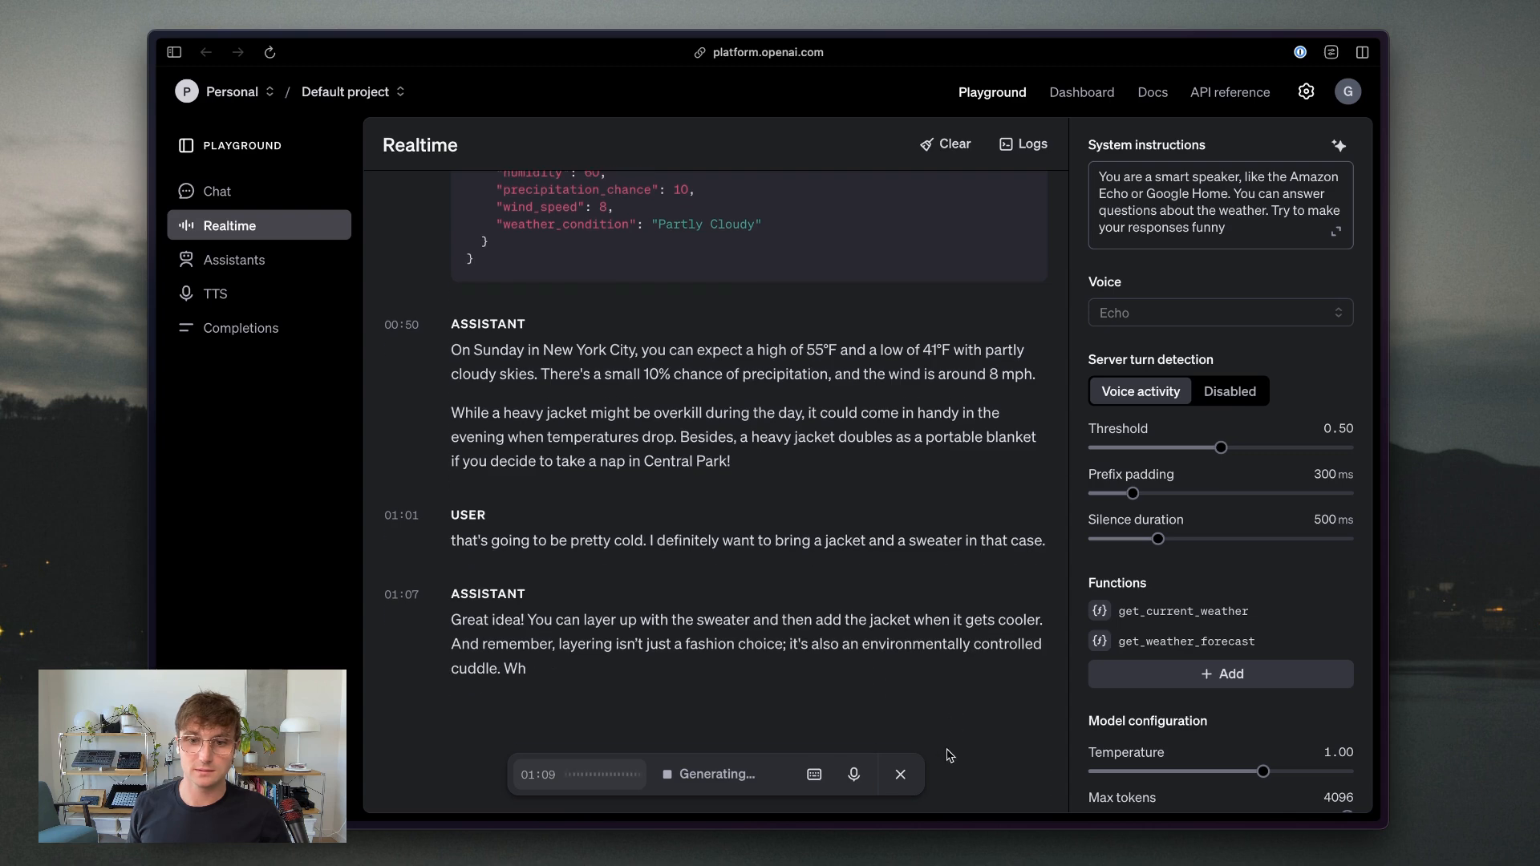
# - Stop the voice session, then scroll through the transcript's weather tool calls and responses
pyautogui.click(898, 774)
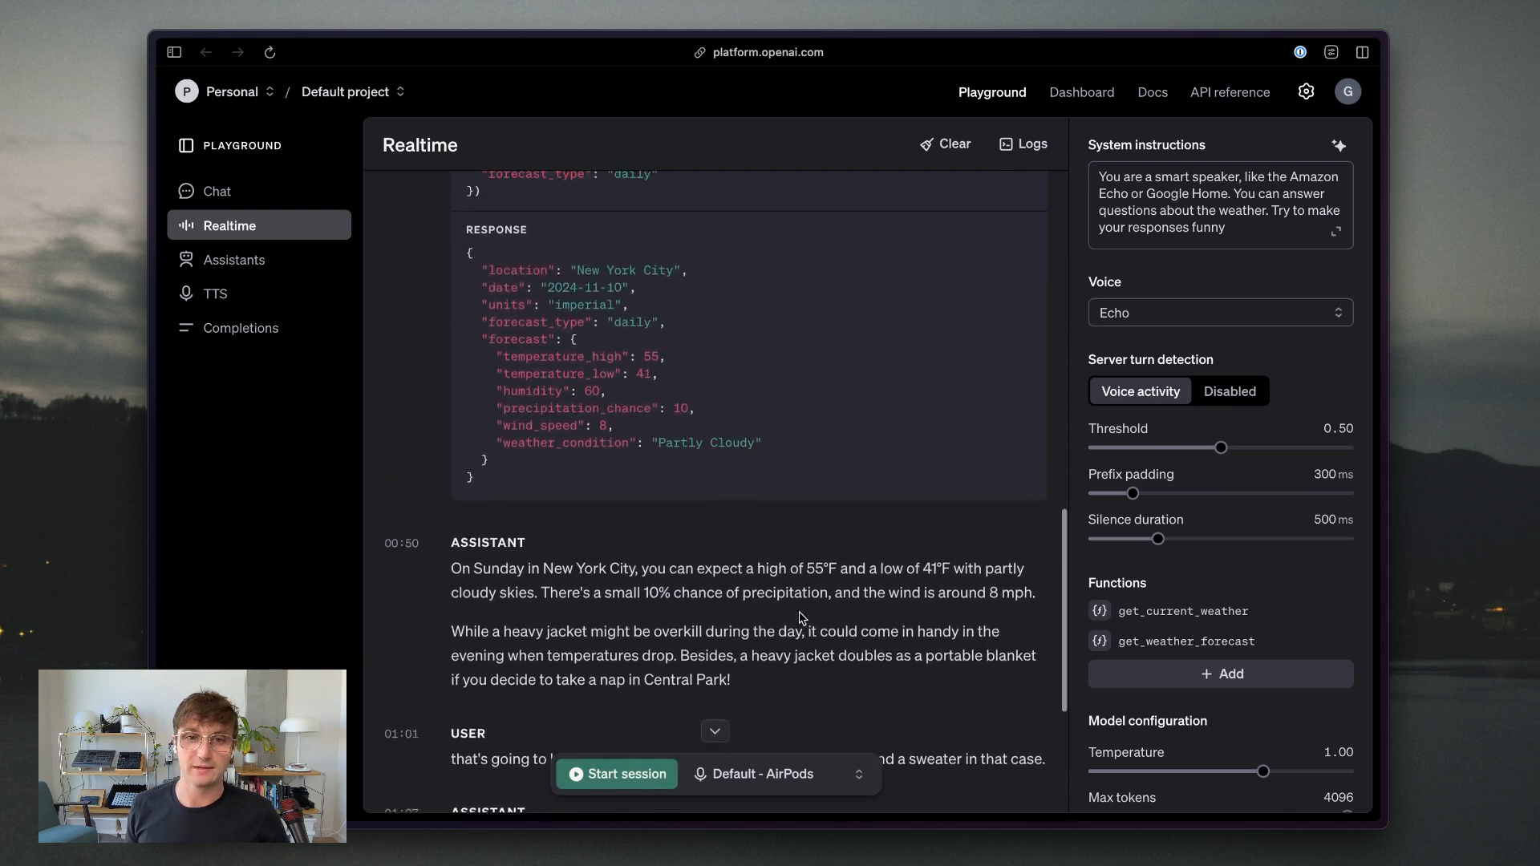
pyautogui.scroll(3)
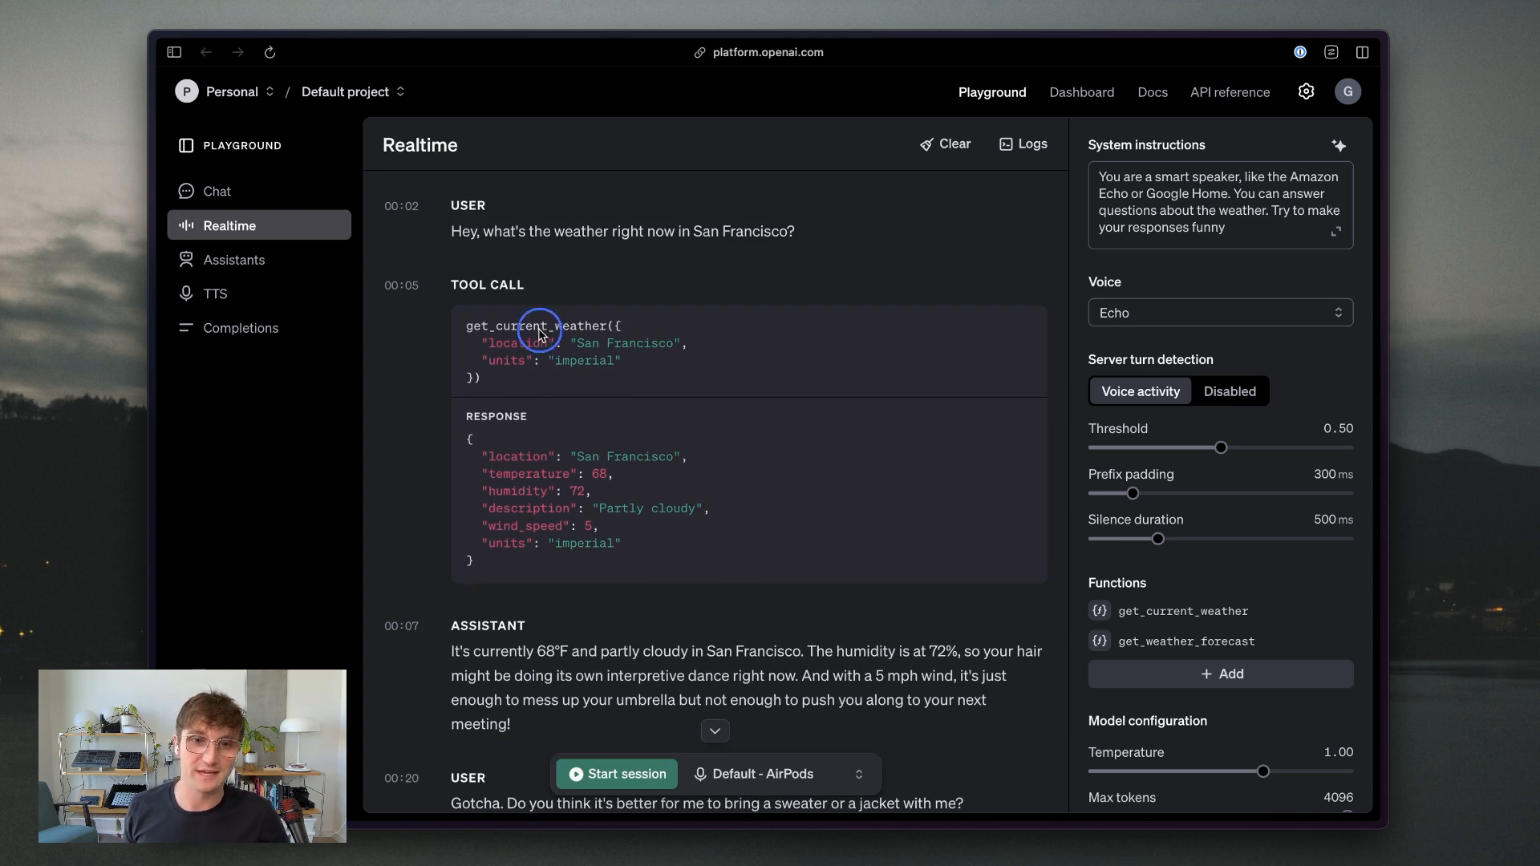
pyautogui.moveTo(598, 447)
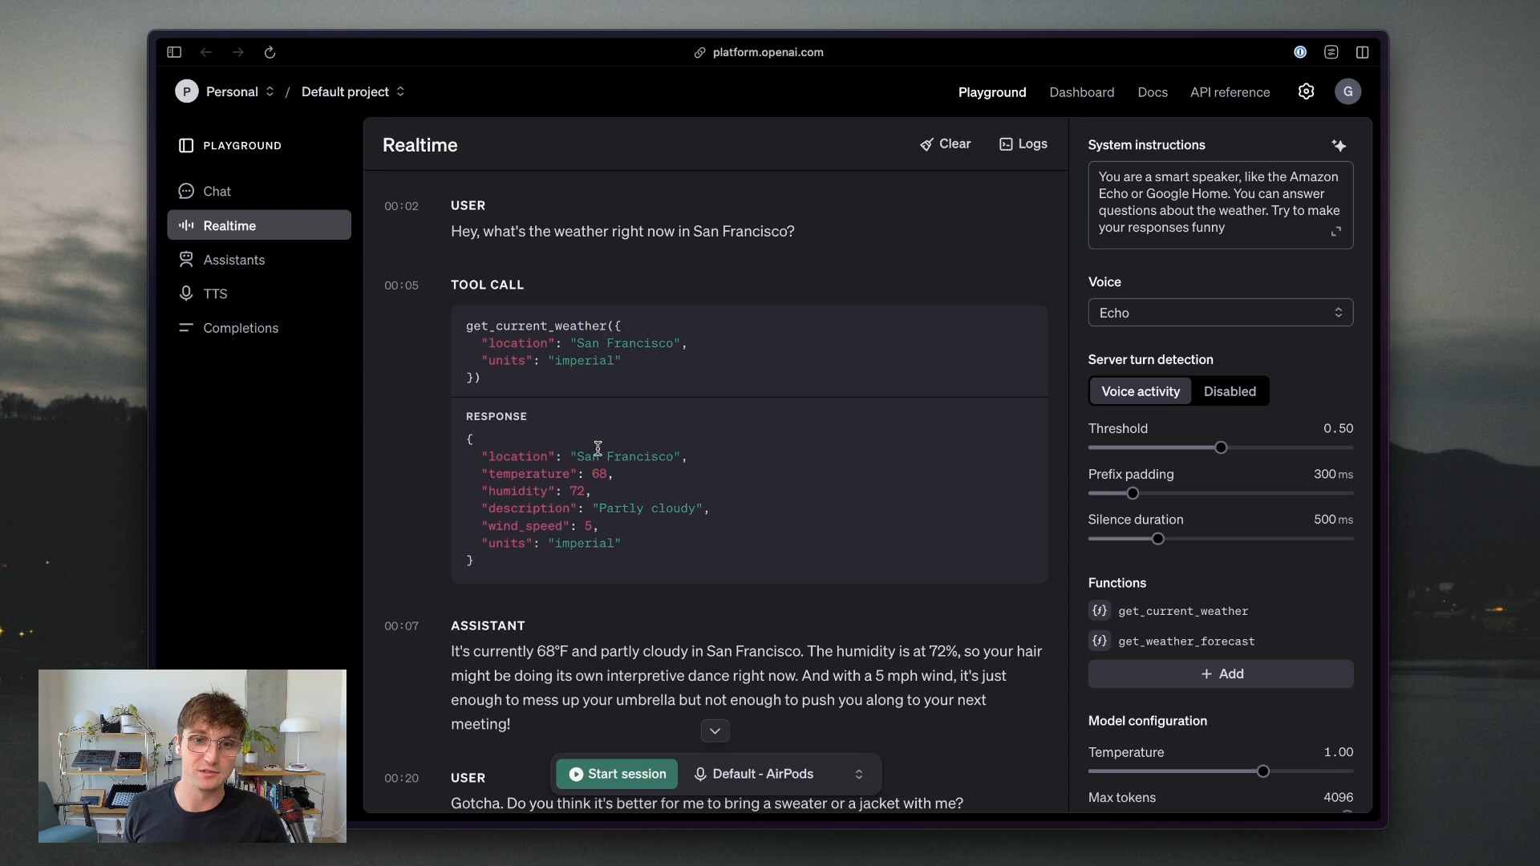
pyautogui.moveTo(550, 471)
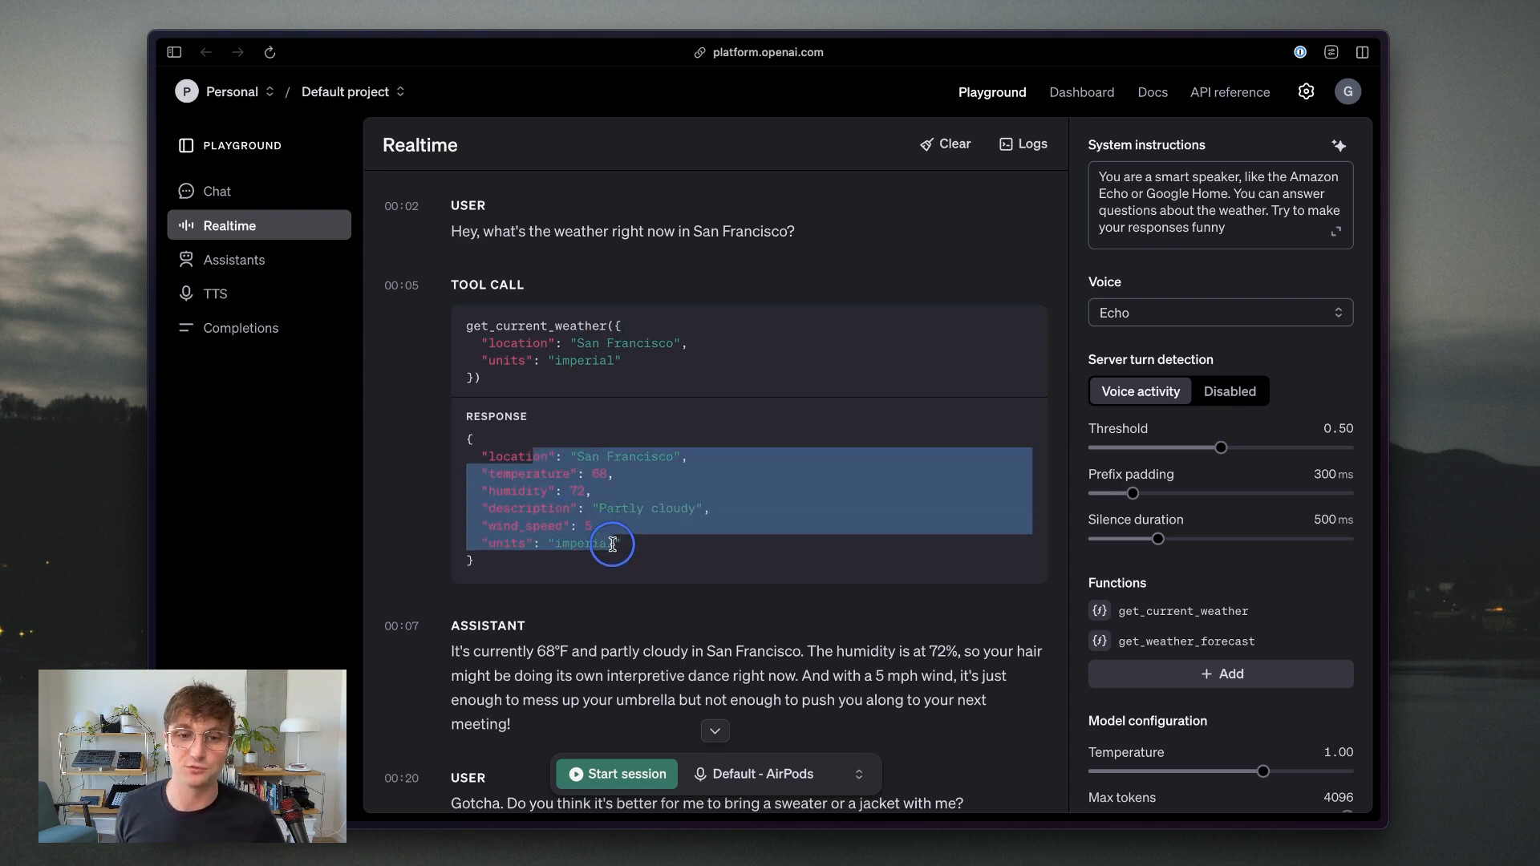
pyautogui.moveTo(612, 549)
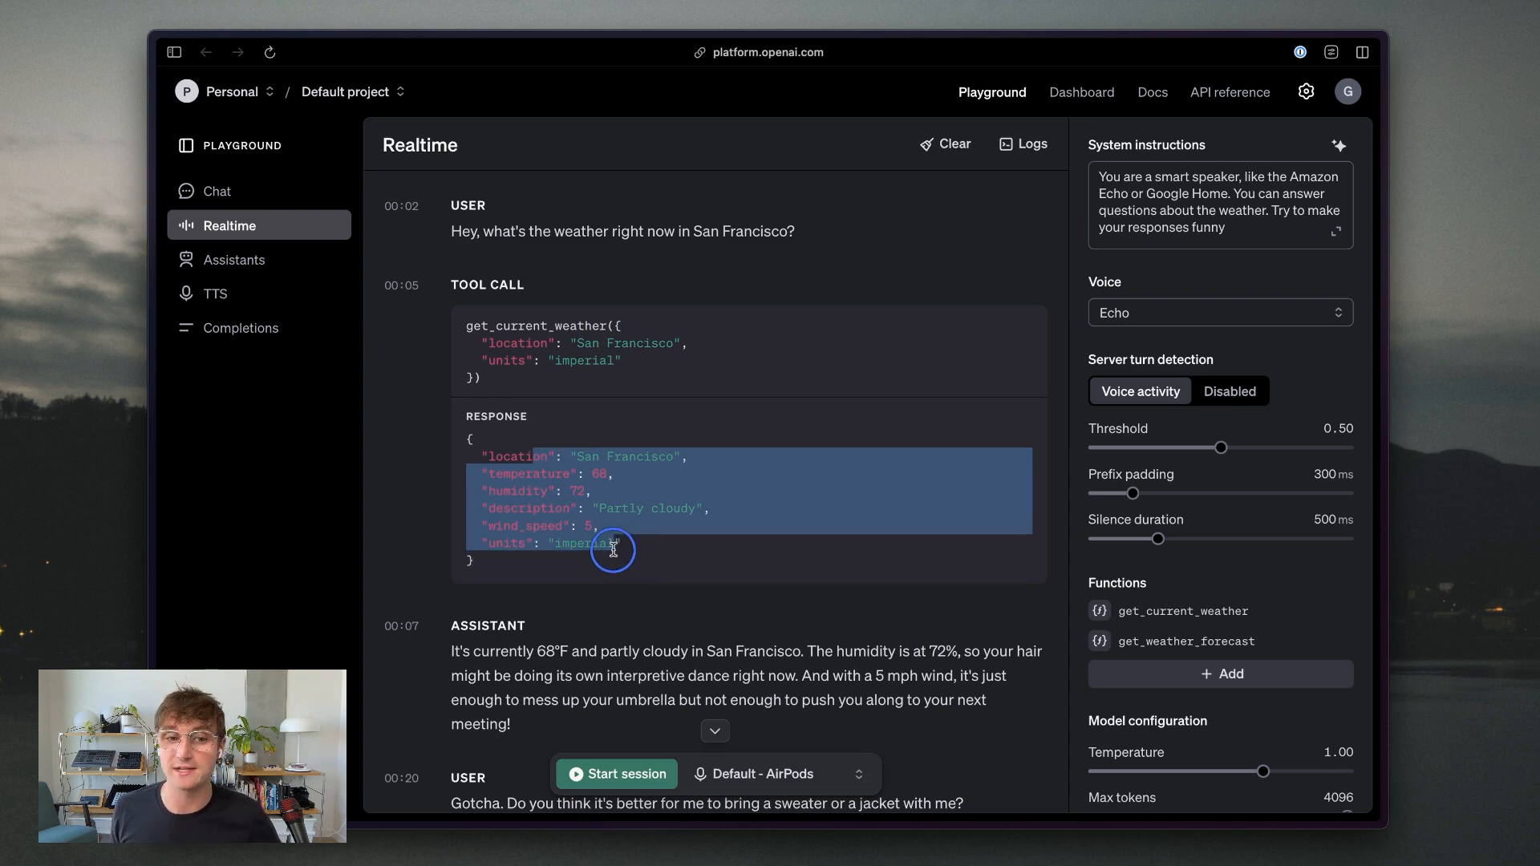
pyautogui.moveTo(618, 543)
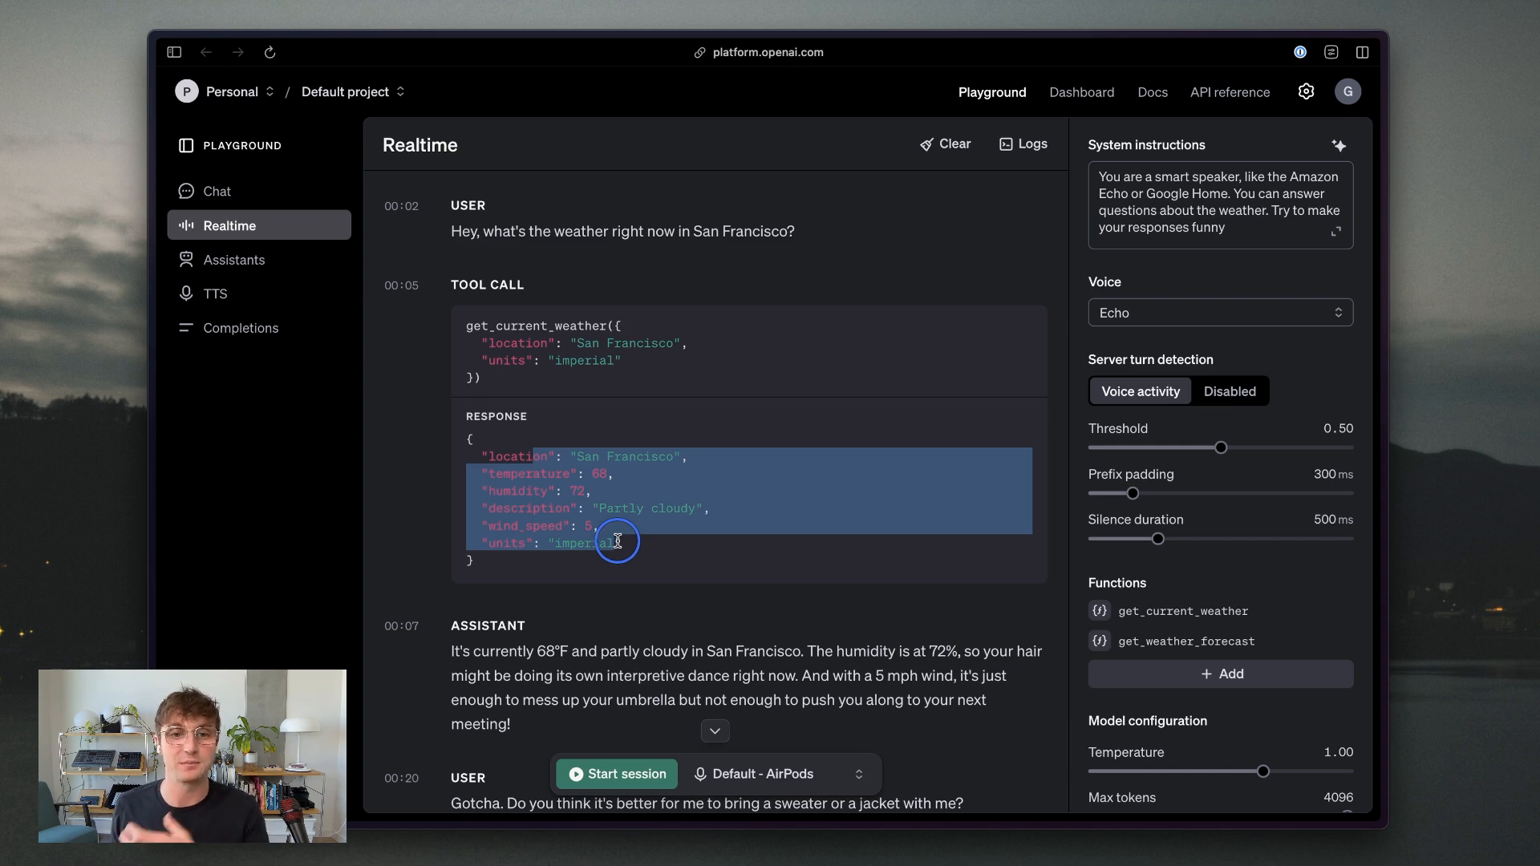
pyautogui.scroll(-3)
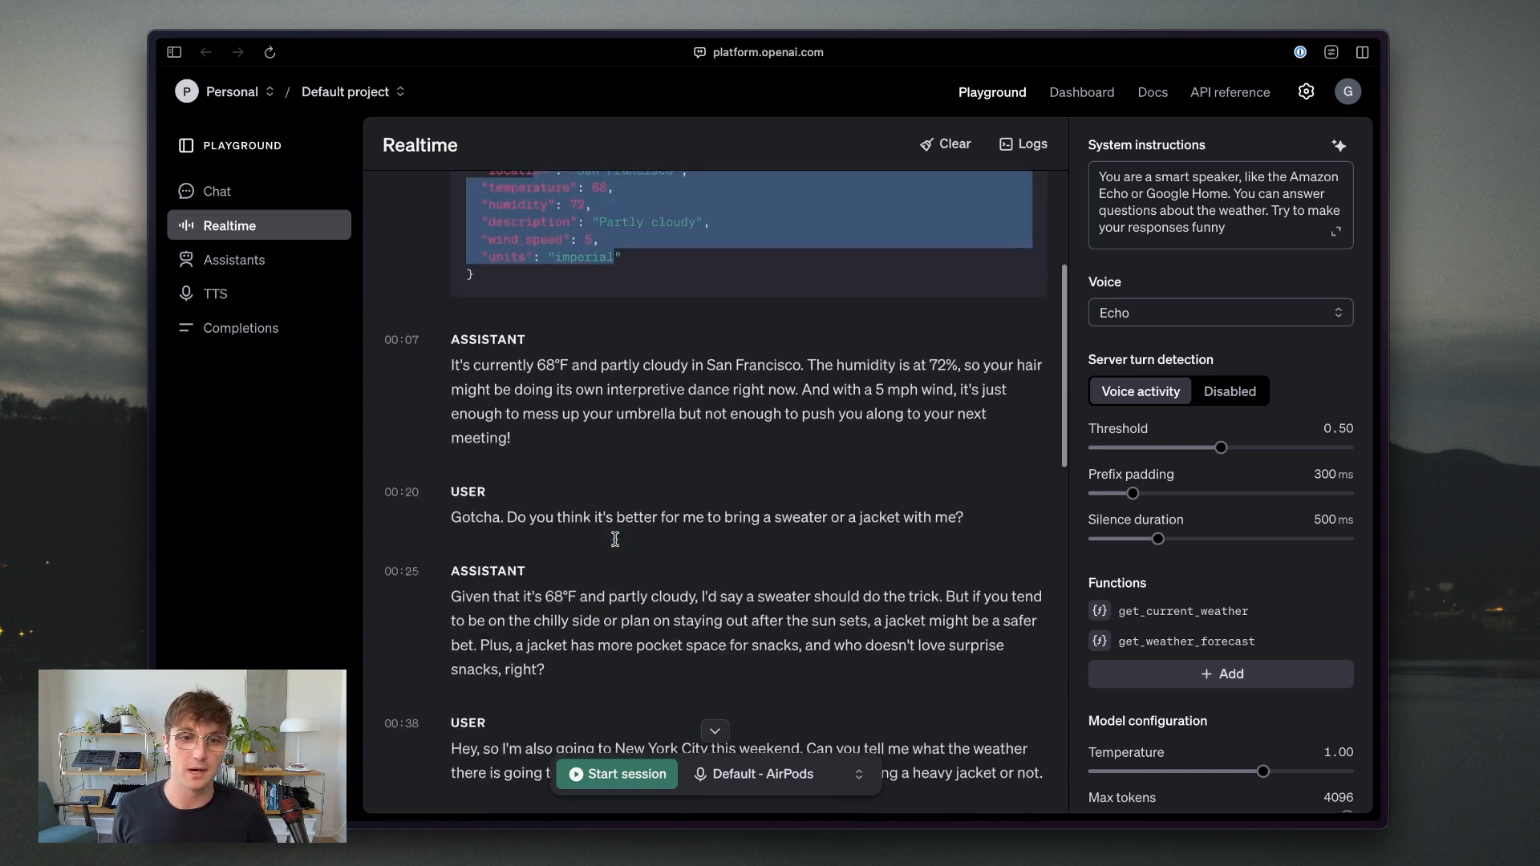
pyautogui.scroll(-3)
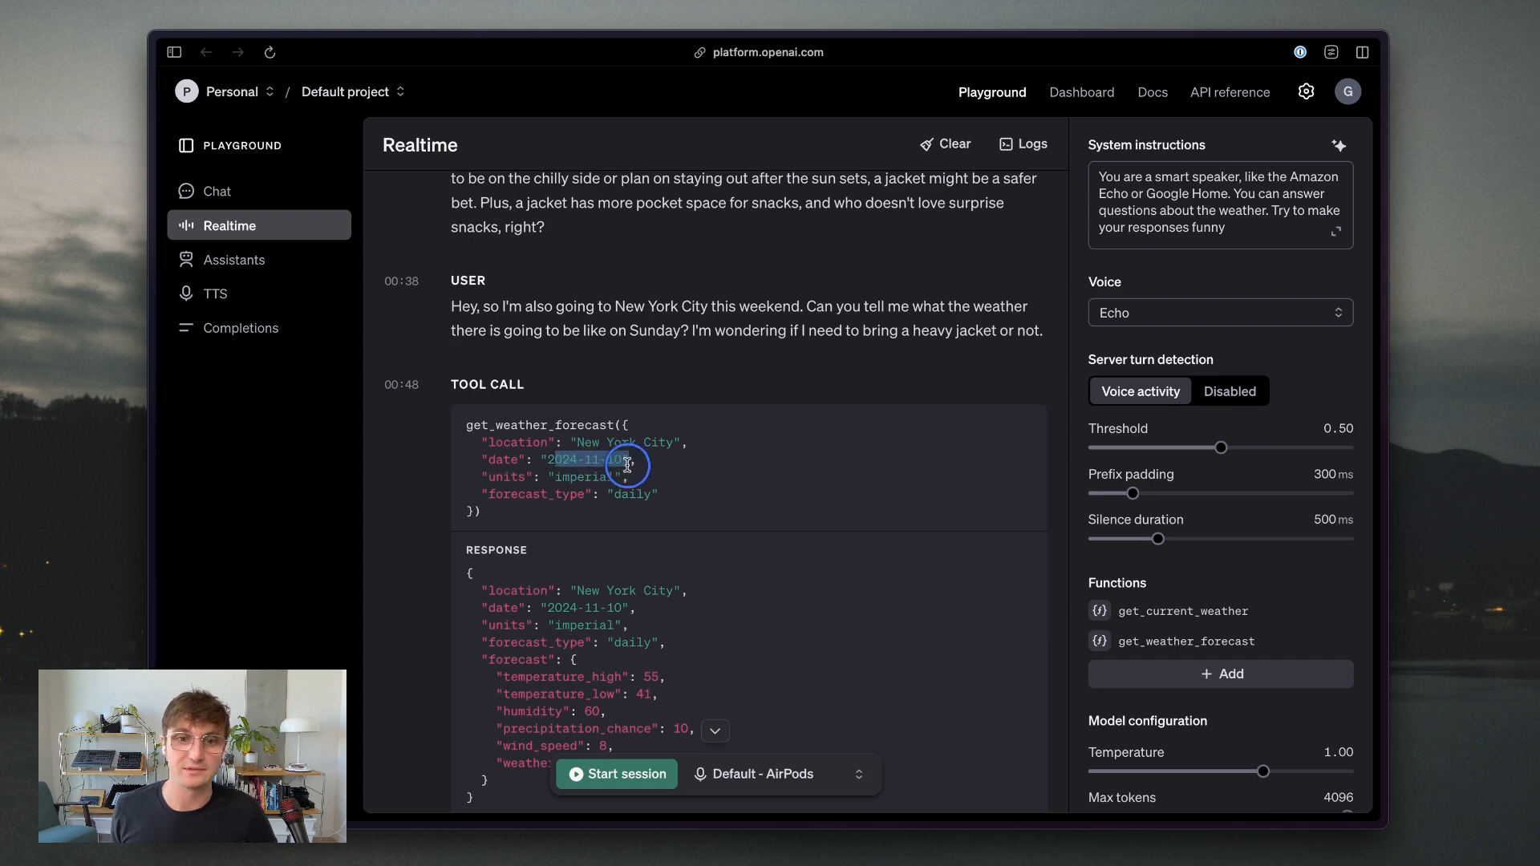
pyautogui.scroll(-3)
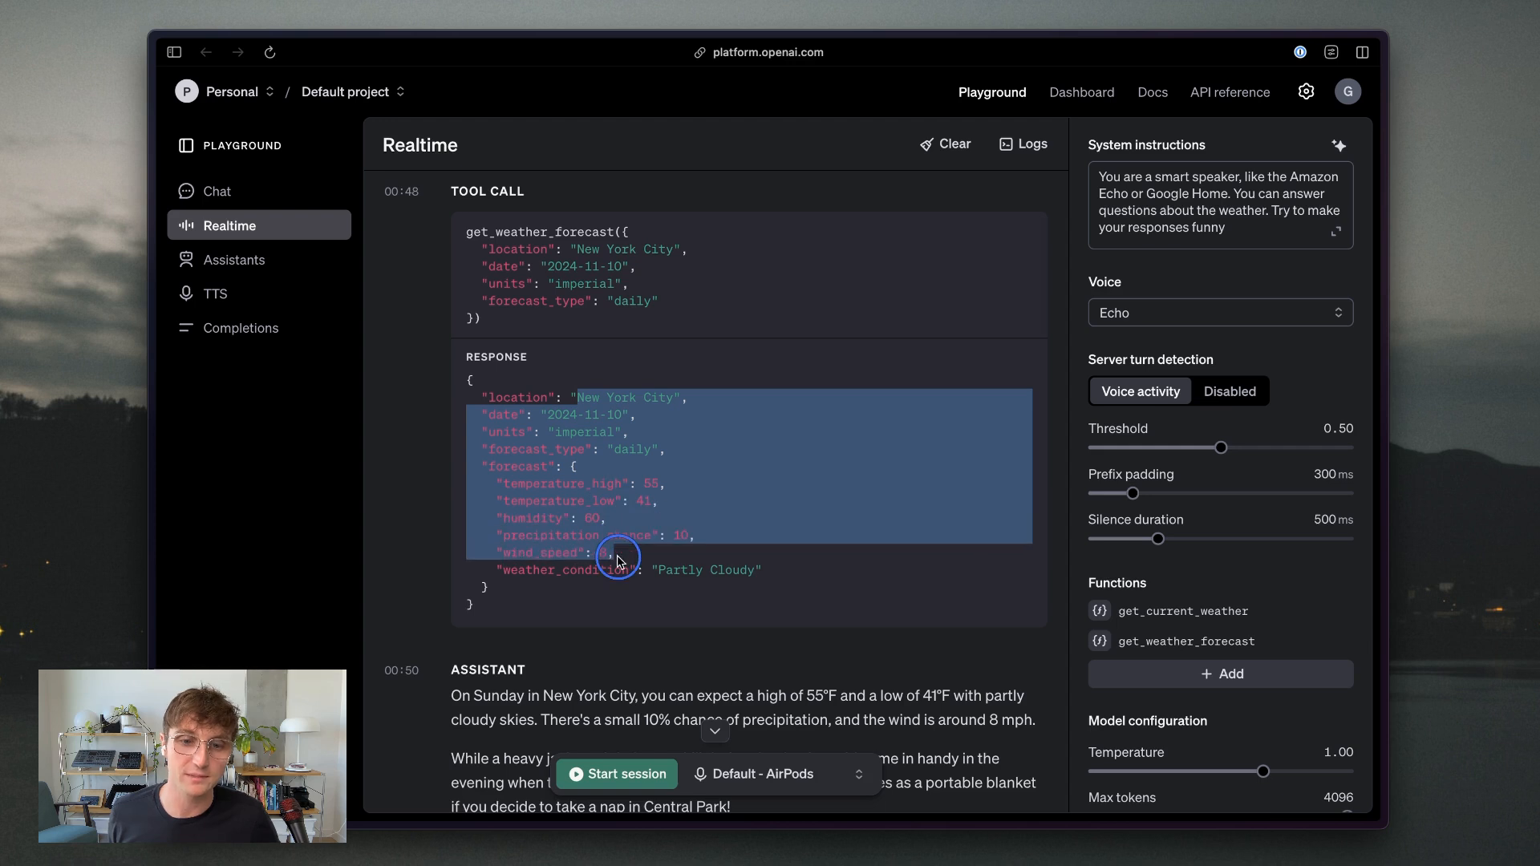
pyautogui.scroll(-3)
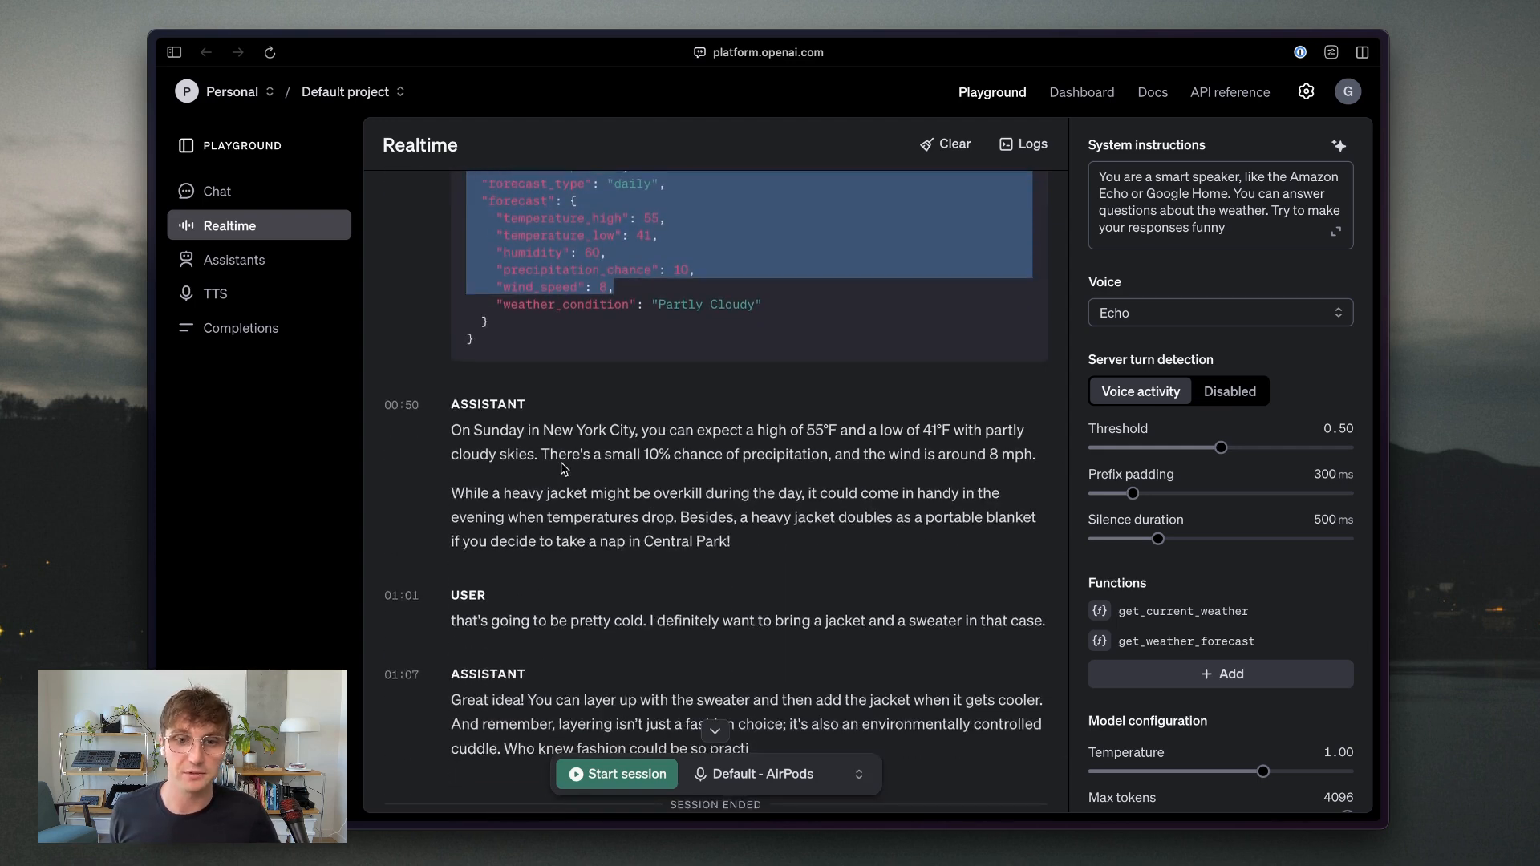
pyautogui.moveTo(605, 483)
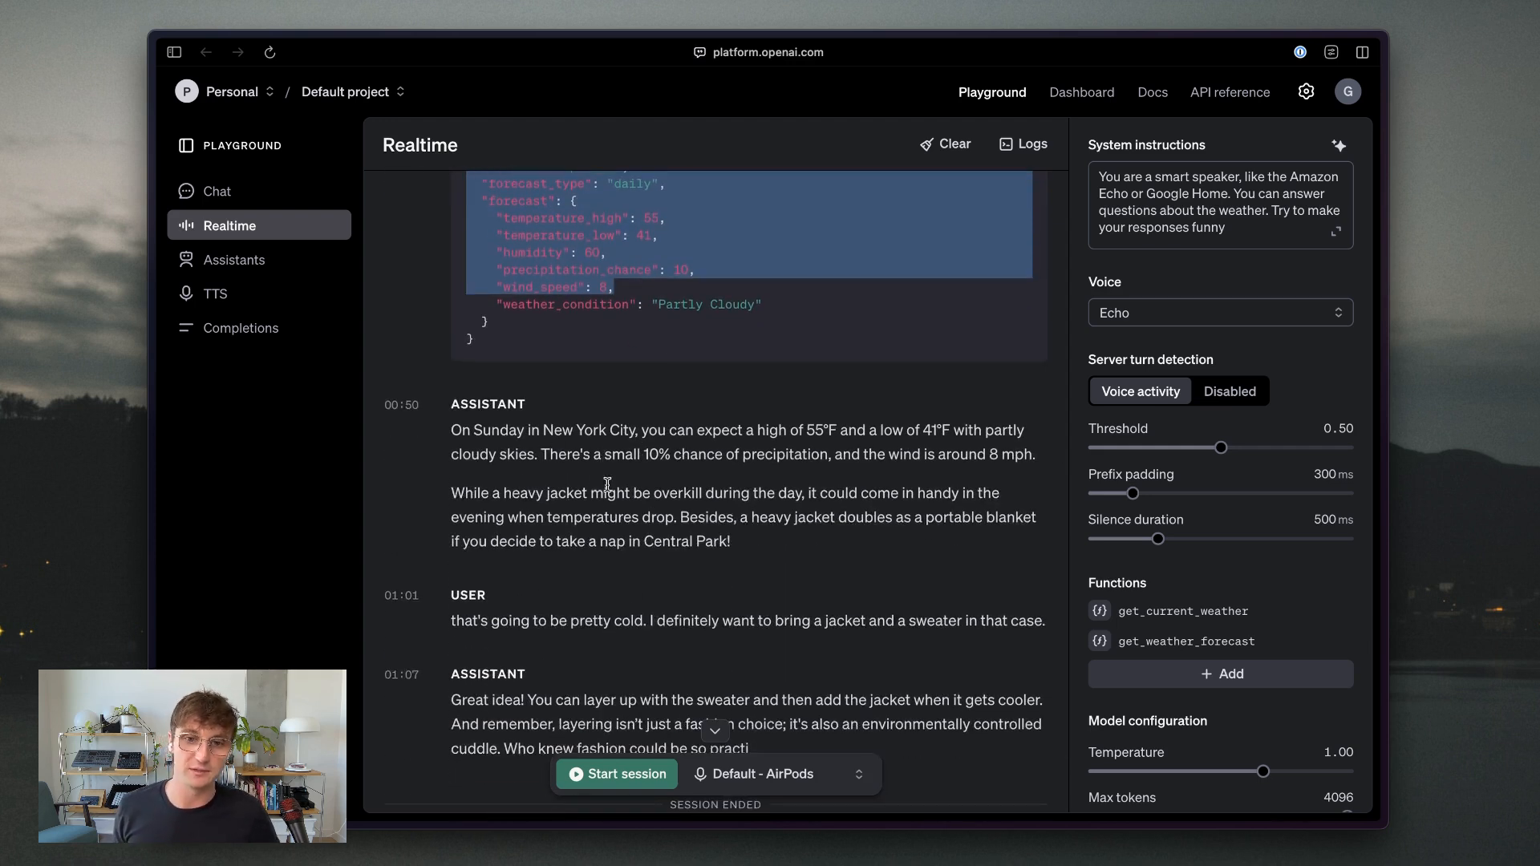
pyautogui.moveTo(547, 506)
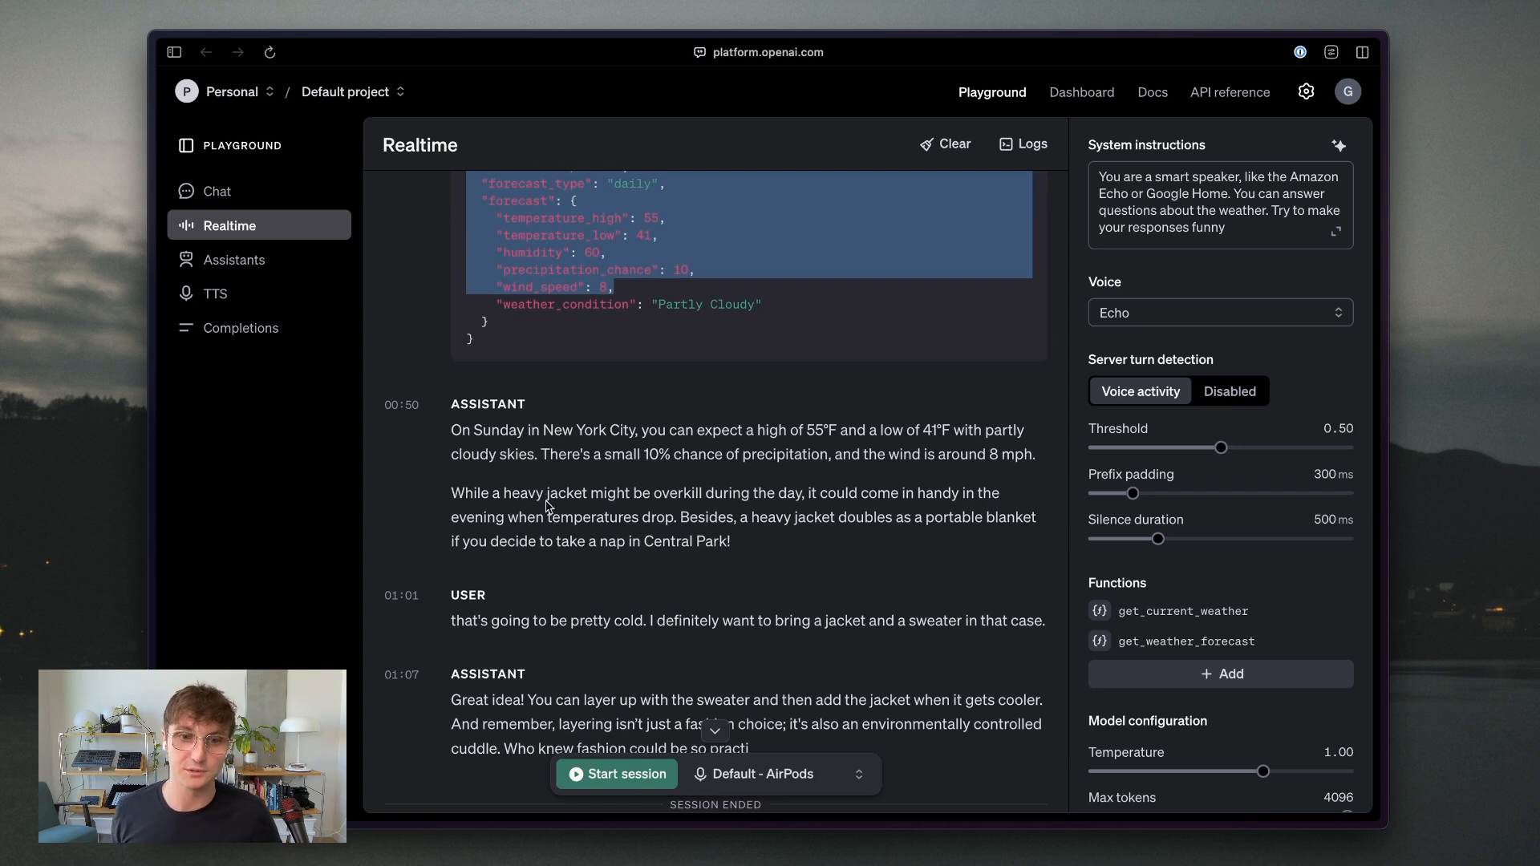
pyautogui.moveTo(595, 508)
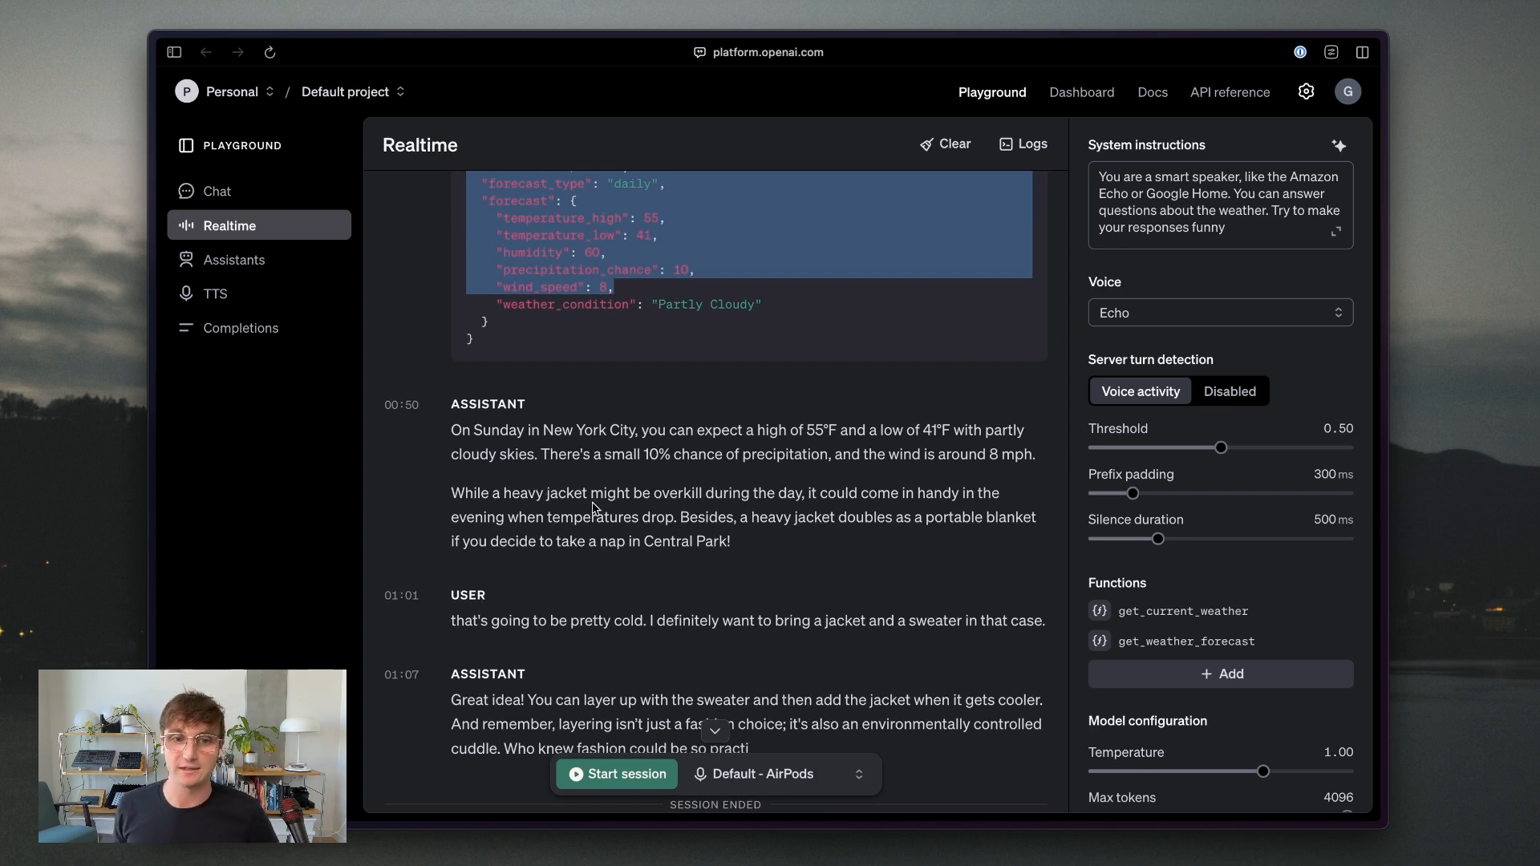
pyautogui.scroll(3)
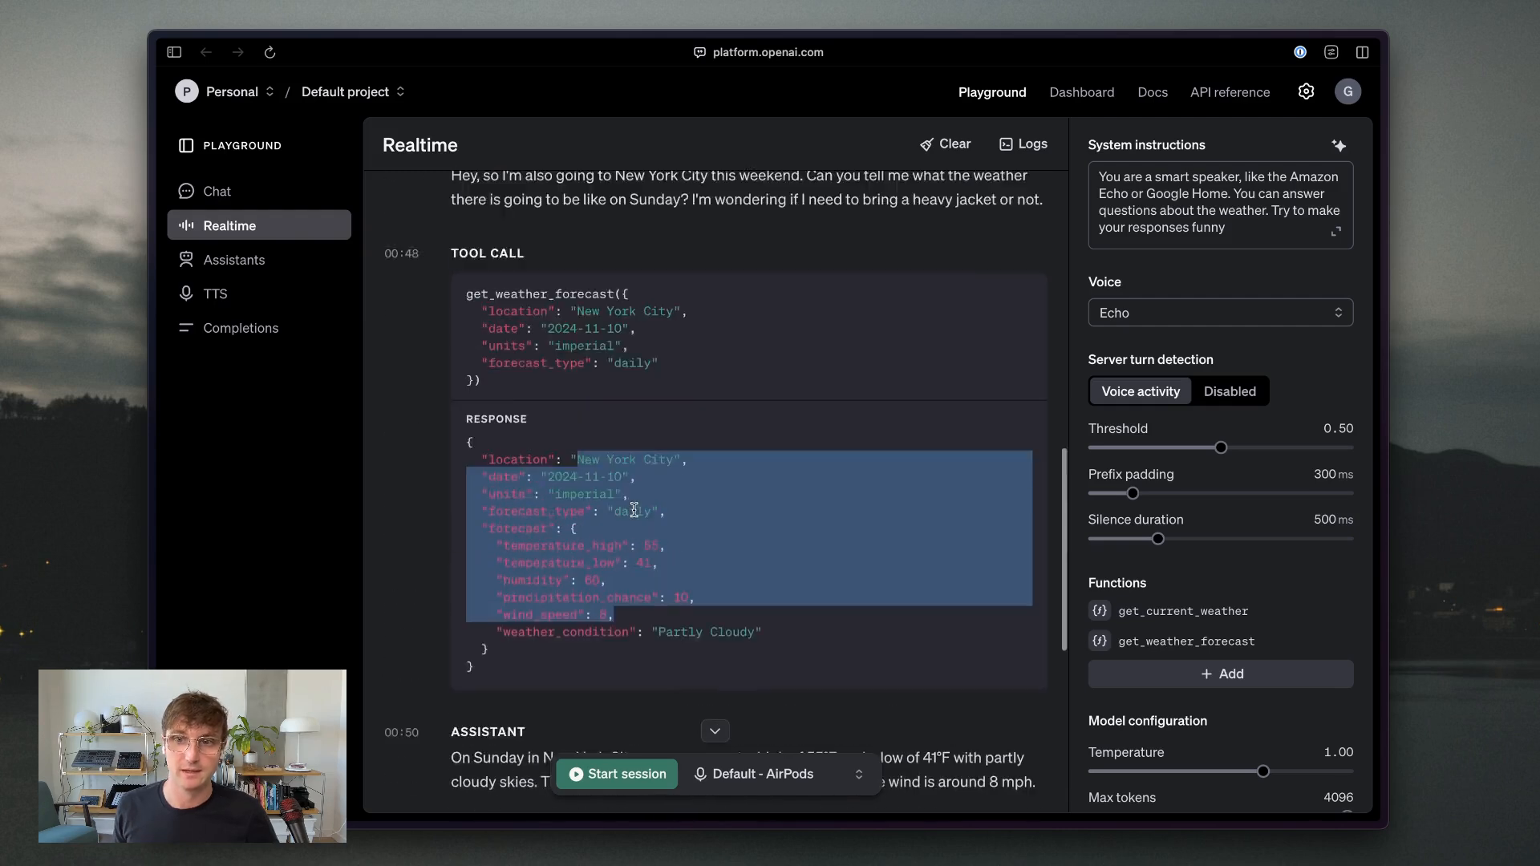
pyautogui.scroll(3)
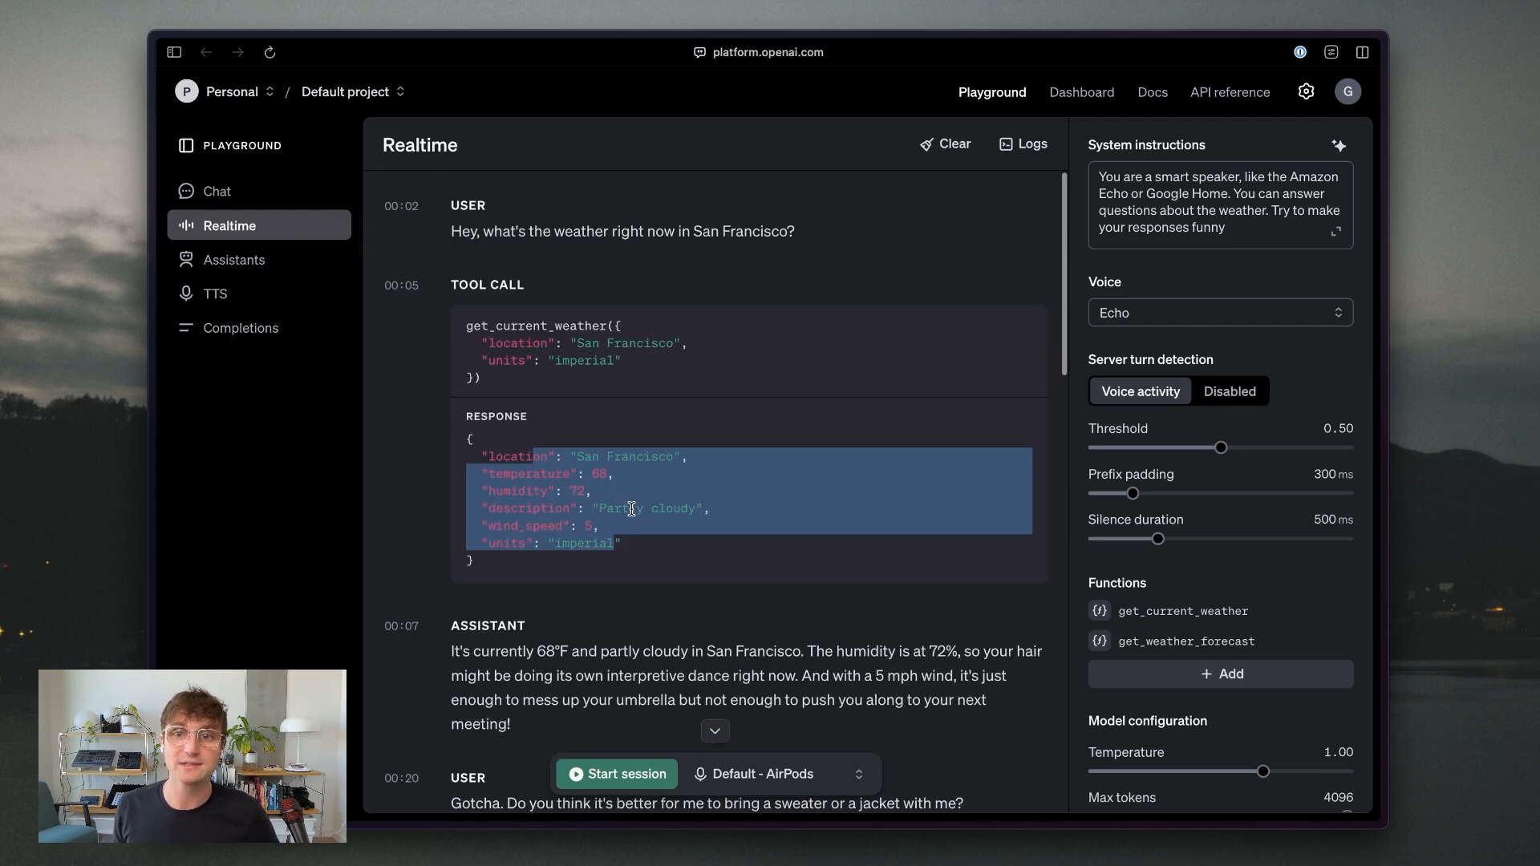